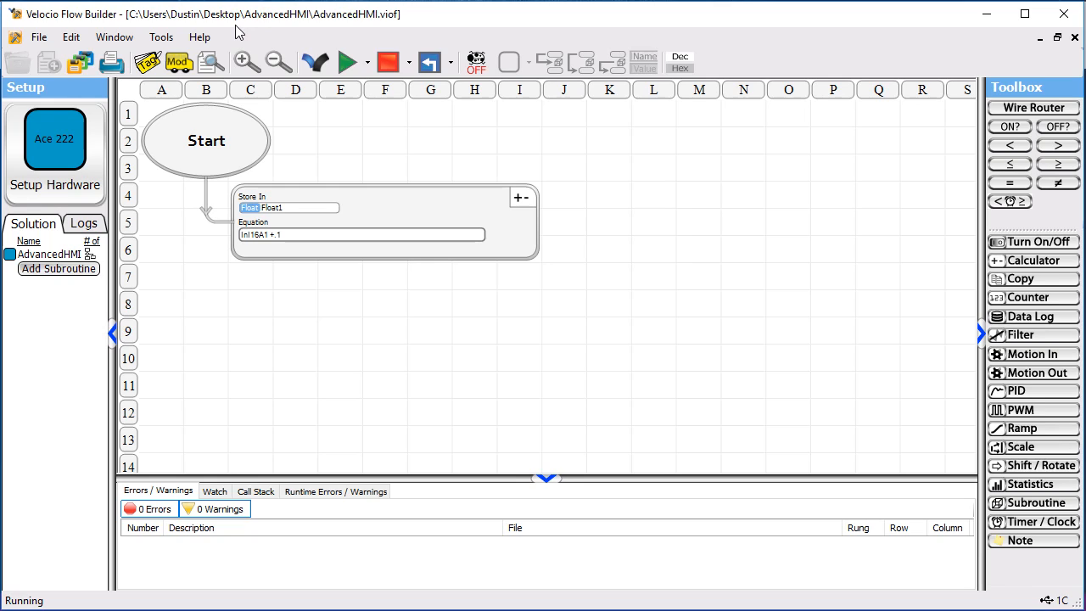
pyautogui.moveTo(316, 43)
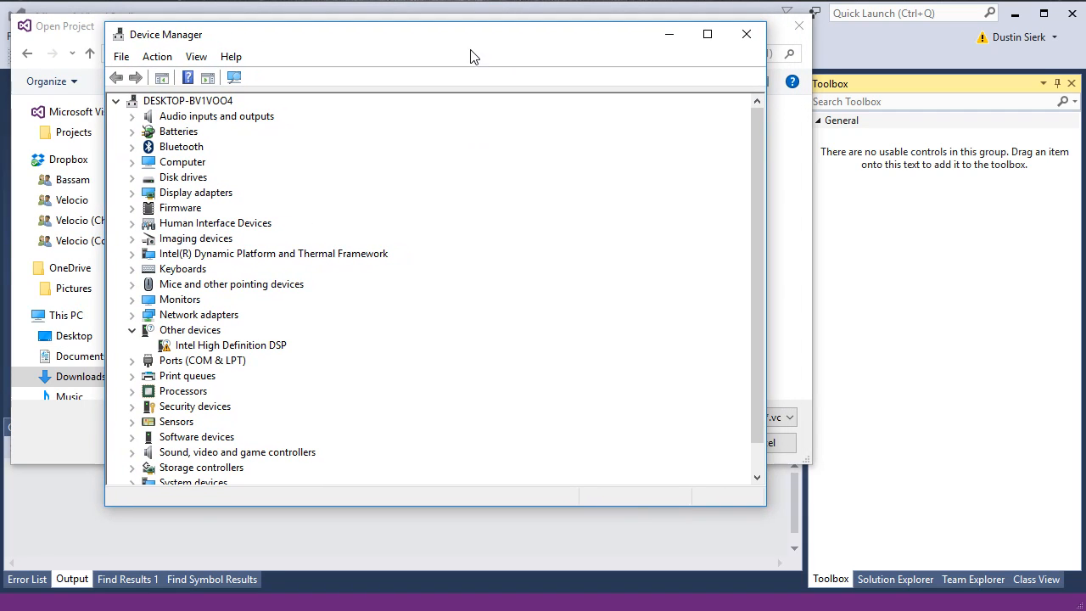
pyautogui.moveTo(383, 64)
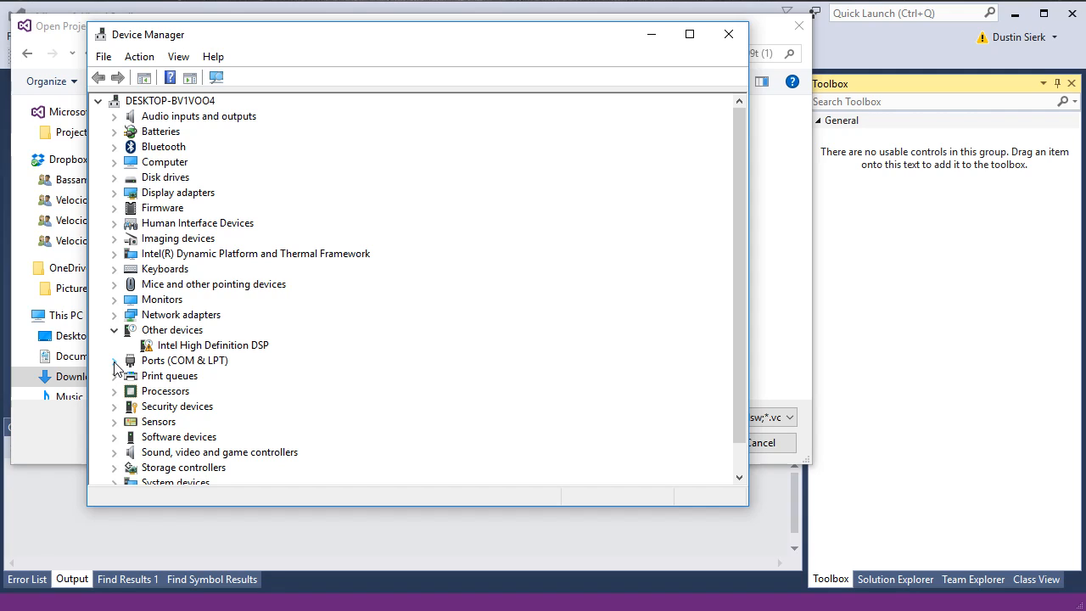
# Expand Ports (COM & LPT) in Device Manager and select VelocioComm on COM3
pyautogui.click(115, 360)
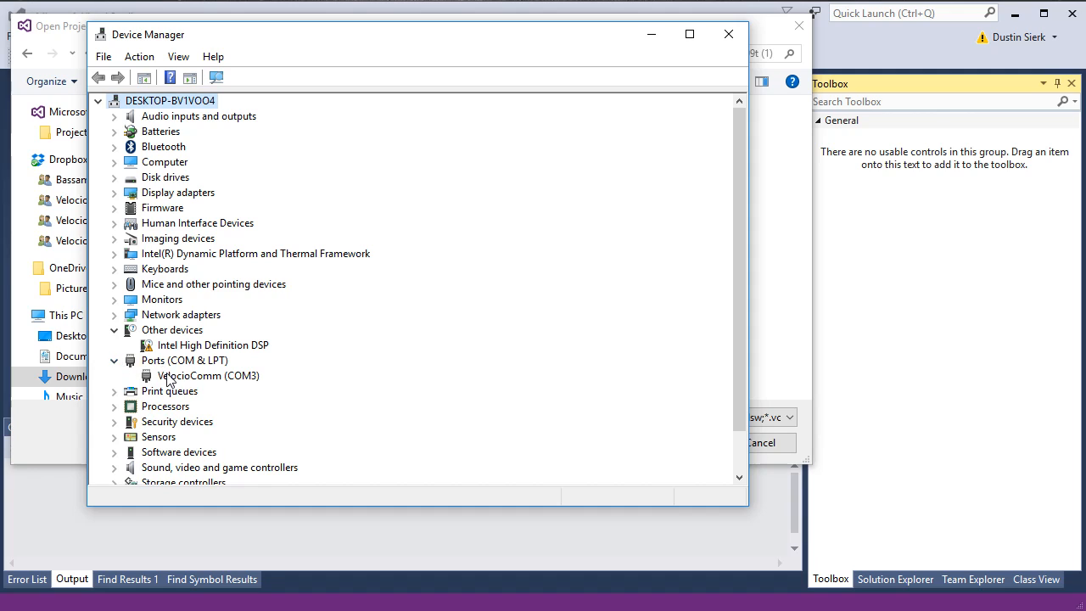
pyautogui.click(207, 375)
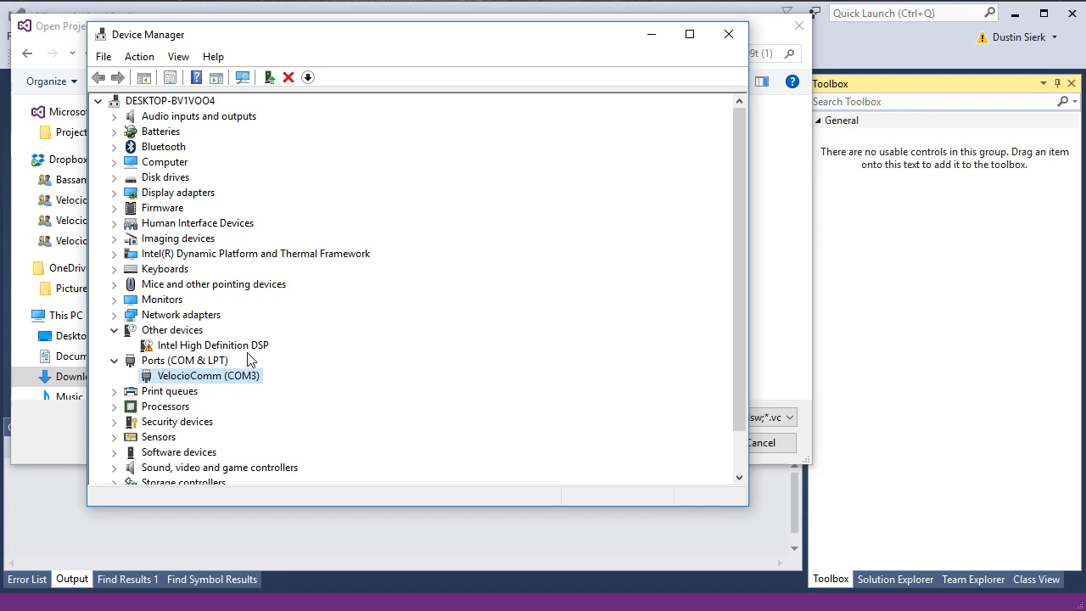
pyautogui.moveTo(163, 350)
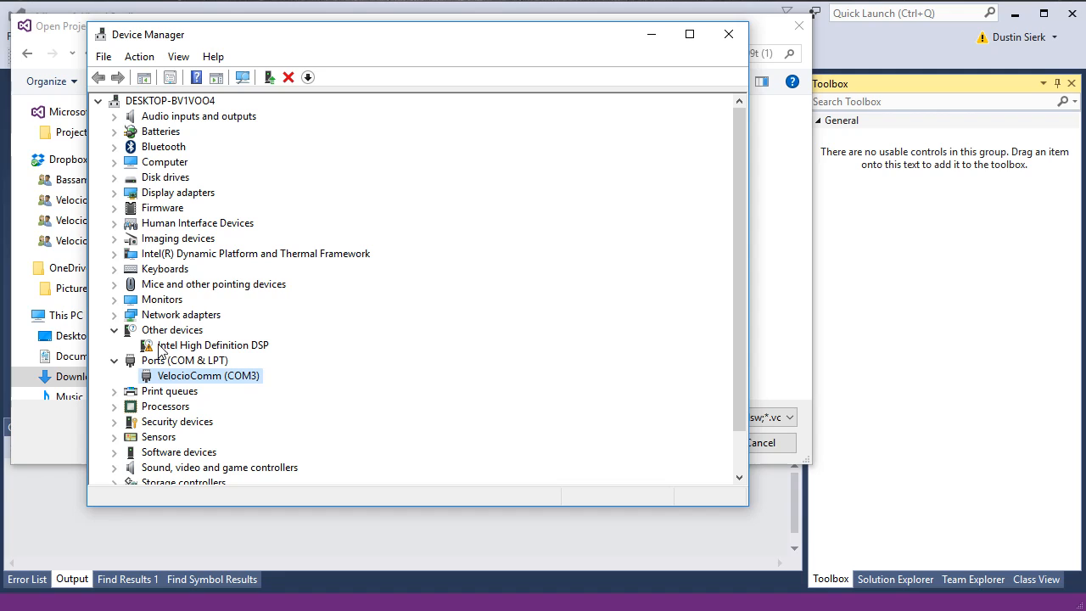
pyautogui.moveTo(186, 339)
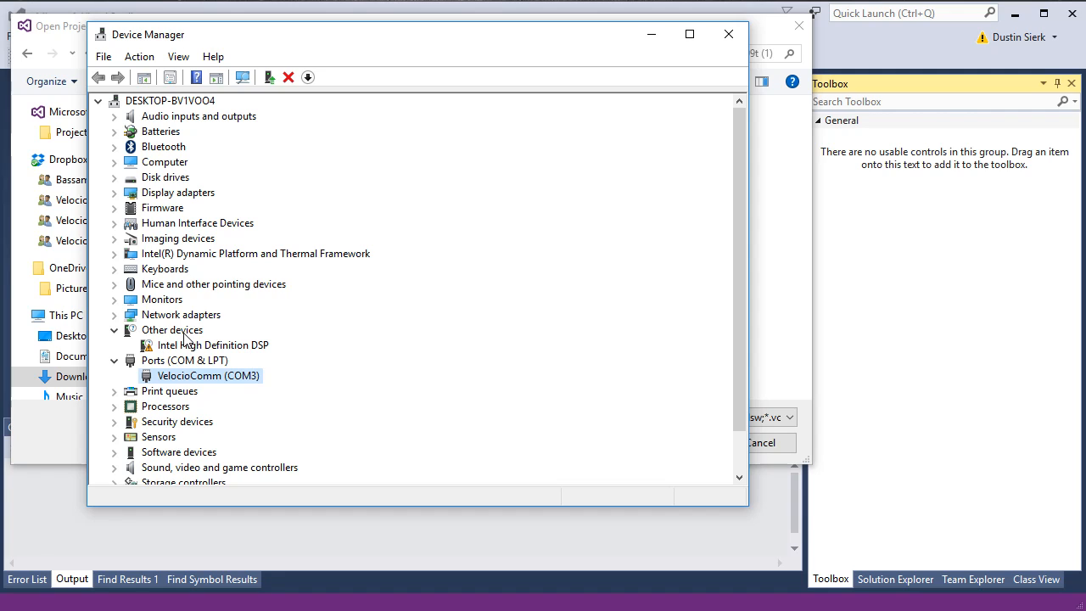
pyautogui.moveTo(211, 308)
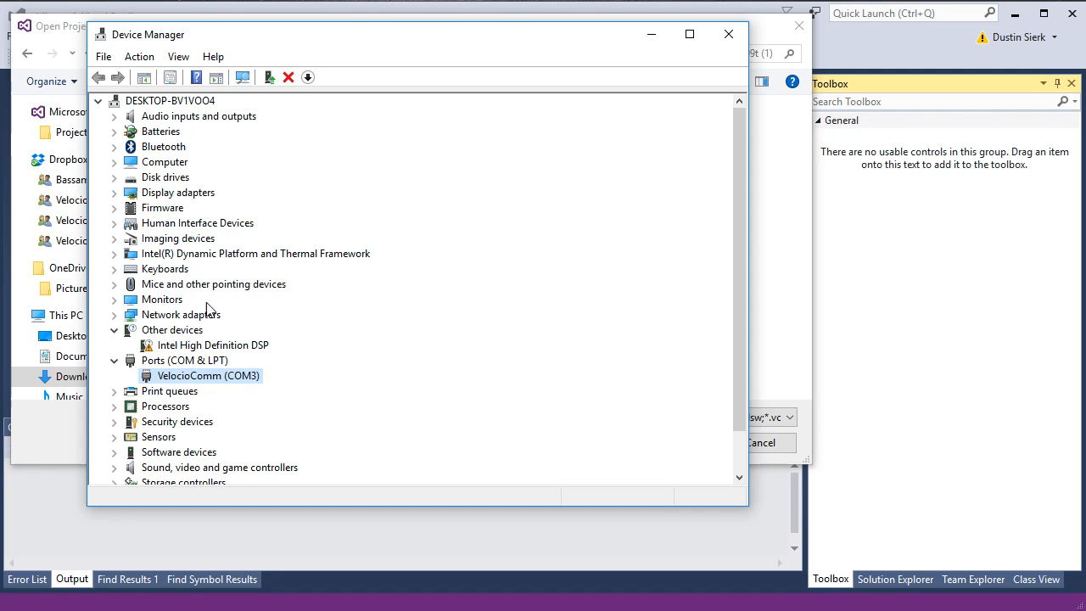
pyautogui.moveTo(271, 342)
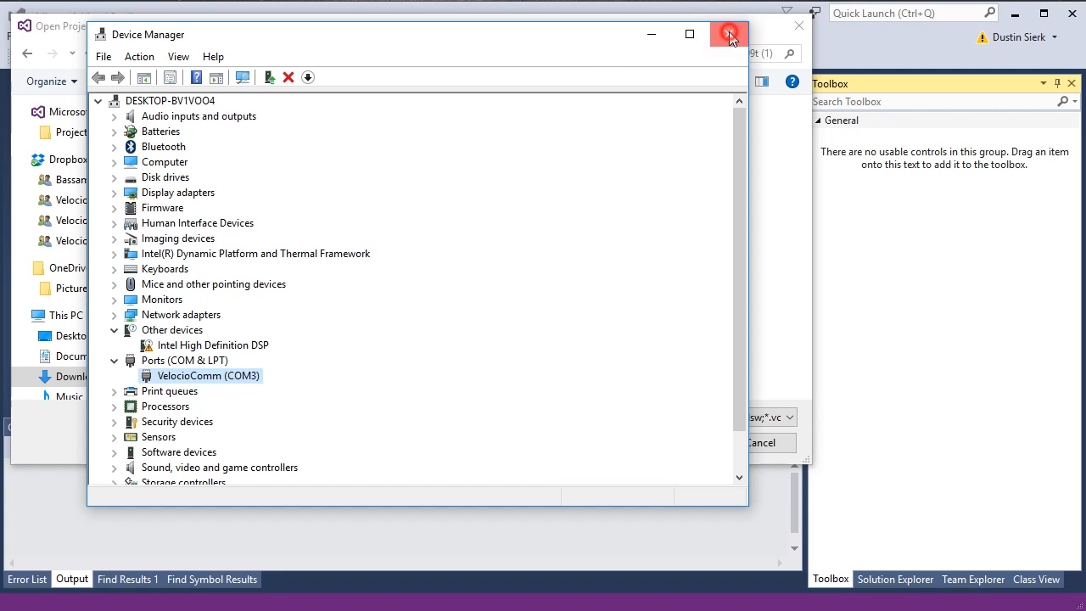
# Close Device Manager and open AdvancedHMIv35.sln from Downloads > AdvancedHMIv399t (1)
pyautogui.click(728, 34)
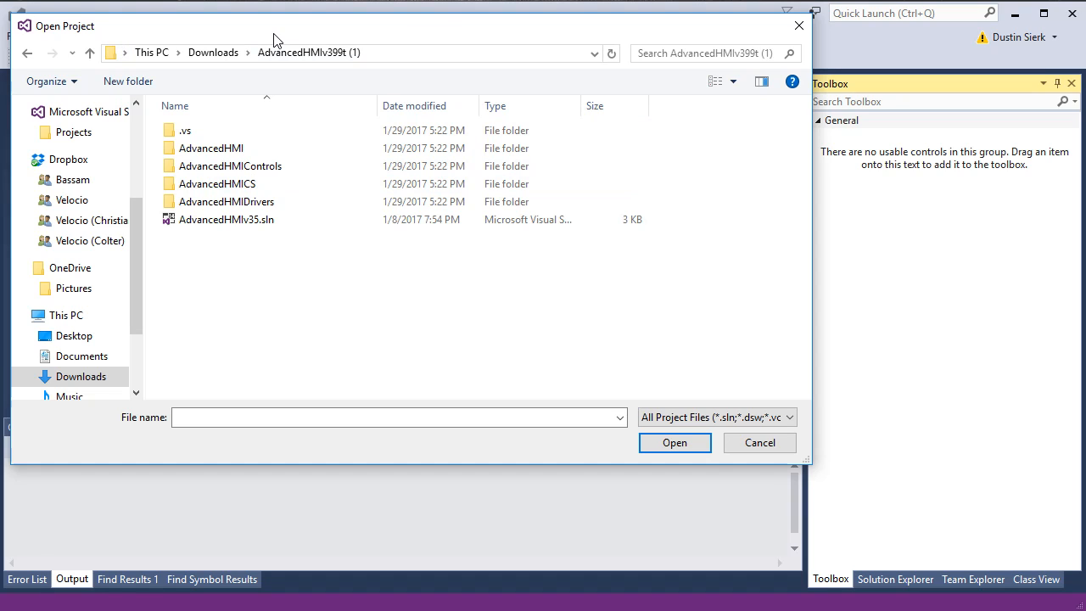
pyautogui.moveTo(237, 173)
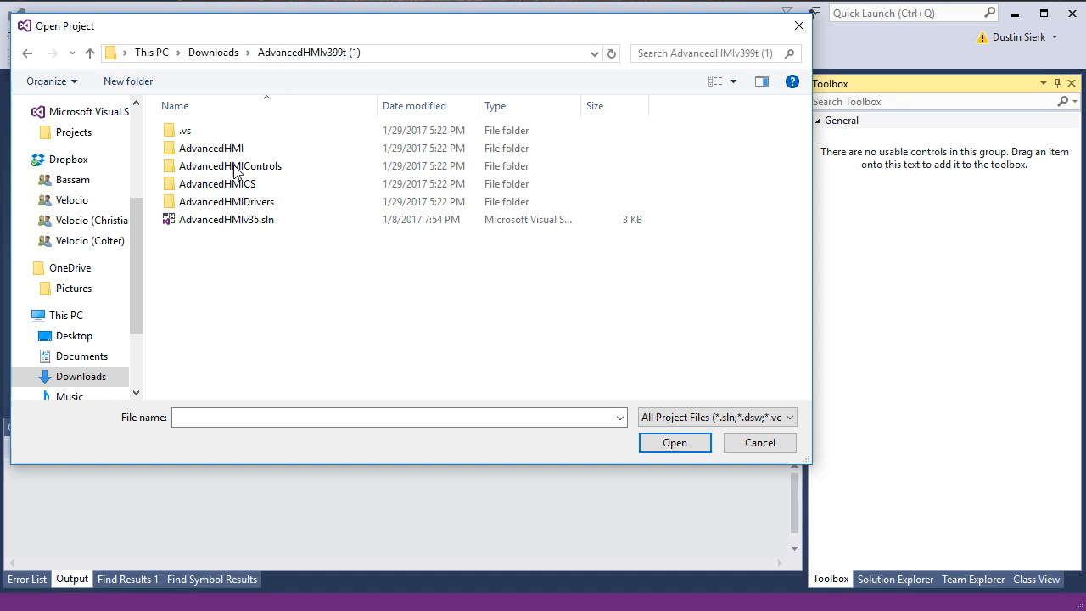
pyautogui.click(226, 219)
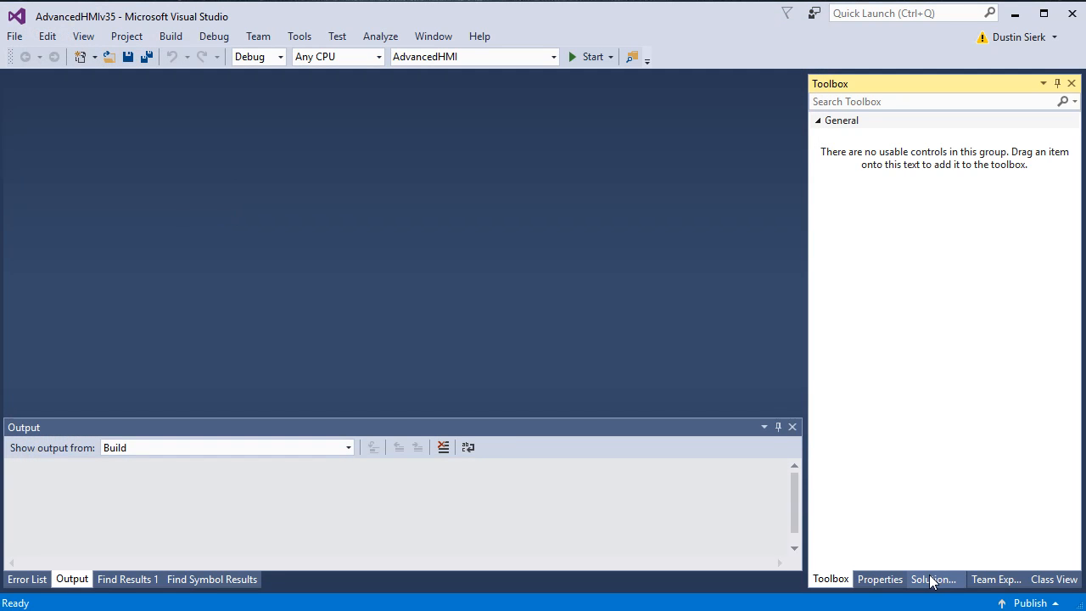
# Show Solution Explorer, collapse AdvancedHMI, select AdvancedHMIcs and check the Startup Projects box
pyautogui.click(933, 579)
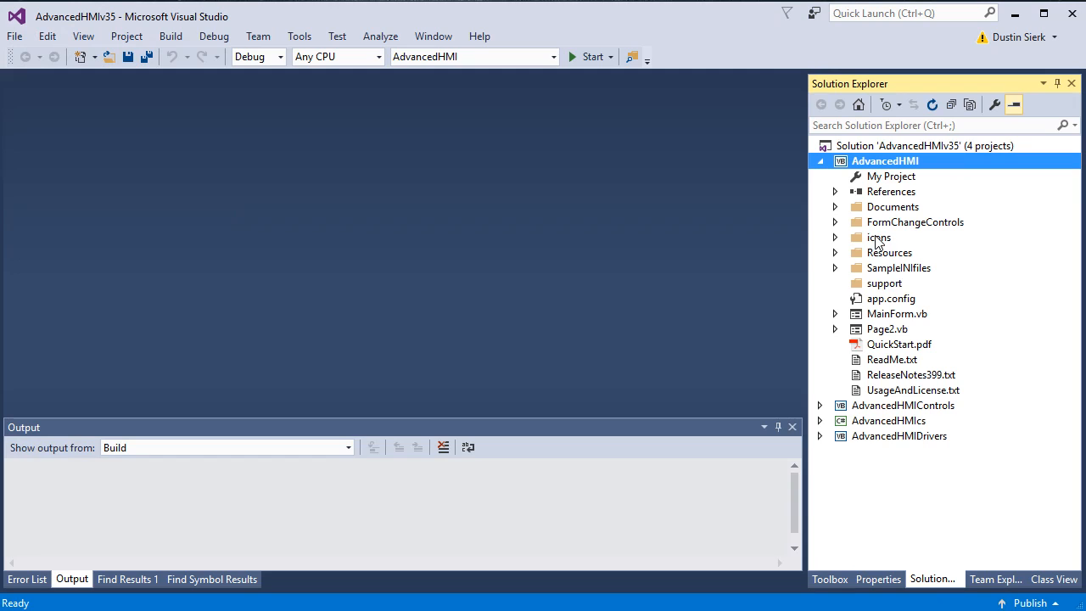
pyautogui.click(819, 160)
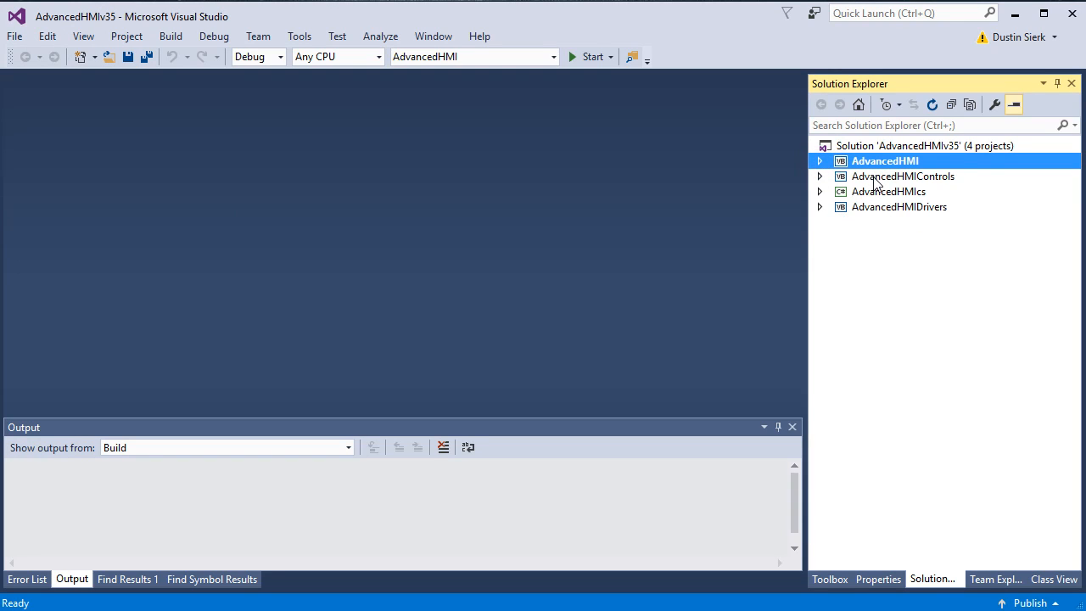
pyautogui.moveTo(872, 170)
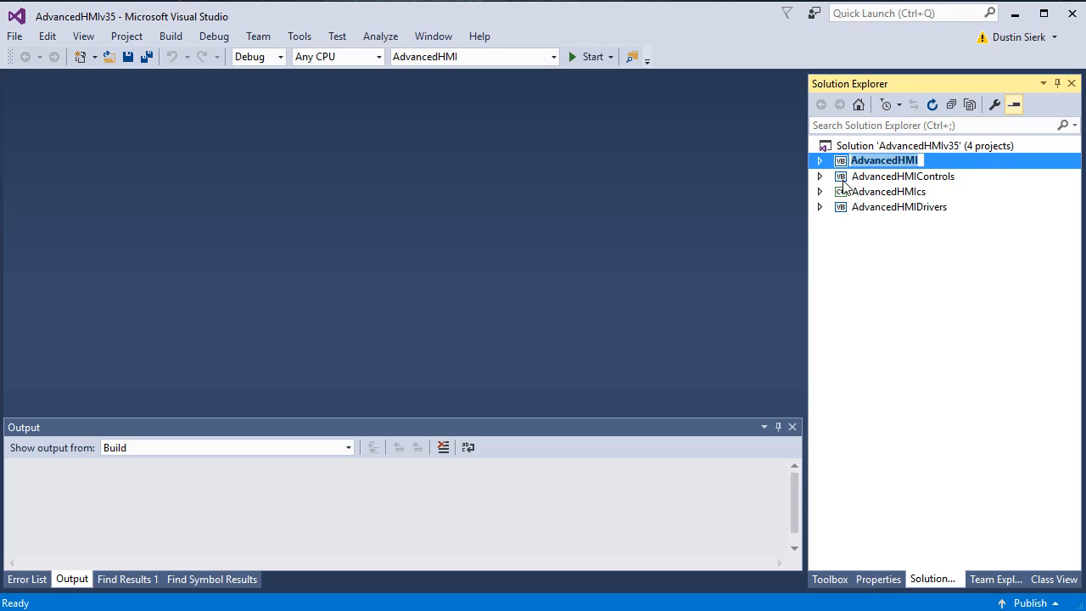
pyautogui.click(888, 191)
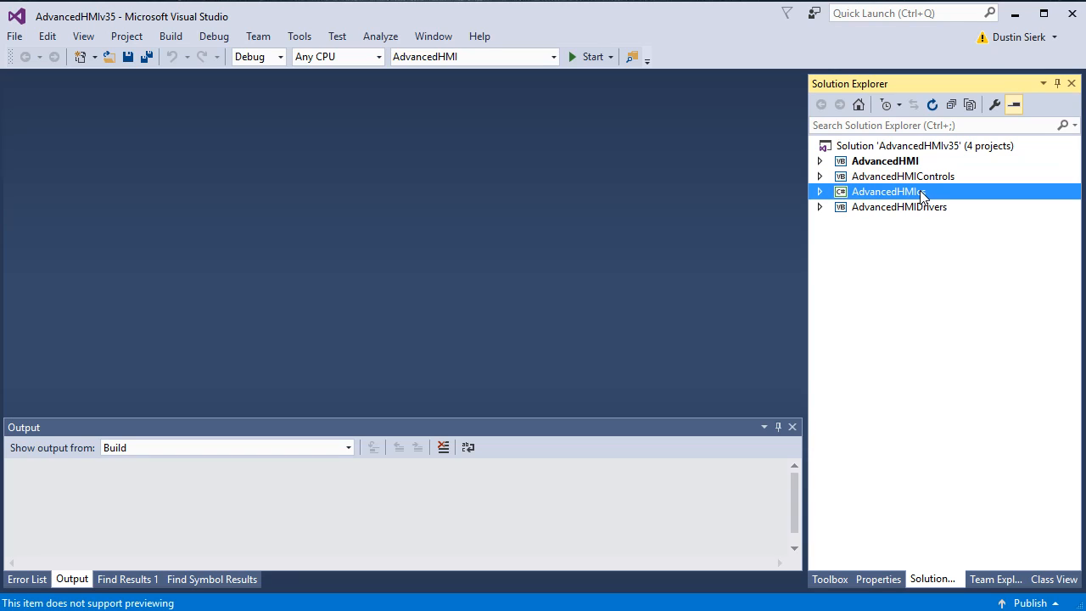
pyautogui.click(471, 57)
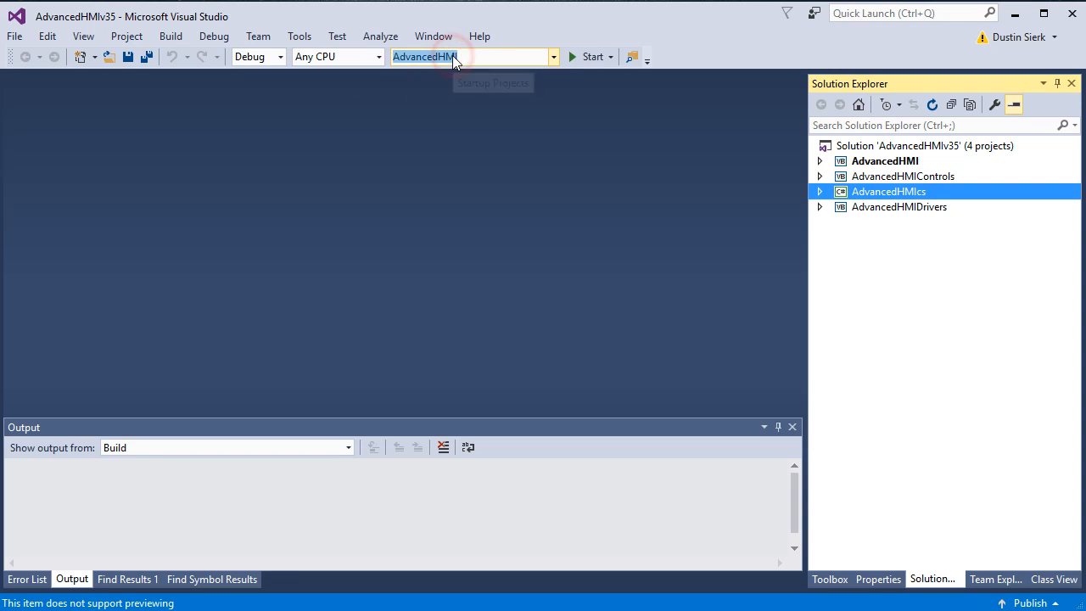
pyautogui.click(554, 56)
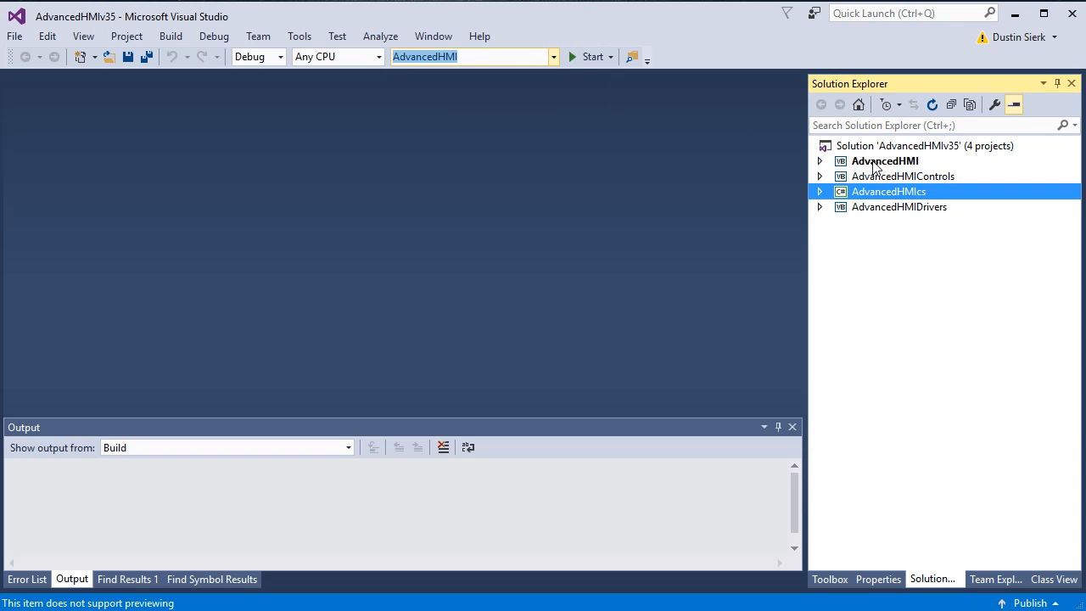
pyautogui.moveTo(870, 169)
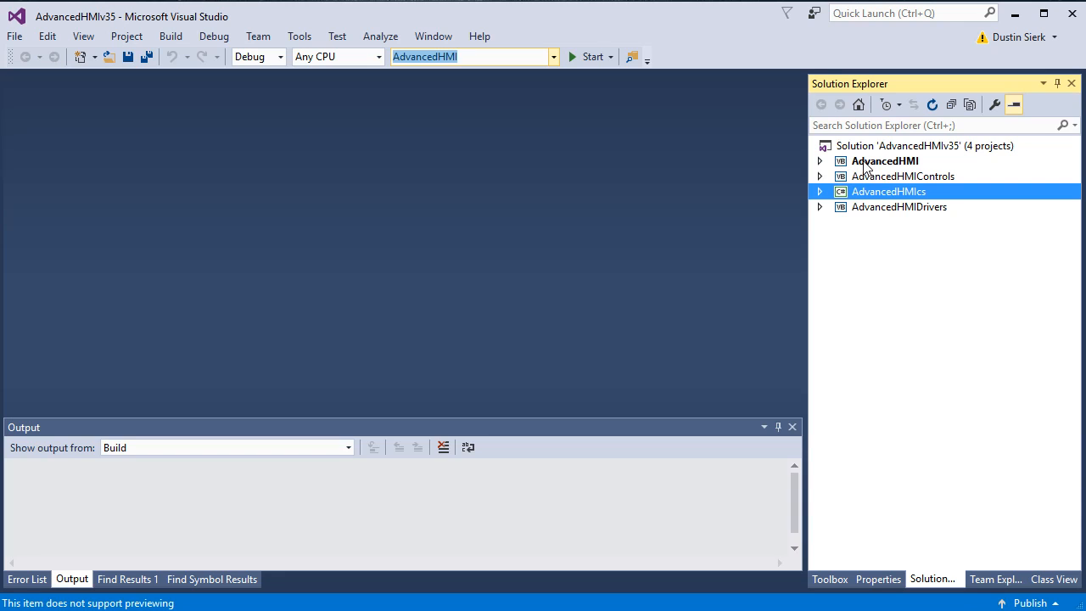
# Select the AdvancedHMIControls and AdvancedHMIDrivers projects, then expand the AdvancedHMI project
pyautogui.click(904, 176)
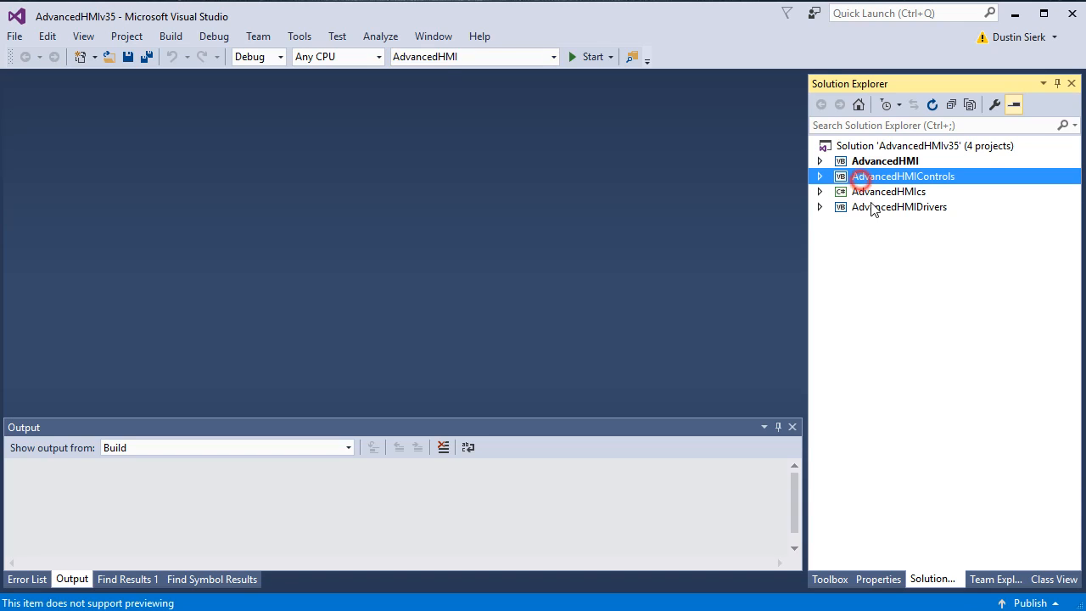
pyautogui.click(820, 161)
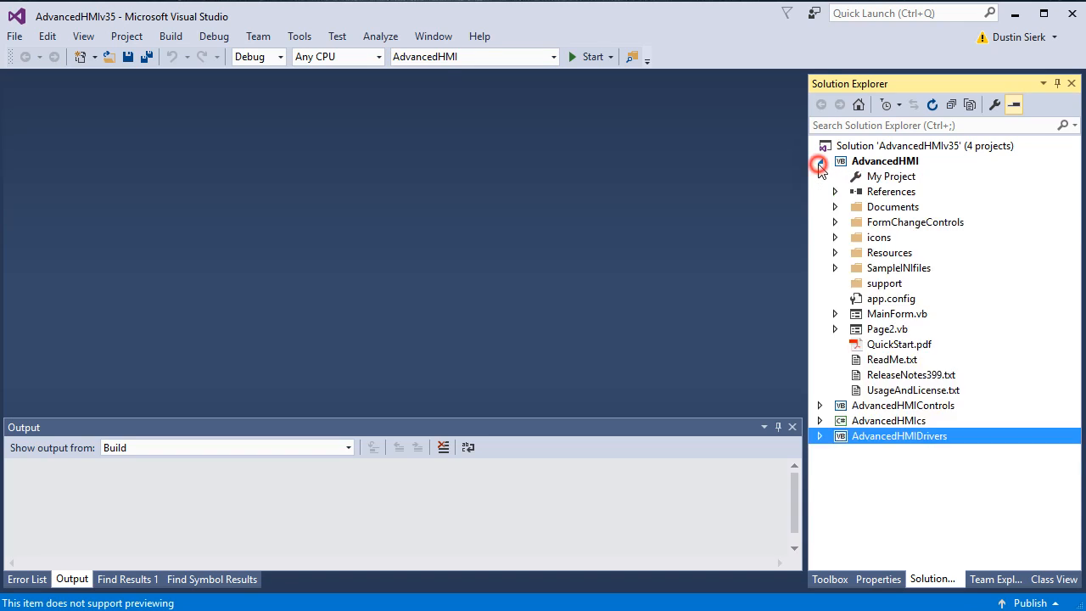
pyautogui.click(820, 162)
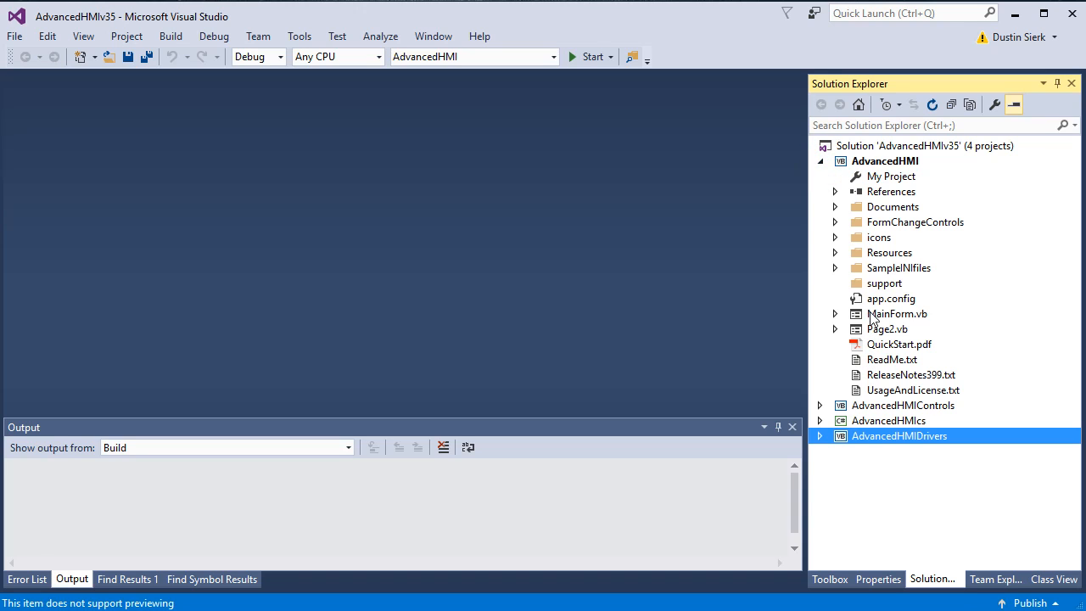
# Open MainForm.vb in the designer and set its BackColor to Silver
pyautogui.doubleClick(897, 313)
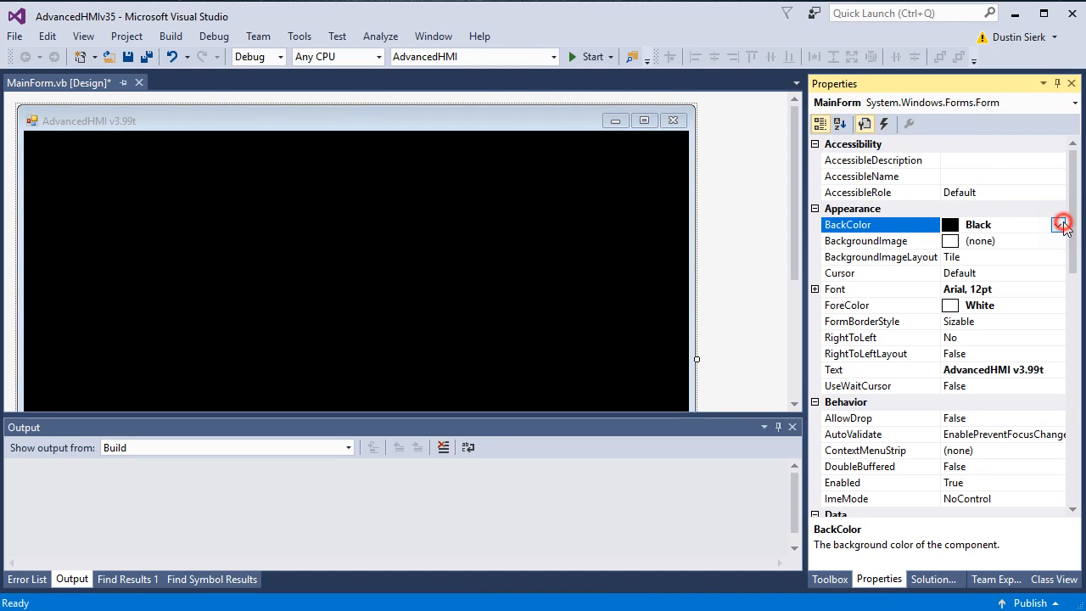
pyautogui.click(1058, 224)
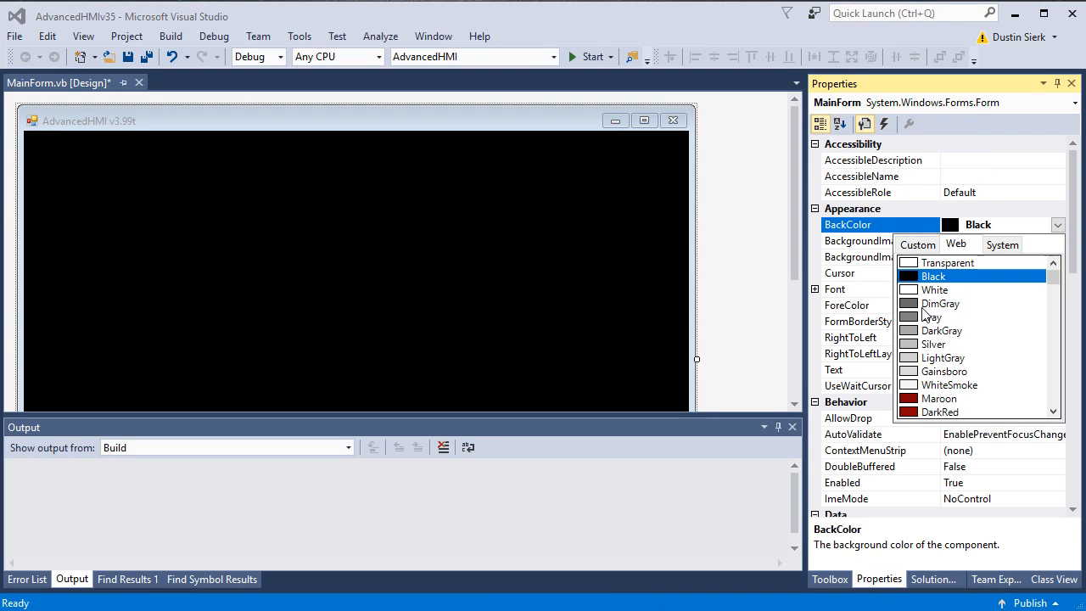
pyautogui.click(934, 343)
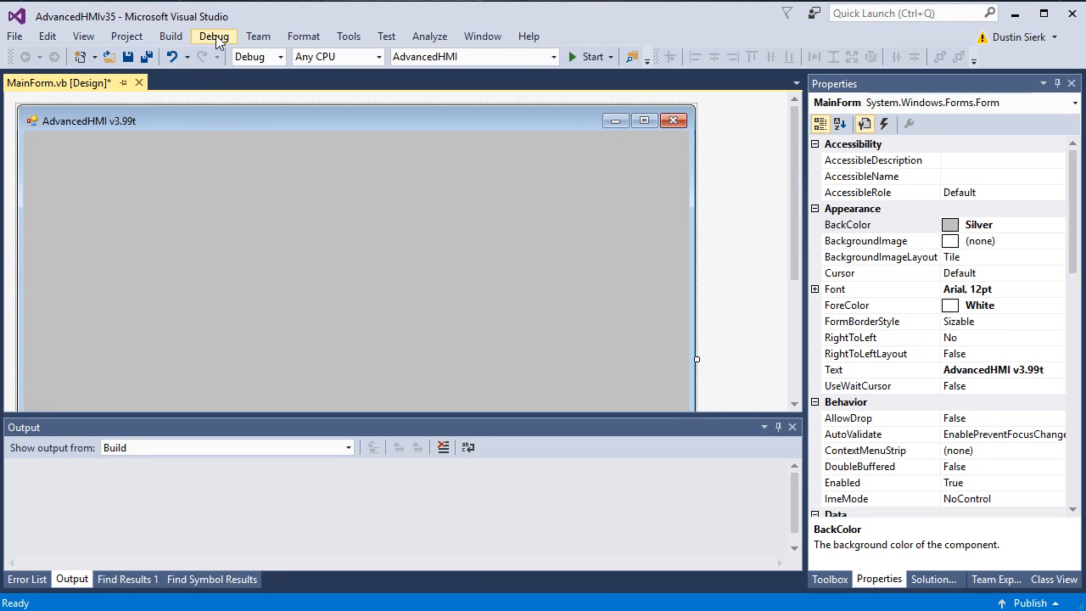
# Show the Toolbox, collapse the All Windows Forms group and open the Build menu
pyautogui.click(170, 36)
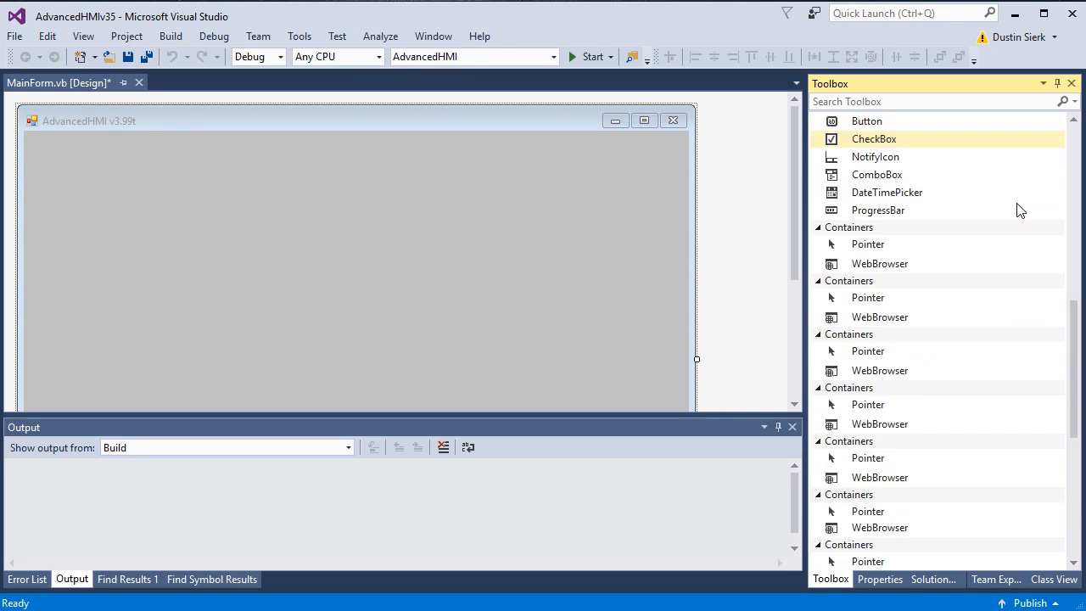
pyautogui.click(866, 136)
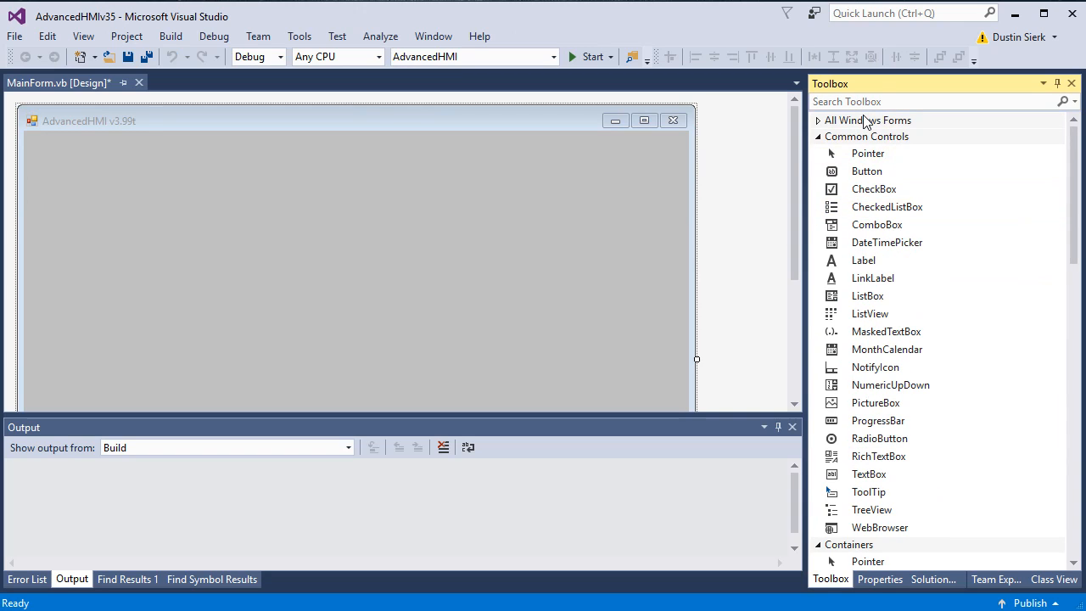
pyautogui.click(170, 36)
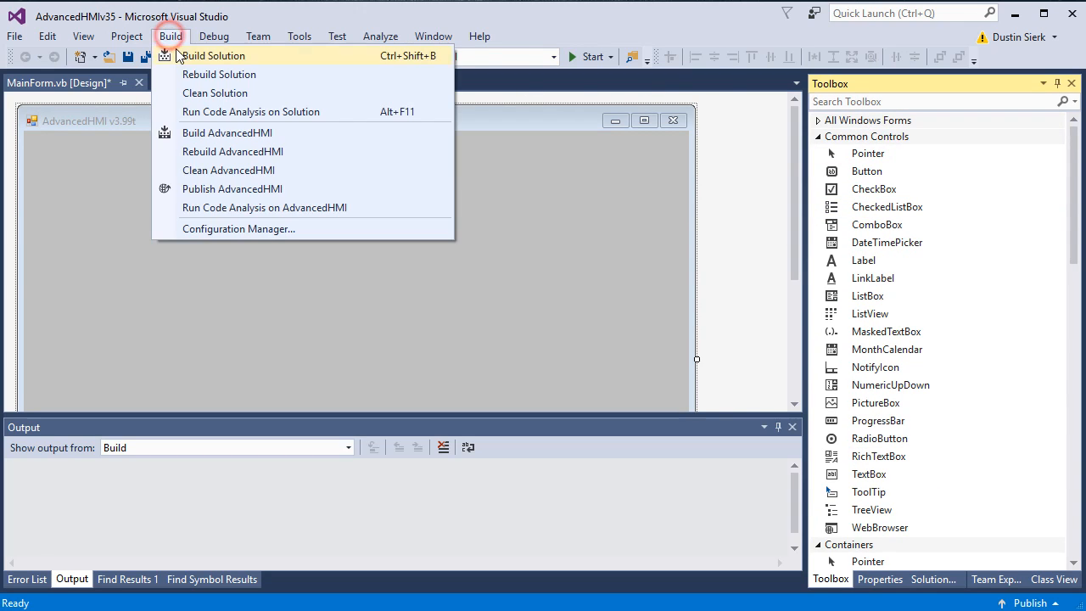
# Build the solution and add ModbusRTUCom from AdvancedHMIDrivers Components to the form
pyautogui.click(213, 55)
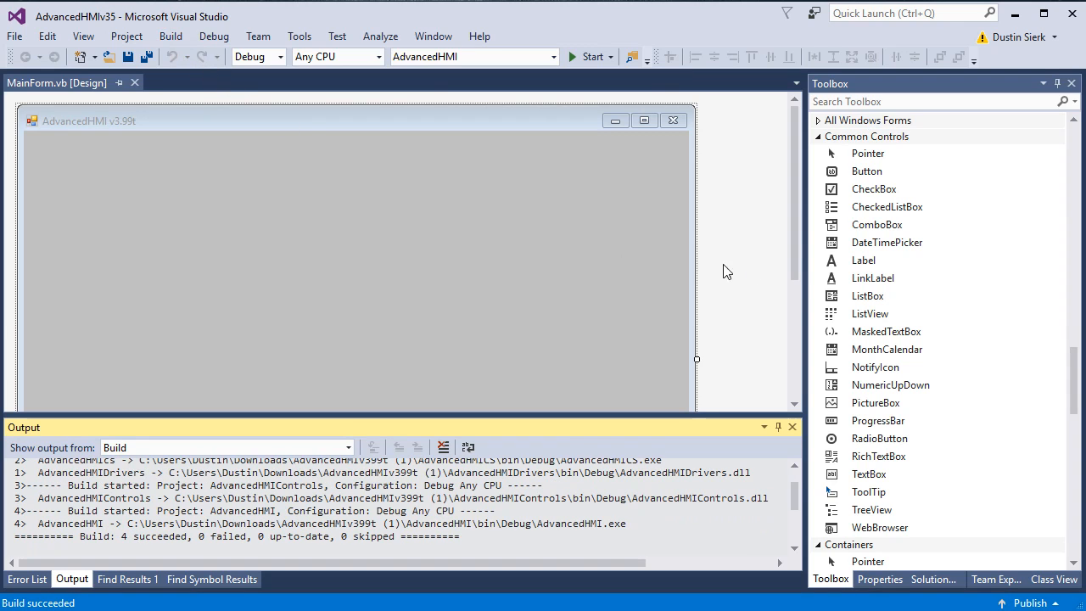
pyautogui.scroll(-3)
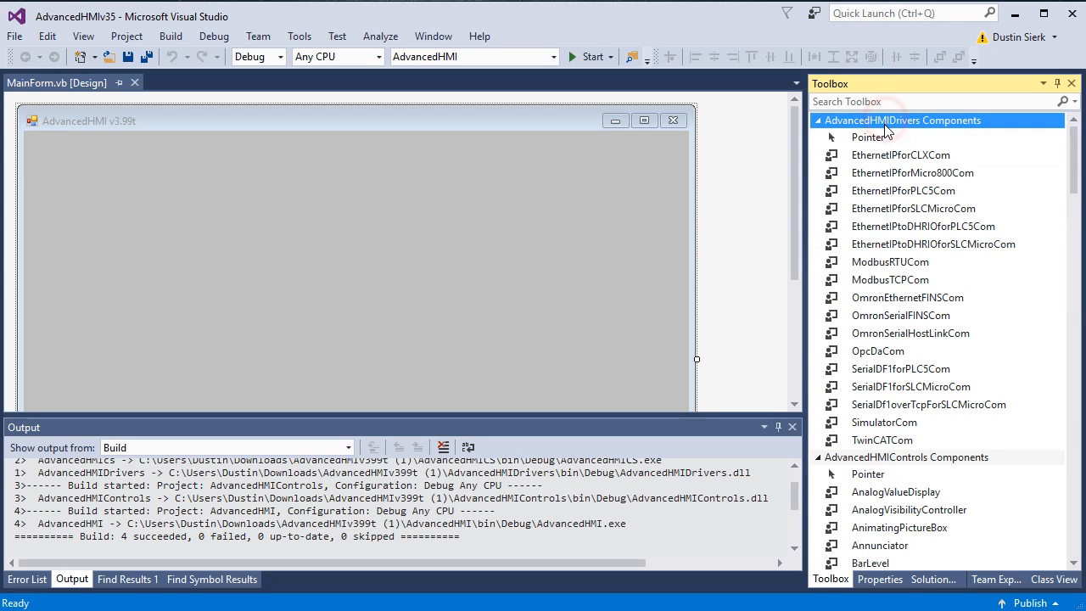
pyautogui.scroll(-3)
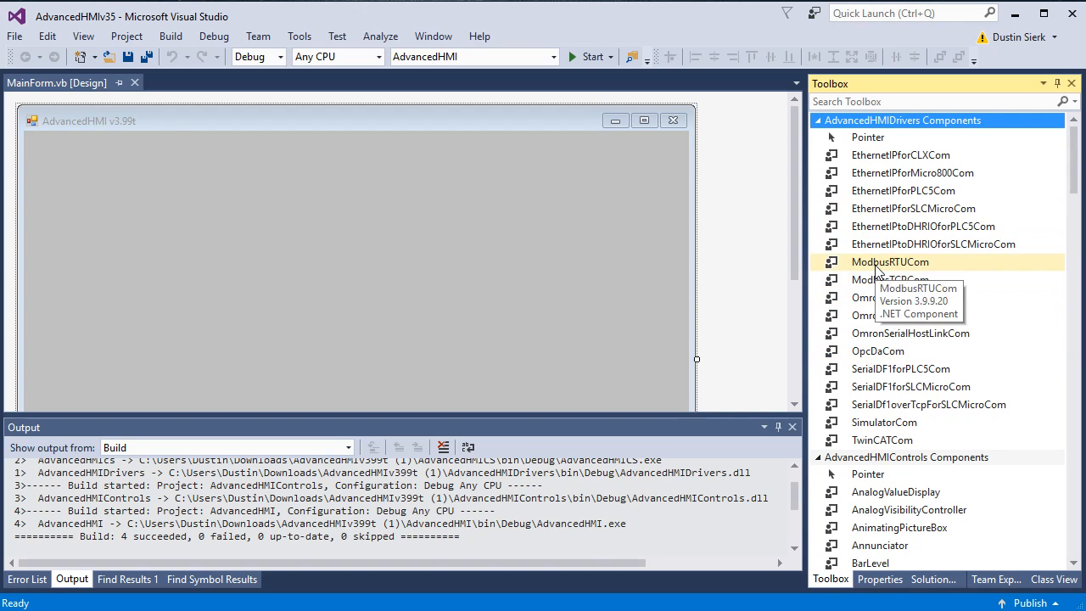
pyautogui.doubleClick(890, 262)
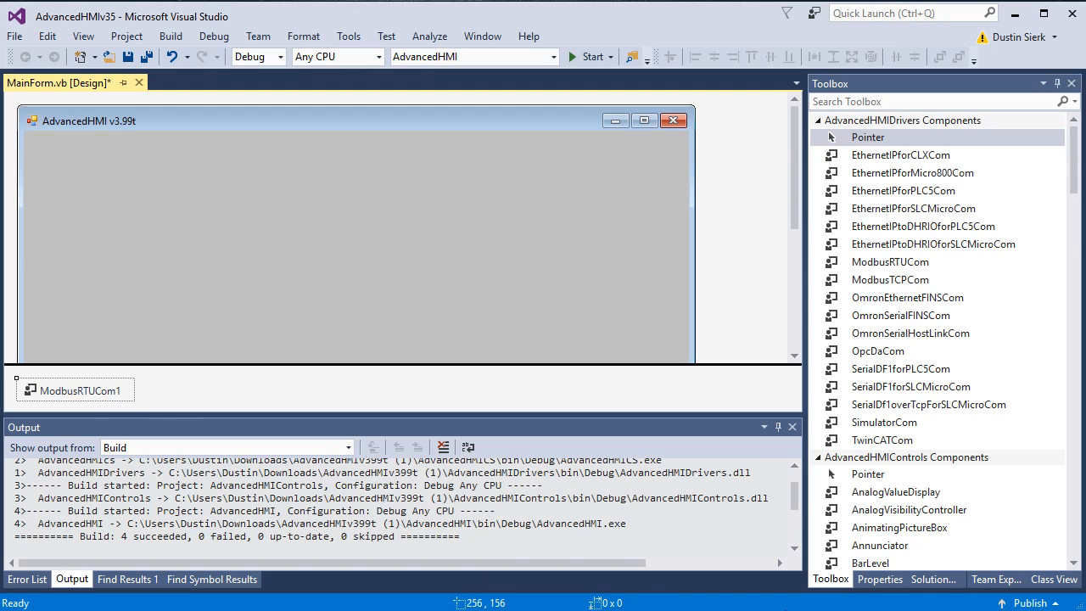
# Set ModbusRTUCom1's PortName property to COM3
pyautogui.click(879, 579)
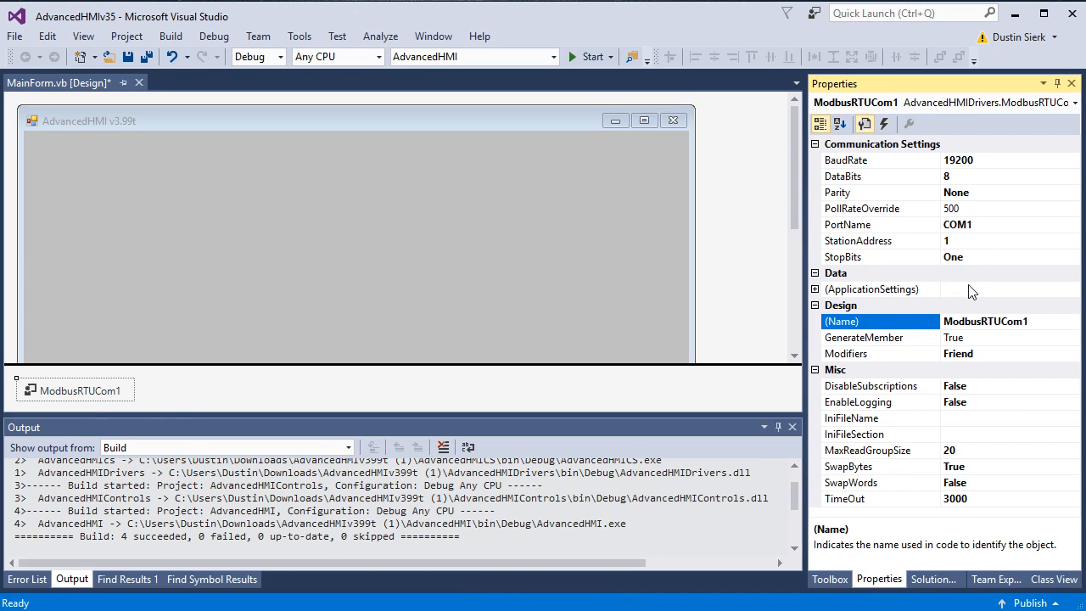
pyautogui.click(849, 224)
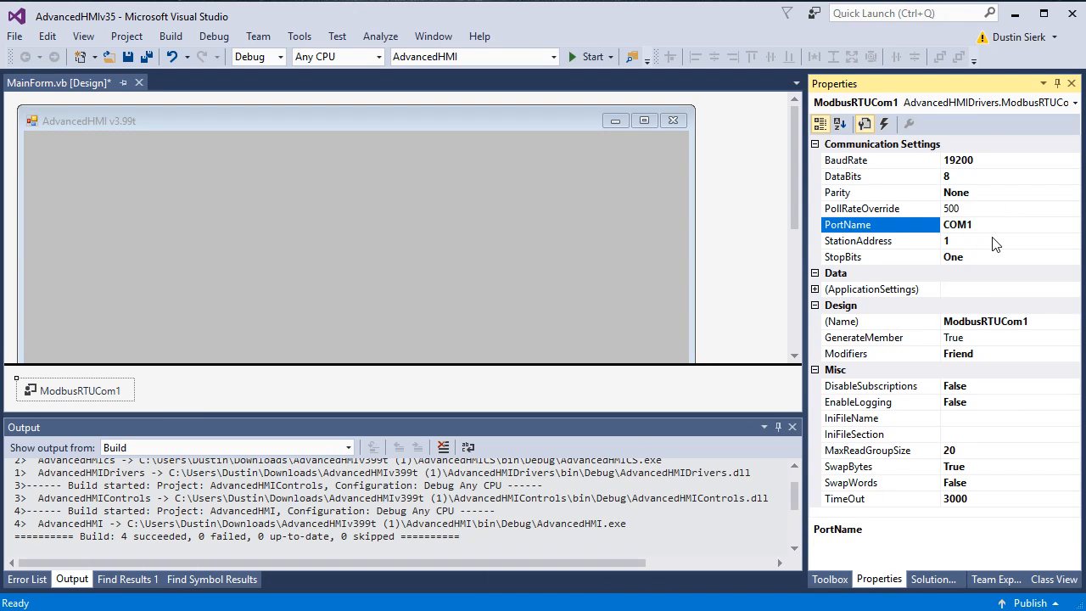
pyautogui.write('COM3')
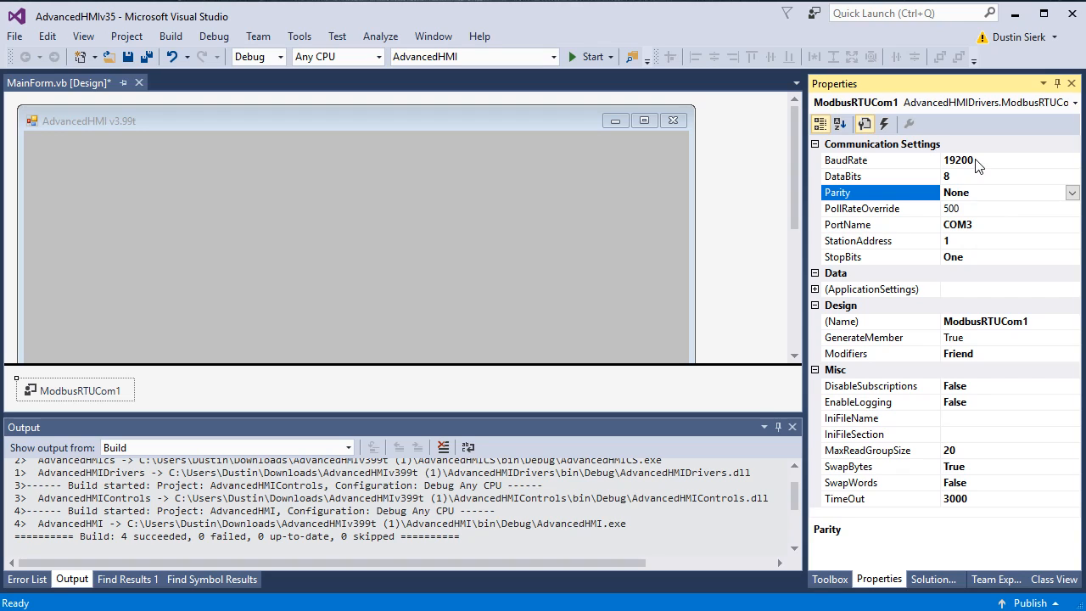
pyautogui.click(1001, 192)
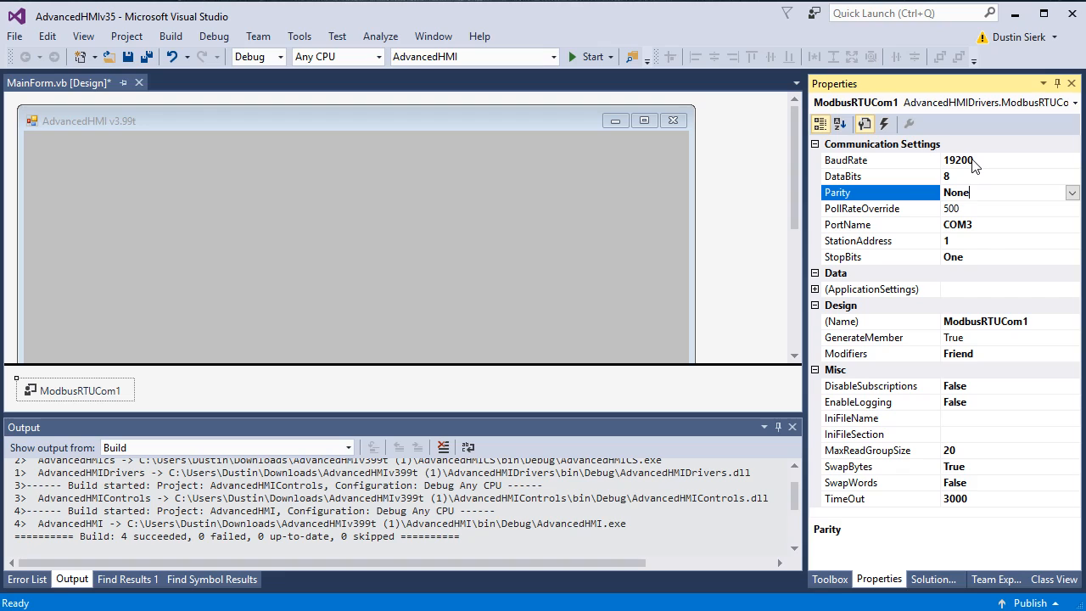
pyautogui.moveTo(974, 185)
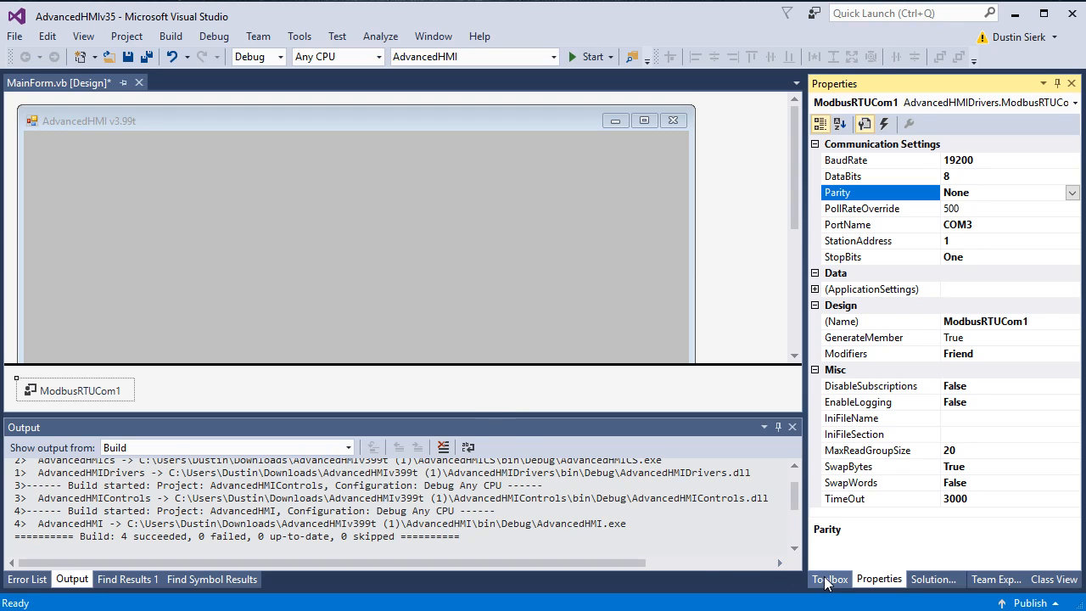
pyautogui.click(829, 579)
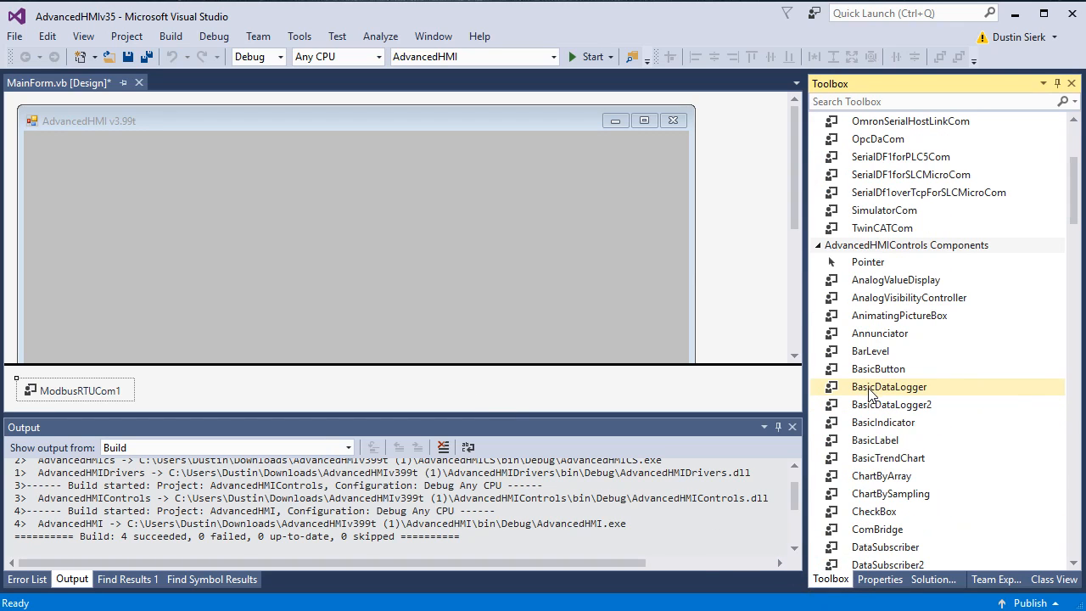
pyautogui.moveTo(879, 368)
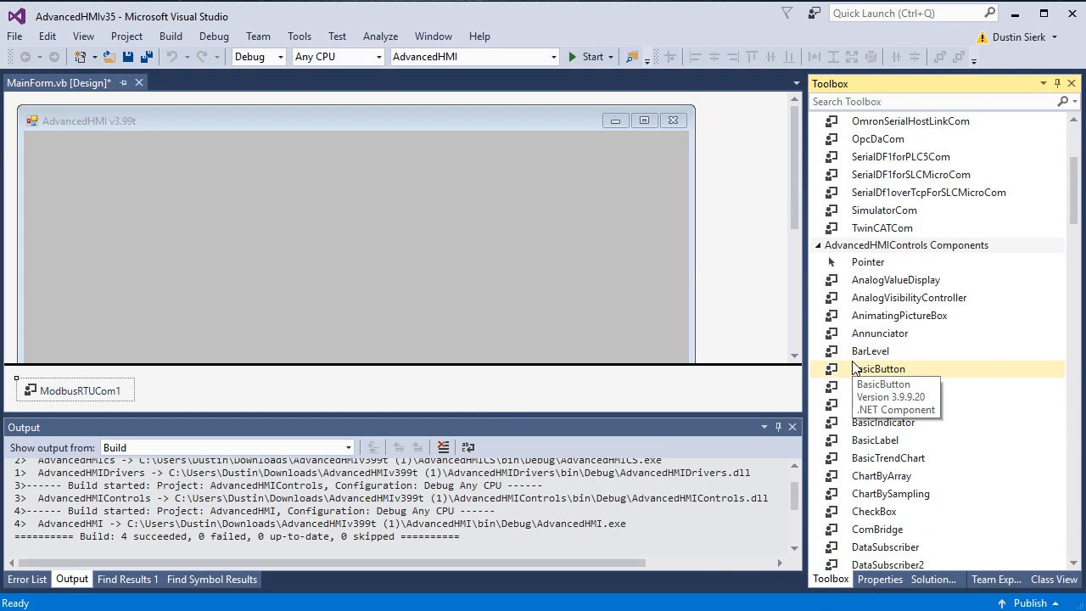
pyautogui.moveTo(891, 404)
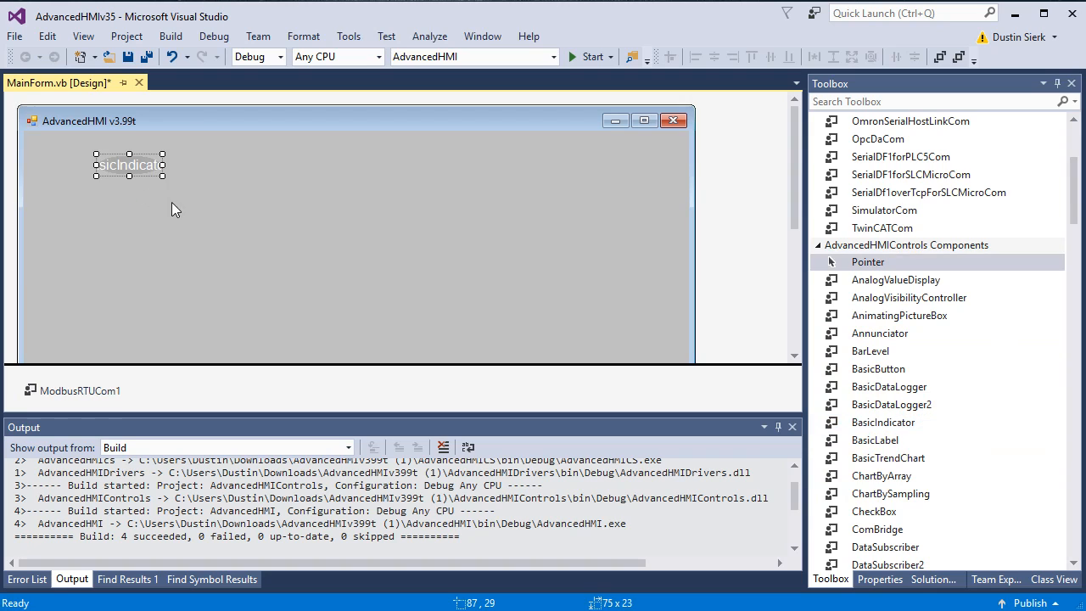
# Resize BasicIndicator1 on the form to about 176x105
pyautogui.moveTo(162, 176); pyautogui.dragTo(246, 246)
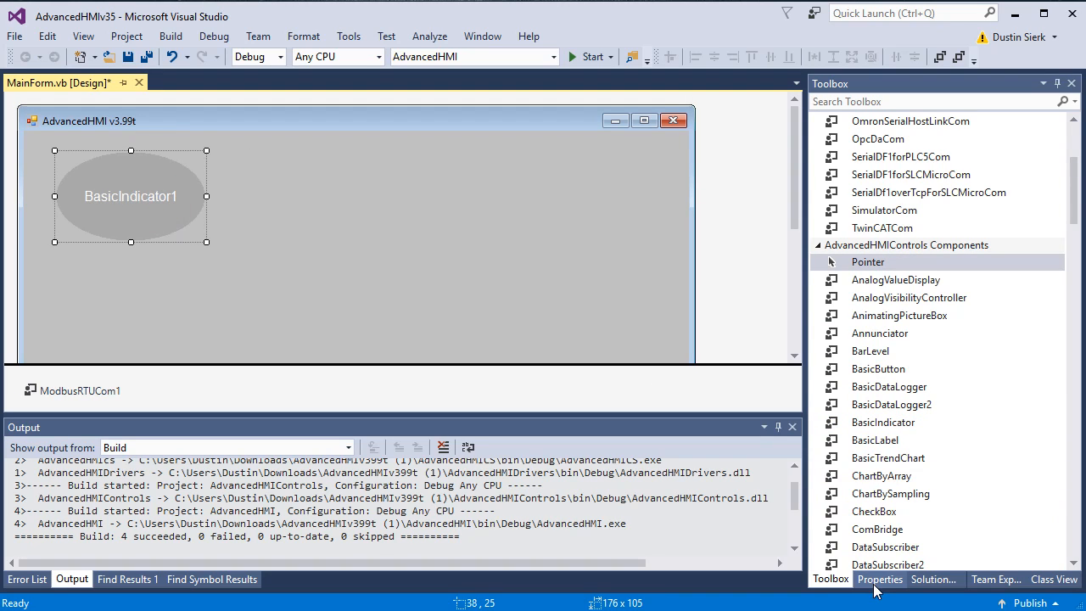
# Set BasicIndicator1's PLCAddressSelectColor2 property to 00001
pyautogui.click(880, 579)
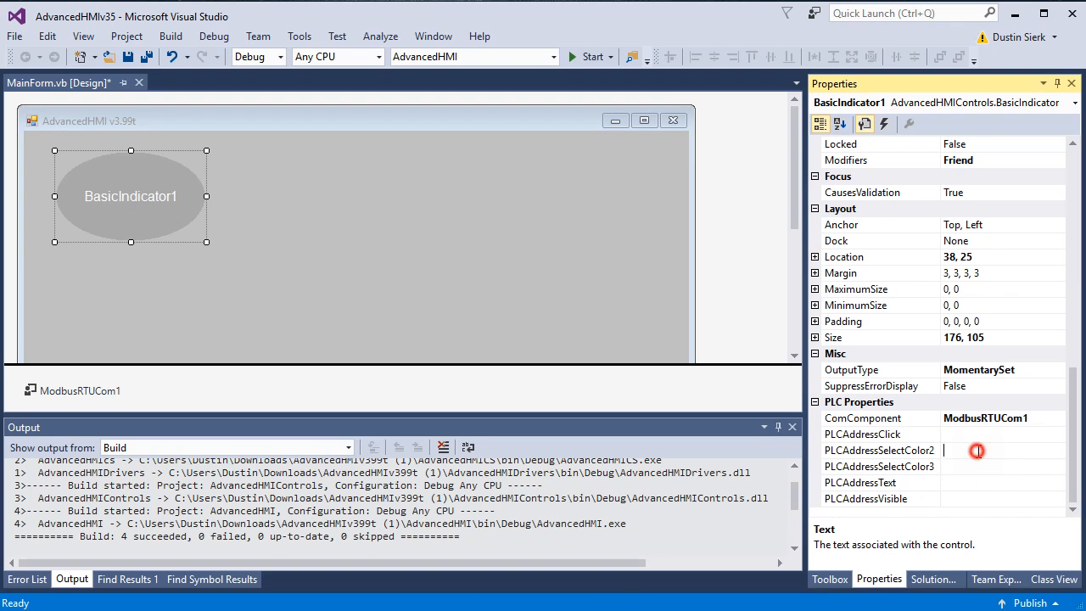
pyautogui.click(879, 450)
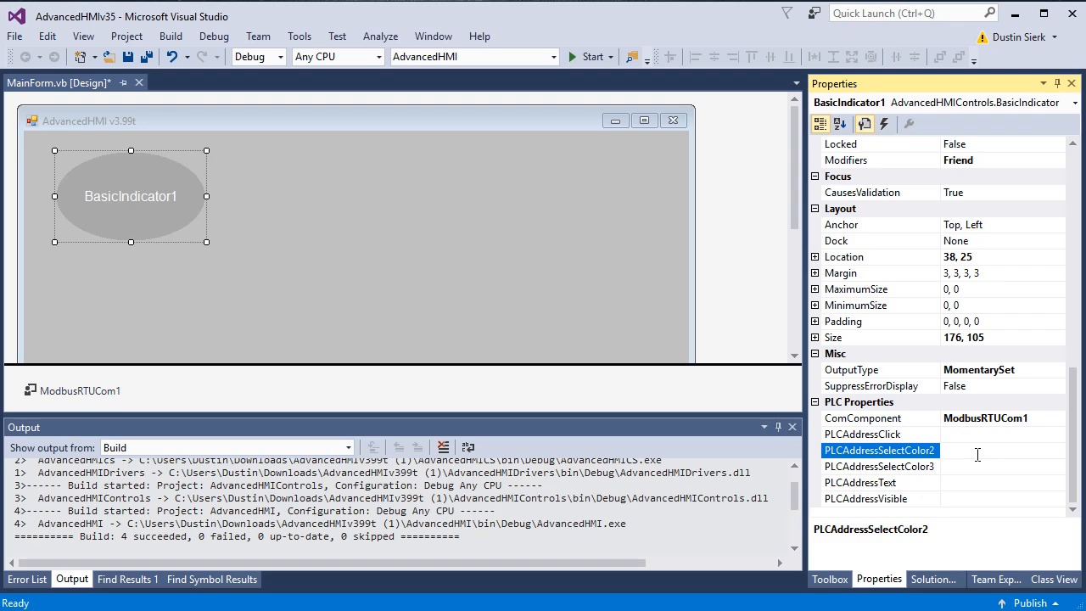
pyautogui.click(820, 124)
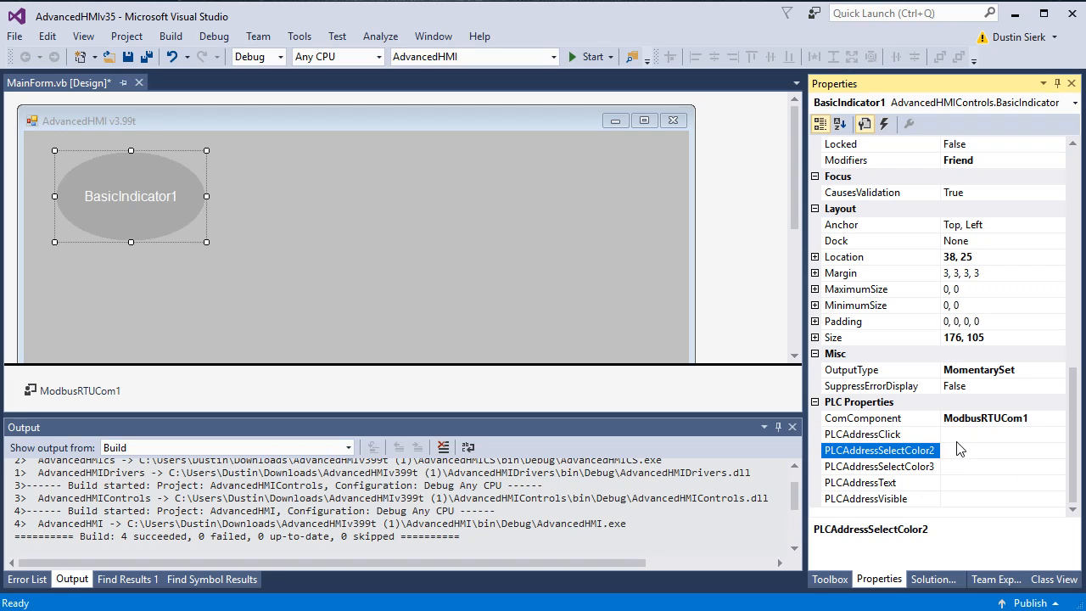
pyautogui.write('0')
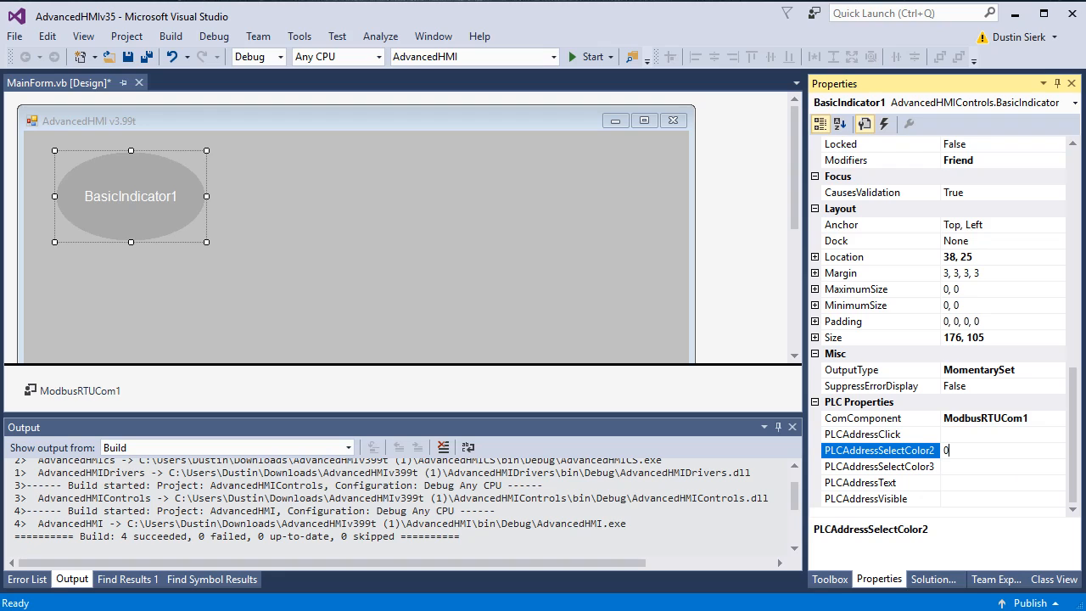
pyautogui.write('0001')
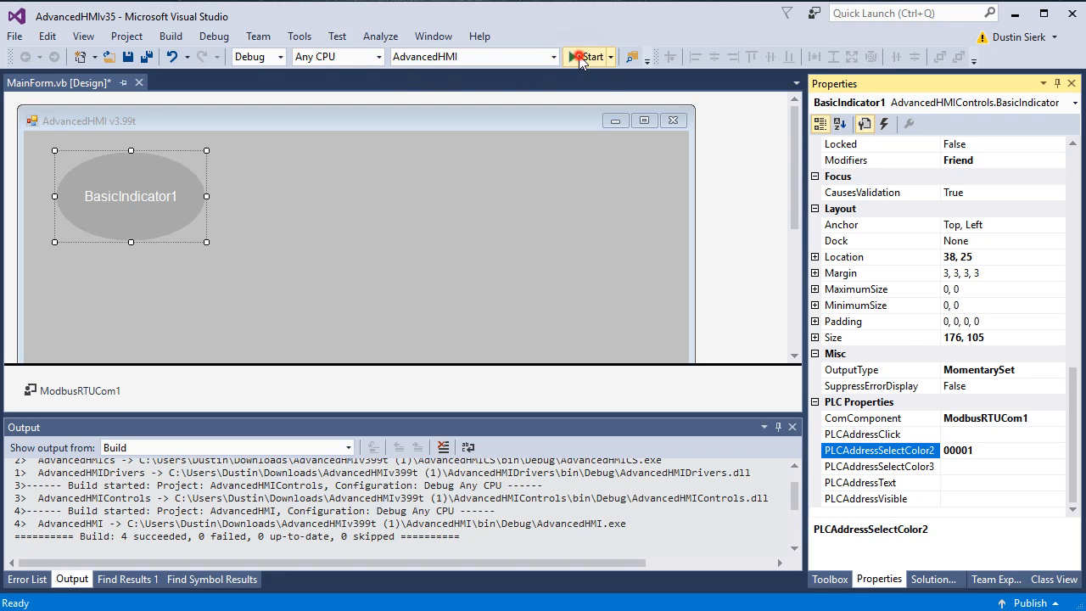
pyautogui.click(590, 56)
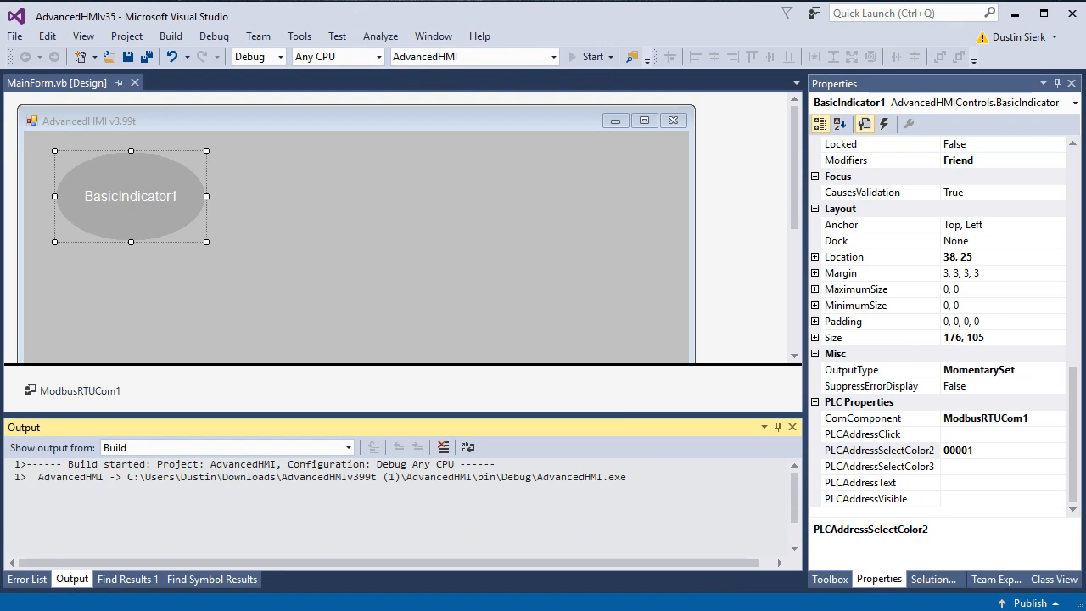
pyautogui.click(592, 56)
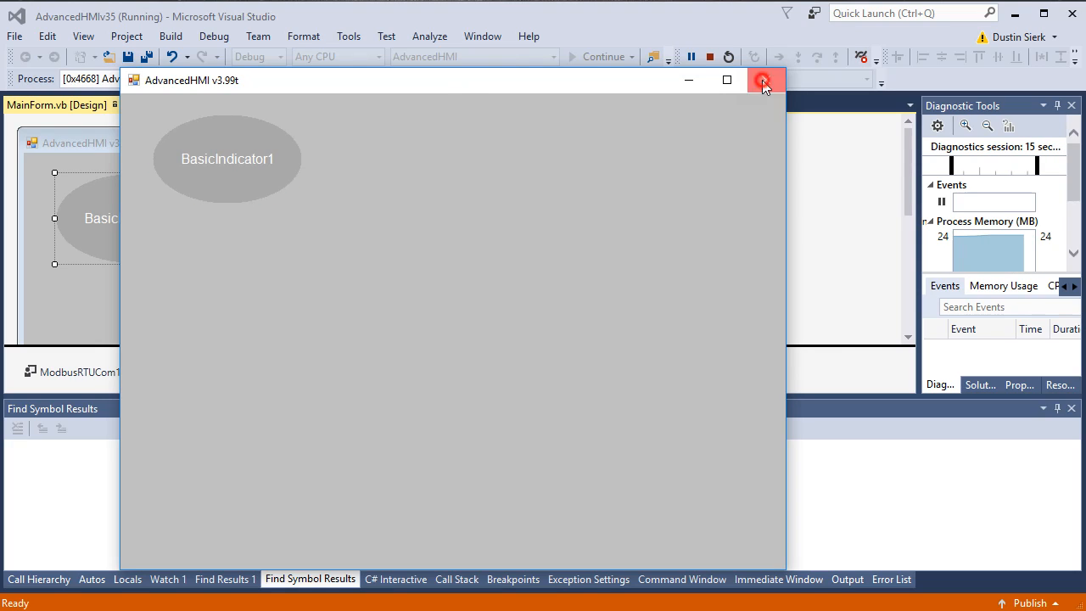
pyautogui.click(763, 80)
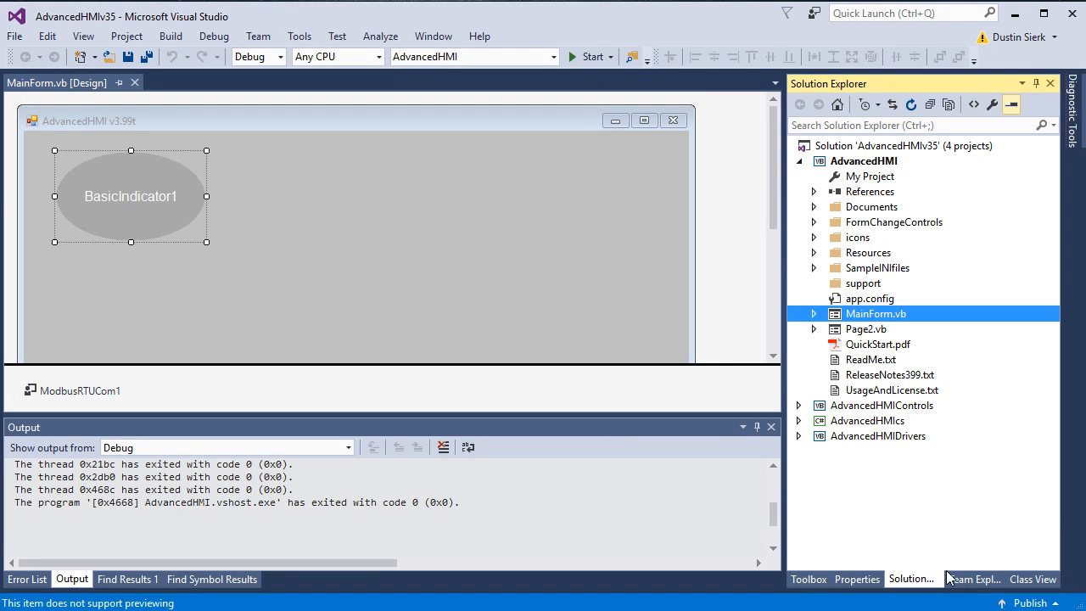
# Place a BasicButton from AdvancedHMIControls below the indicator and view its properties
pyautogui.click(857, 579)
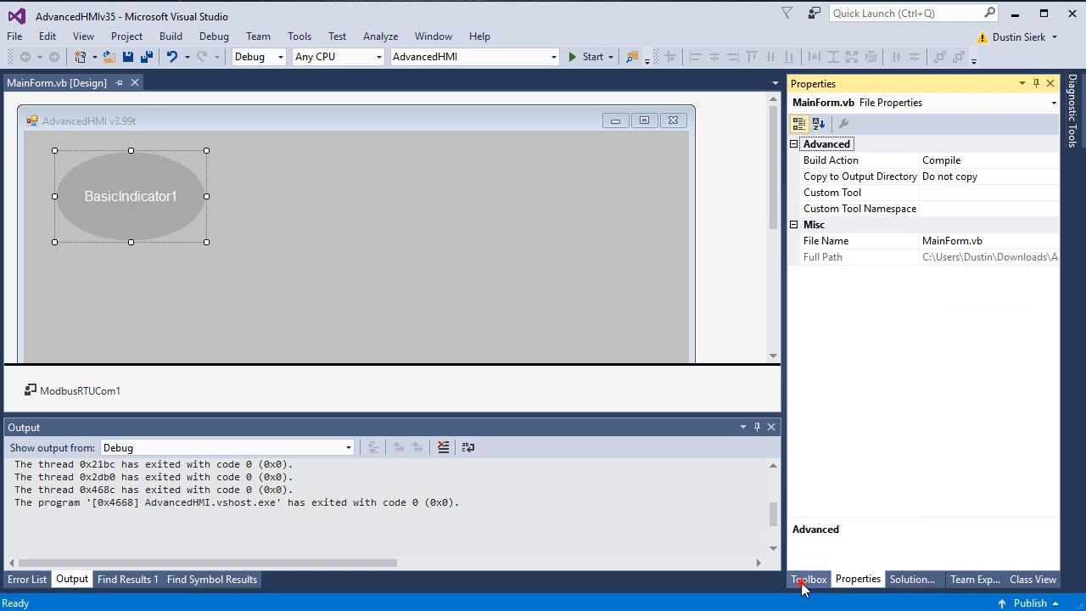
pyautogui.click(809, 579)
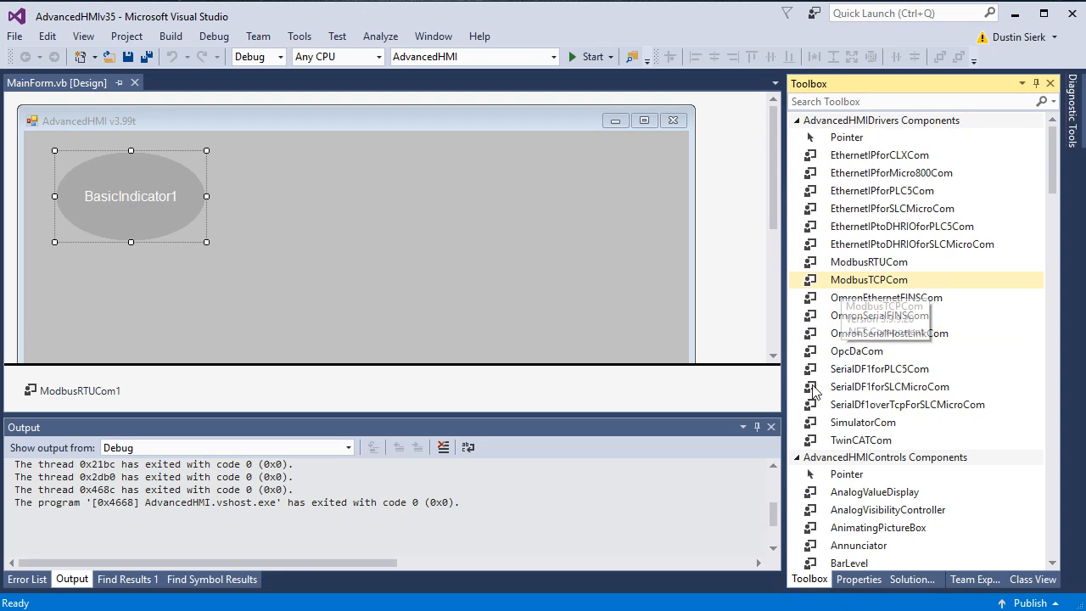
pyautogui.scroll(-3)
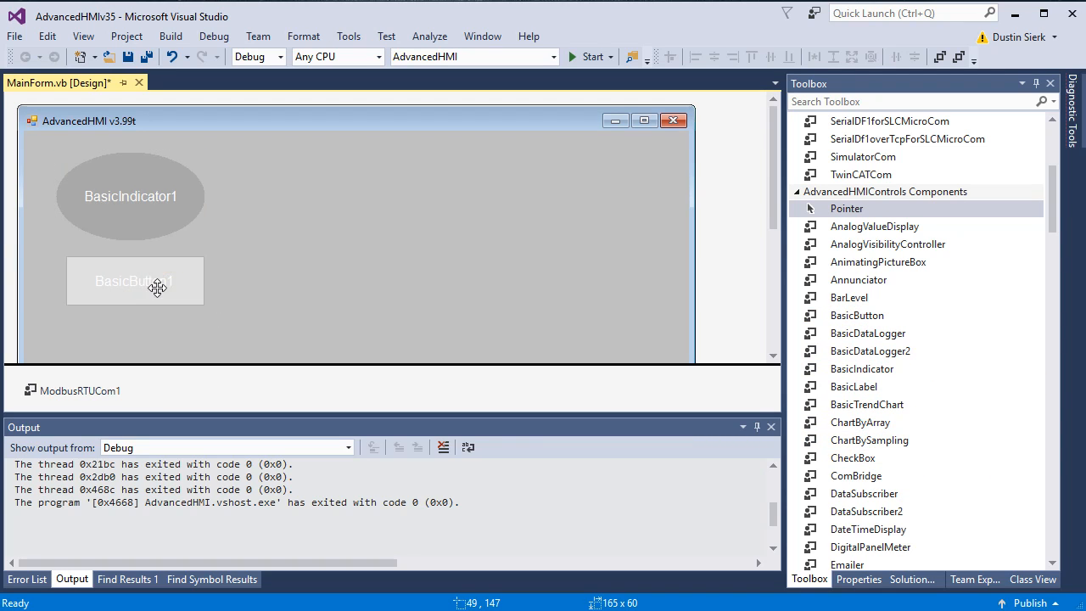
pyautogui.click(858, 578)
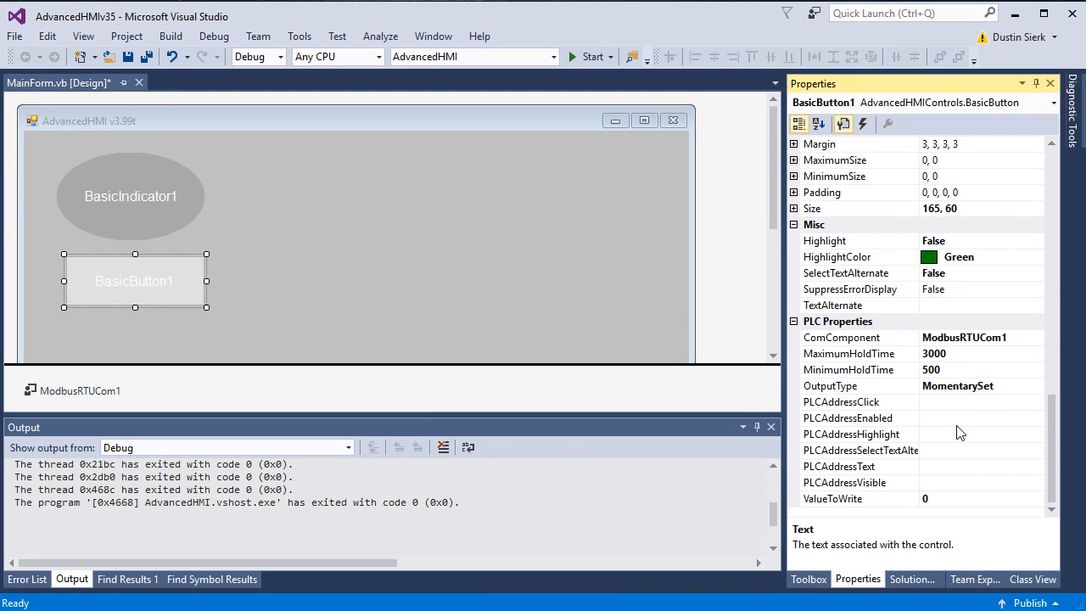
# Set BasicButton1's PLCAddressClick property to 00002
pyautogui.click(976, 401)
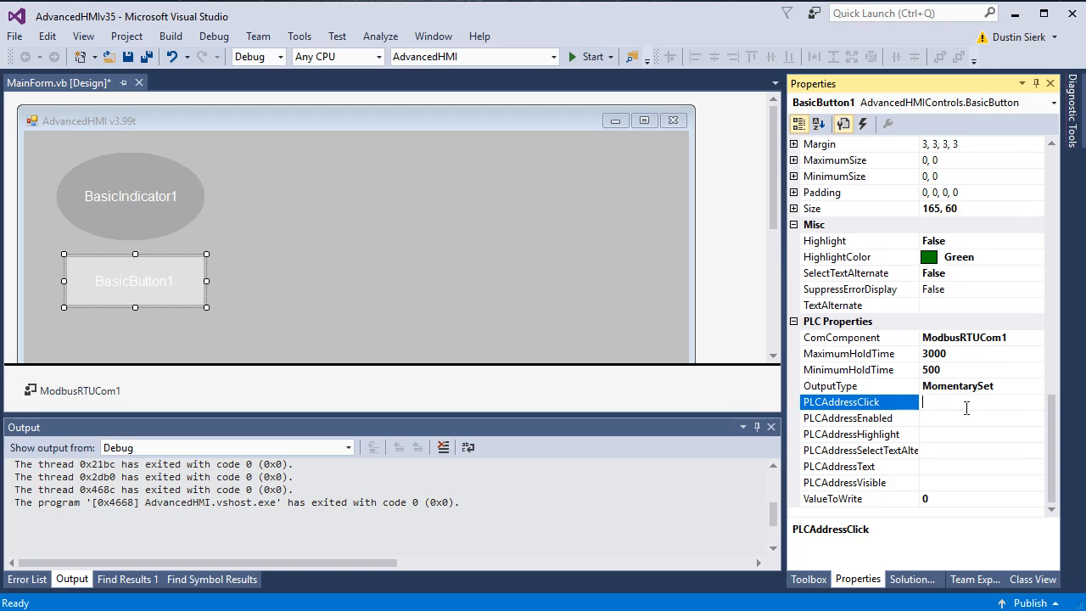
pyautogui.write('0')
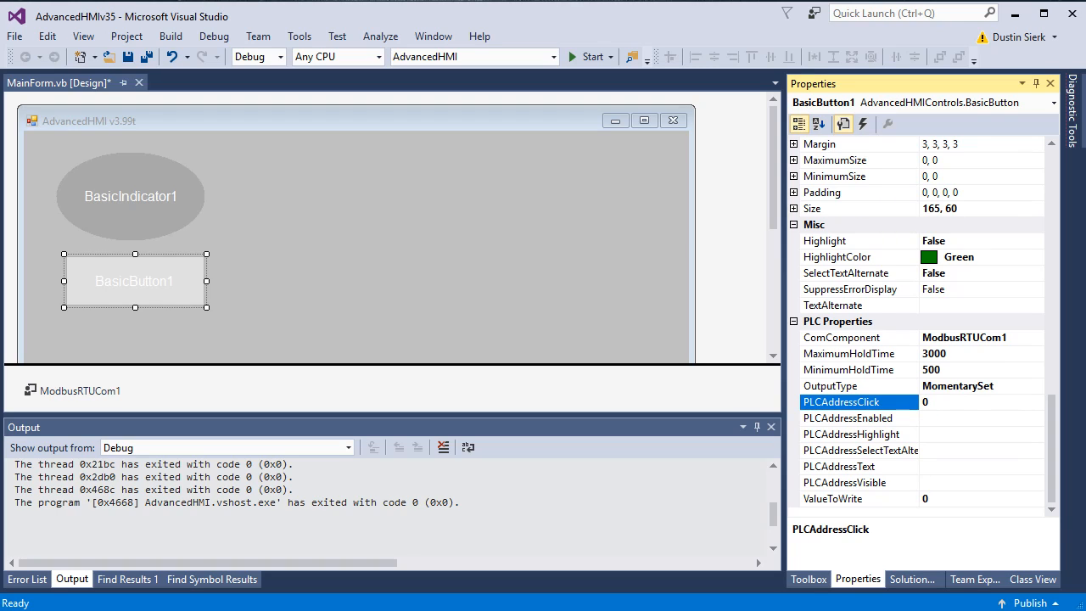
pyautogui.write('000')
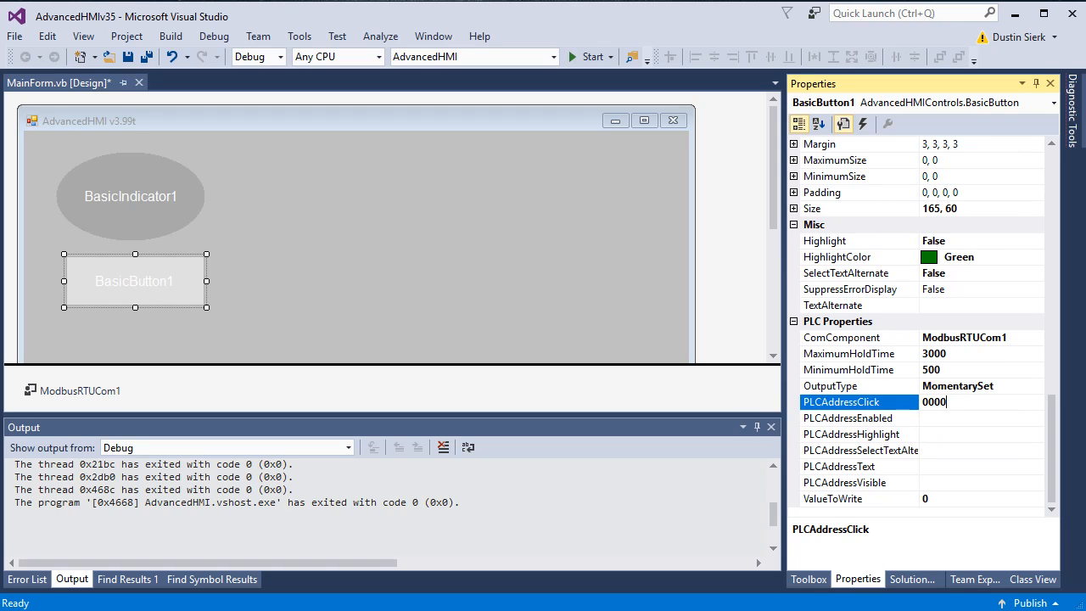
pyautogui.write('00002')
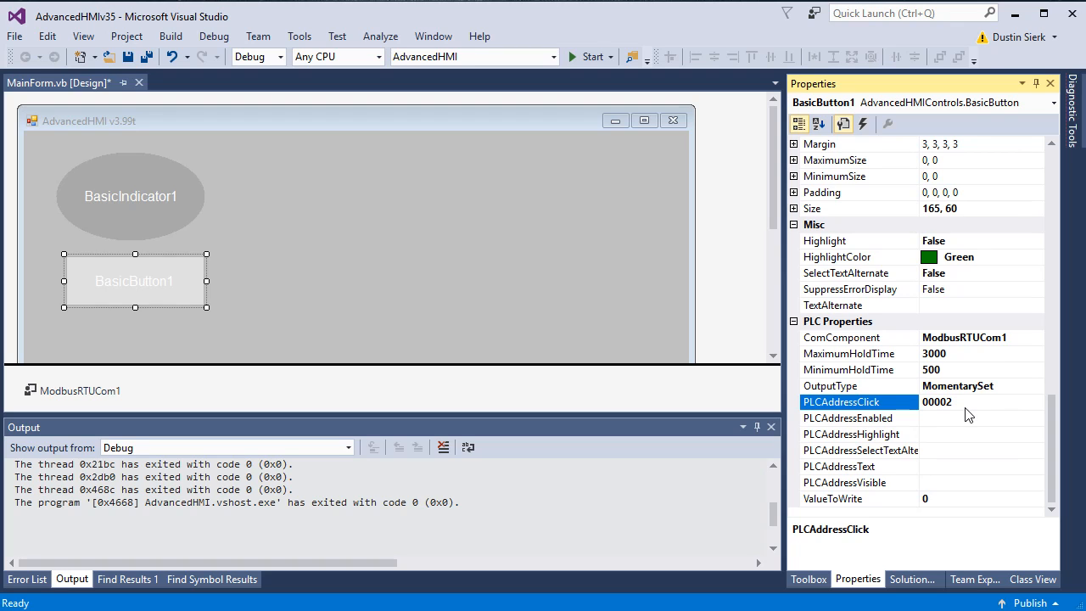
pyautogui.click(591, 56)
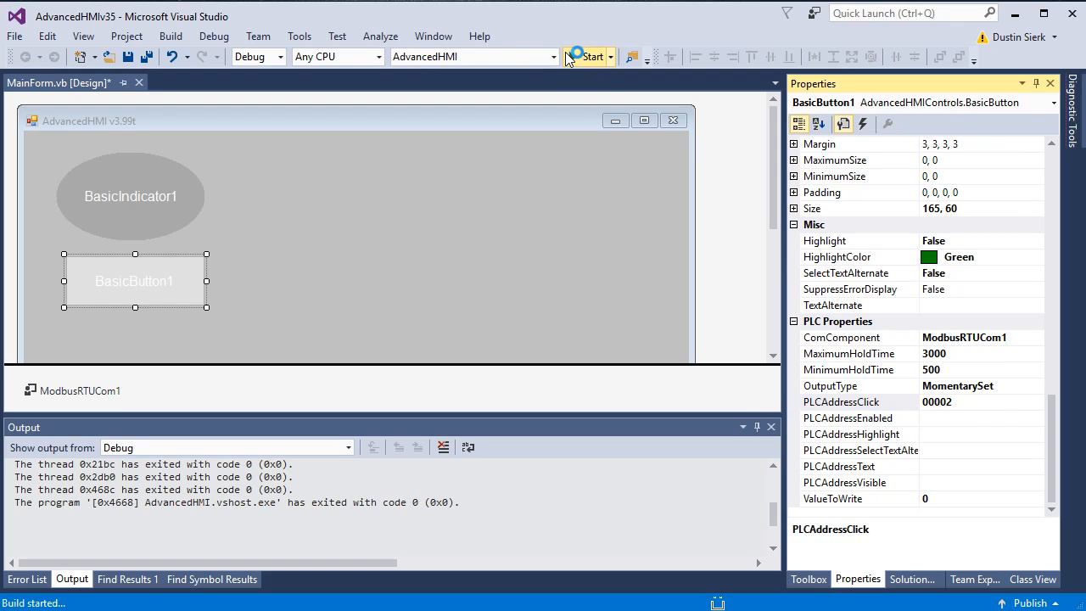
# Run the HMI app and press BasicButton1 three times on the live form
pyautogui.click(592, 56)
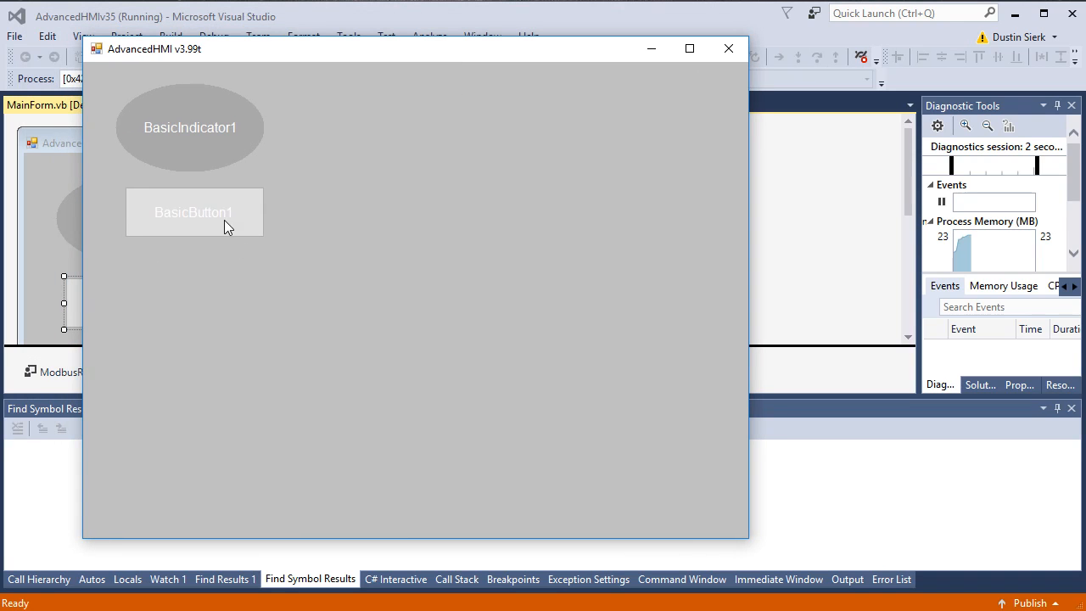
pyautogui.click(194, 212)
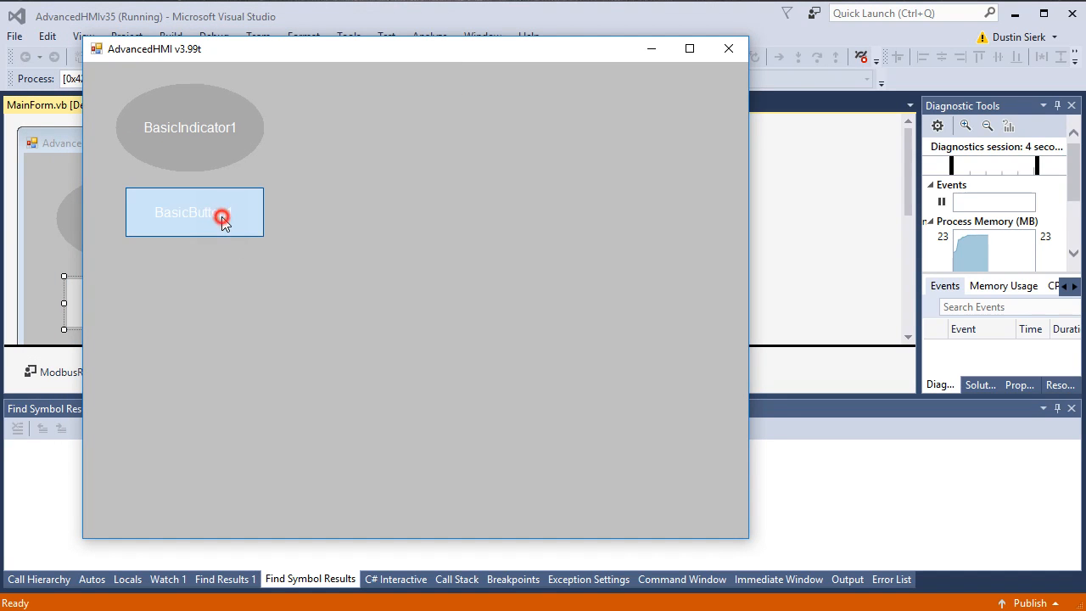
pyautogui.click(194, 212)
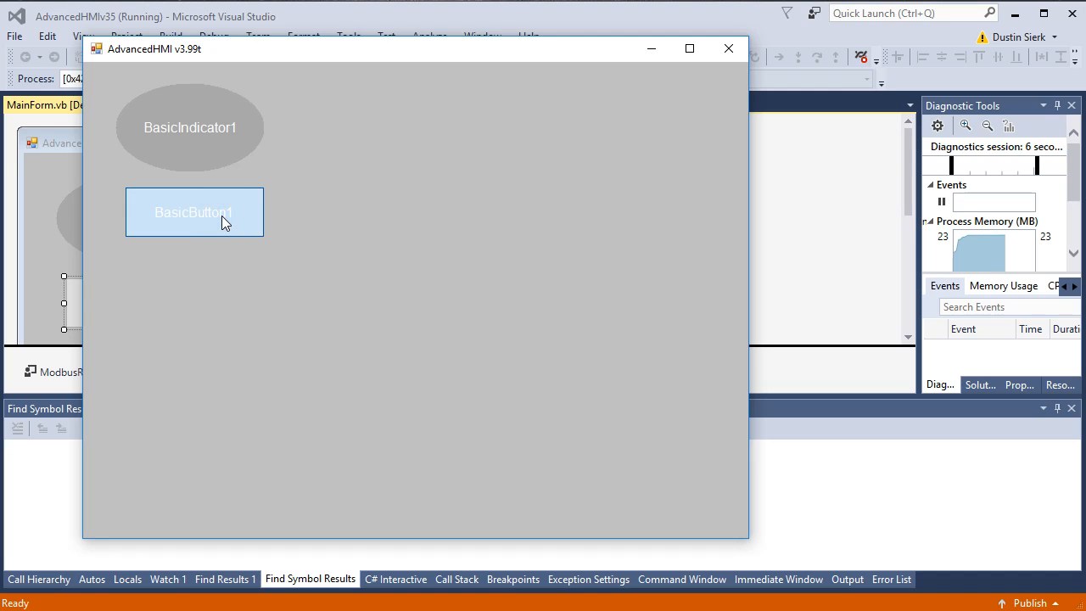
pyautogui.click(194, 212)
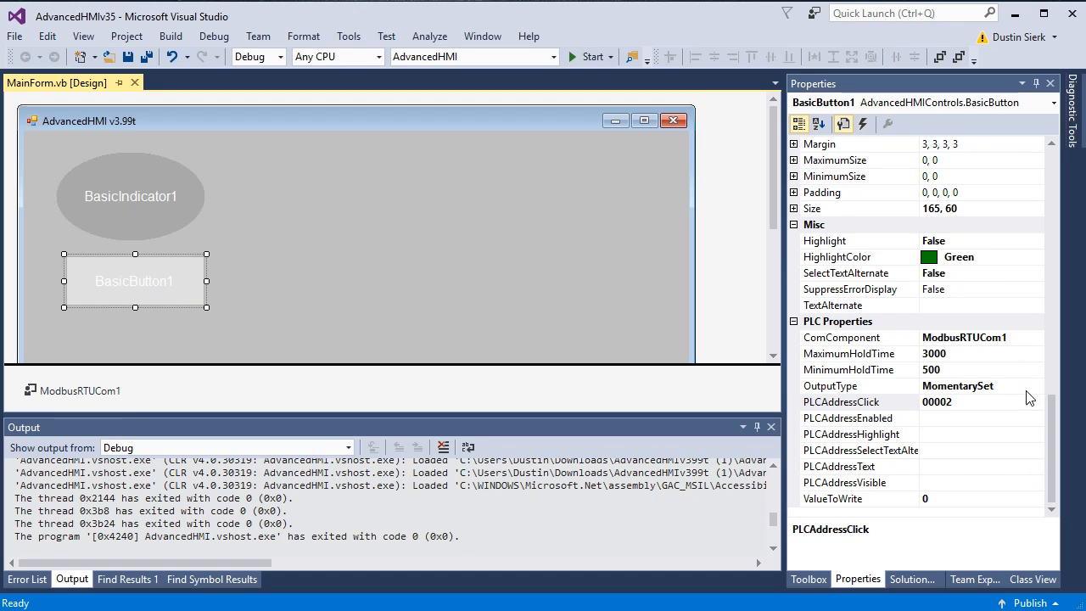
# Deselect the button by selecting the form, then show the Toolbox control list
pyautogui.click(1036, 386)
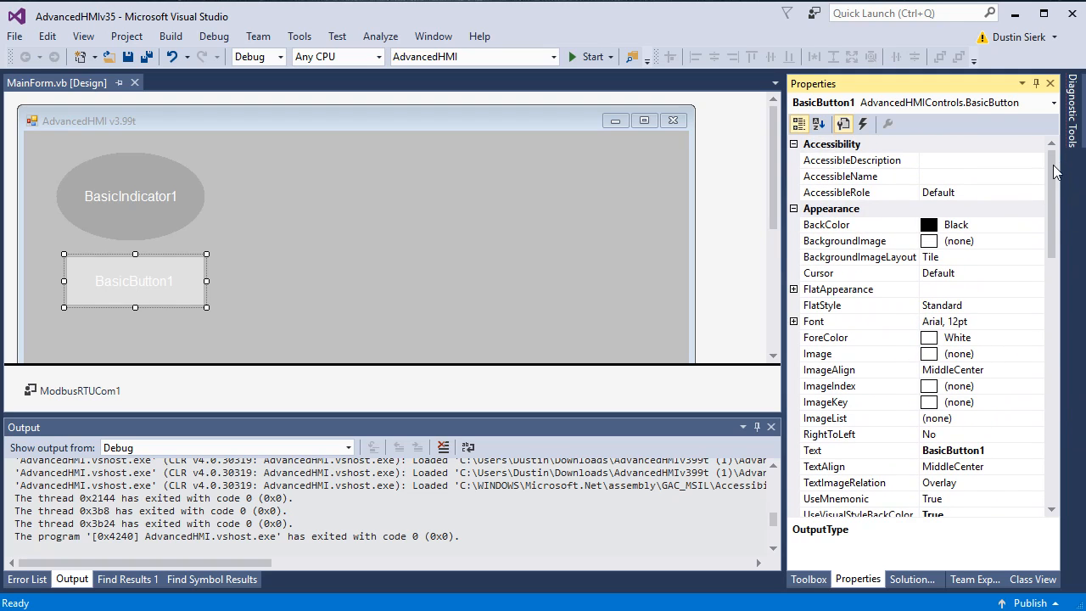
pyautogui.moveTo(299, 255)
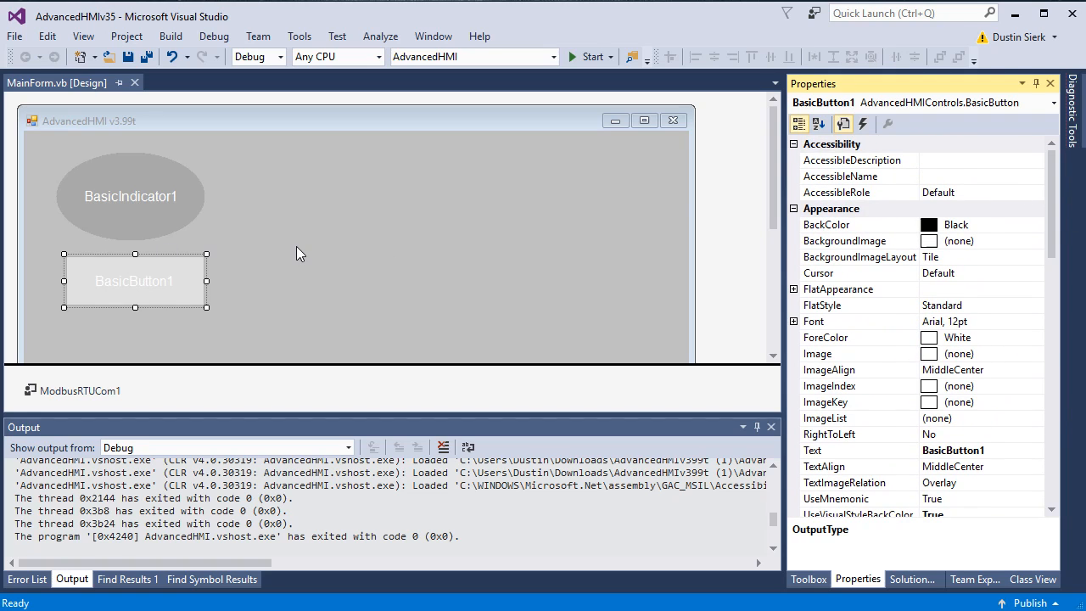
pyautogui.click(912, 579)
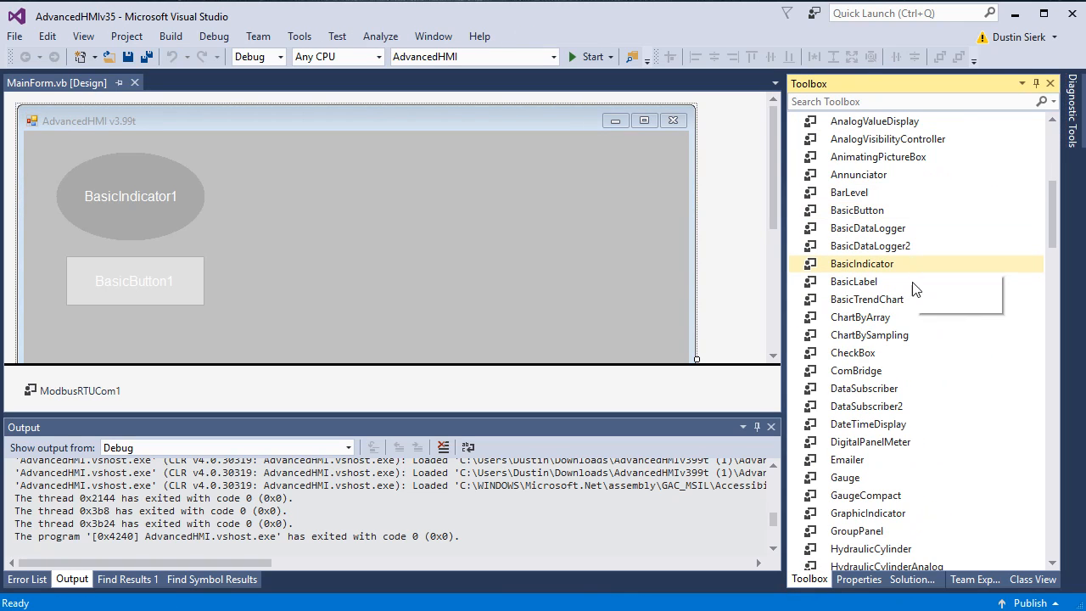
# Drop a Gauge from the Toolbox onto MainForm, right of the button
pyautogui.scroll(-3)
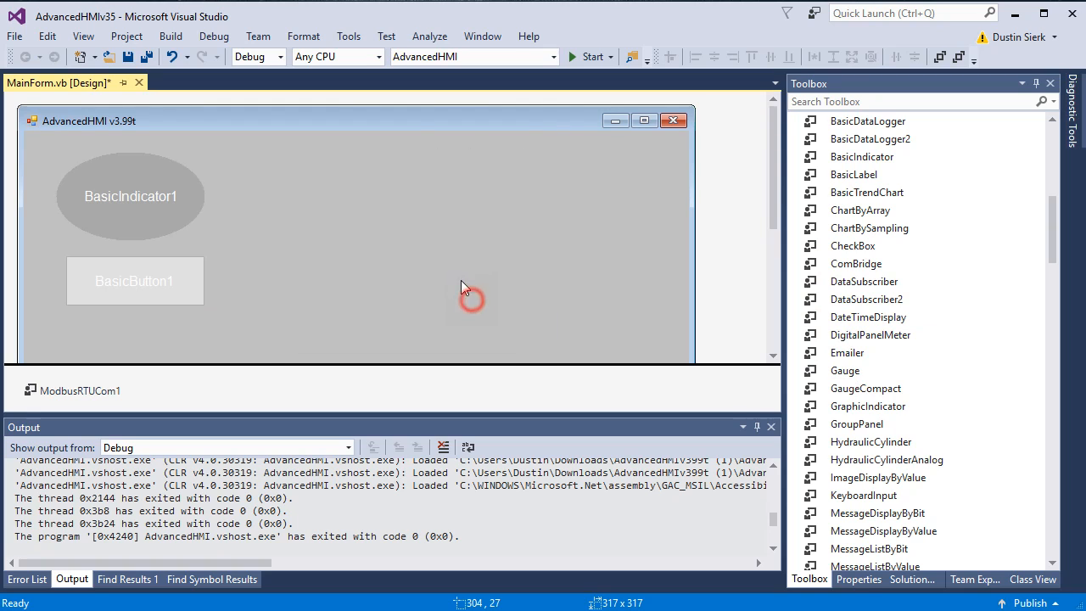
pyautogui.moveTo(845, 370); pyautogui.dragTo(408, 246)
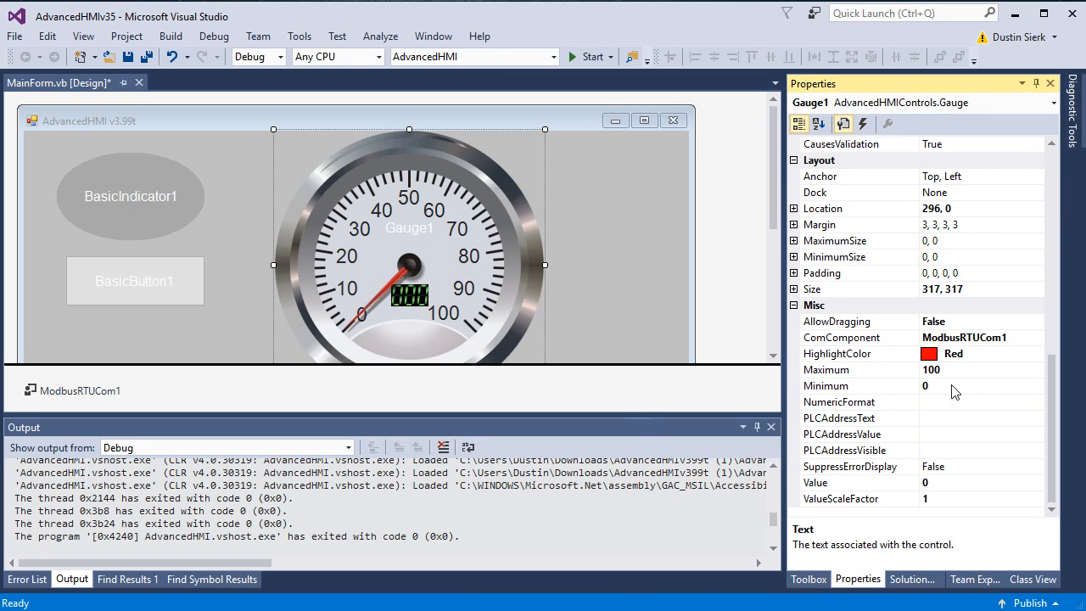
pyautogui.moveTo(940, 392)
pyautogui.write('4100')
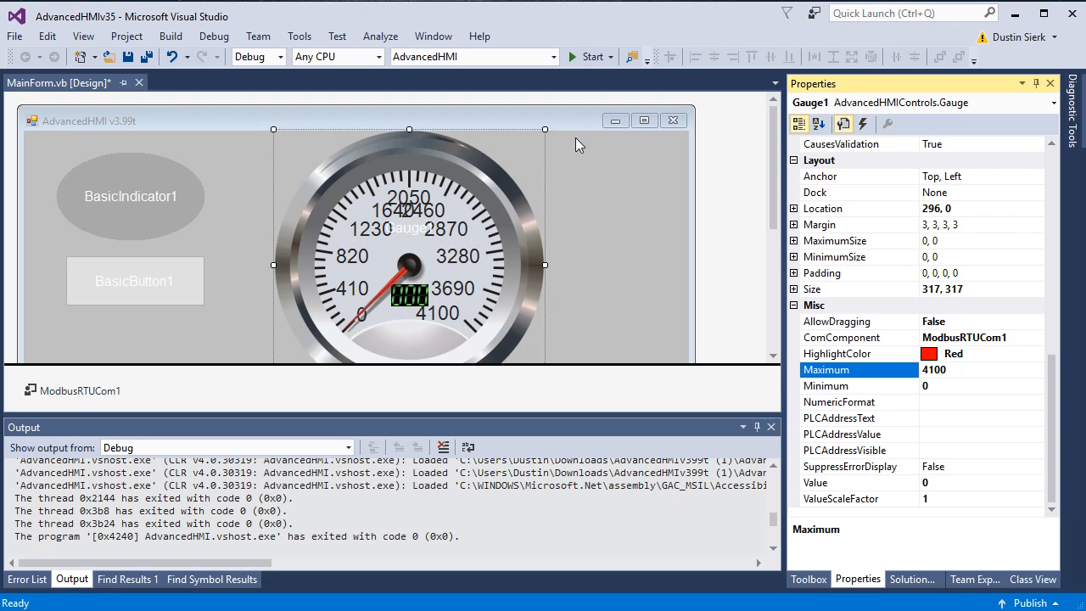
pyautogui.moveTo(611, 416)
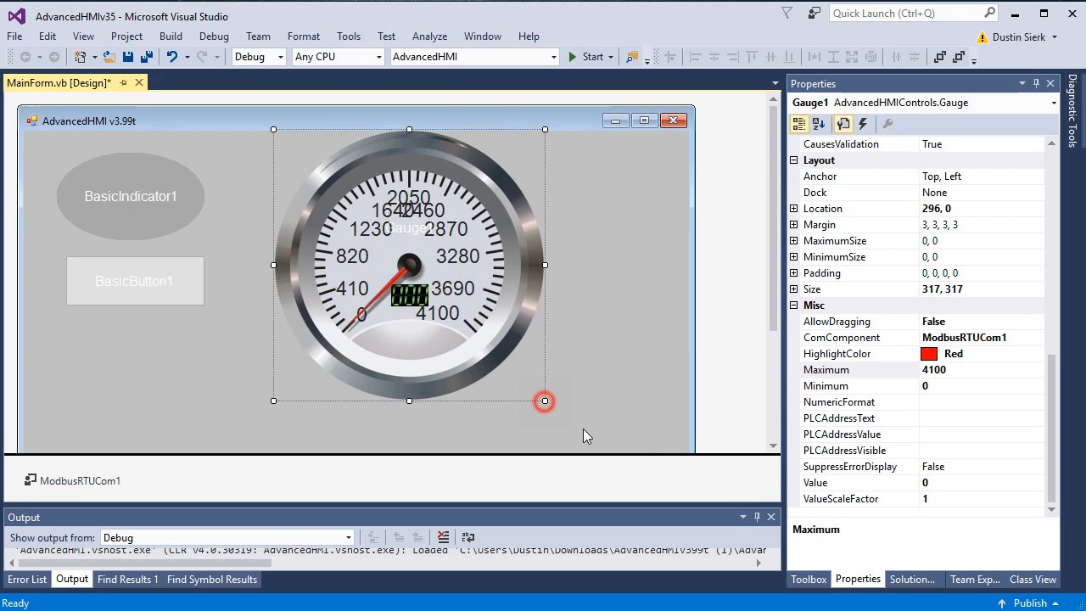
# Resize Gauge1 to 449 by 449 and reselect it
pyautogui.moveTo(544, 401); pyautogui.dragTo(656, 454)
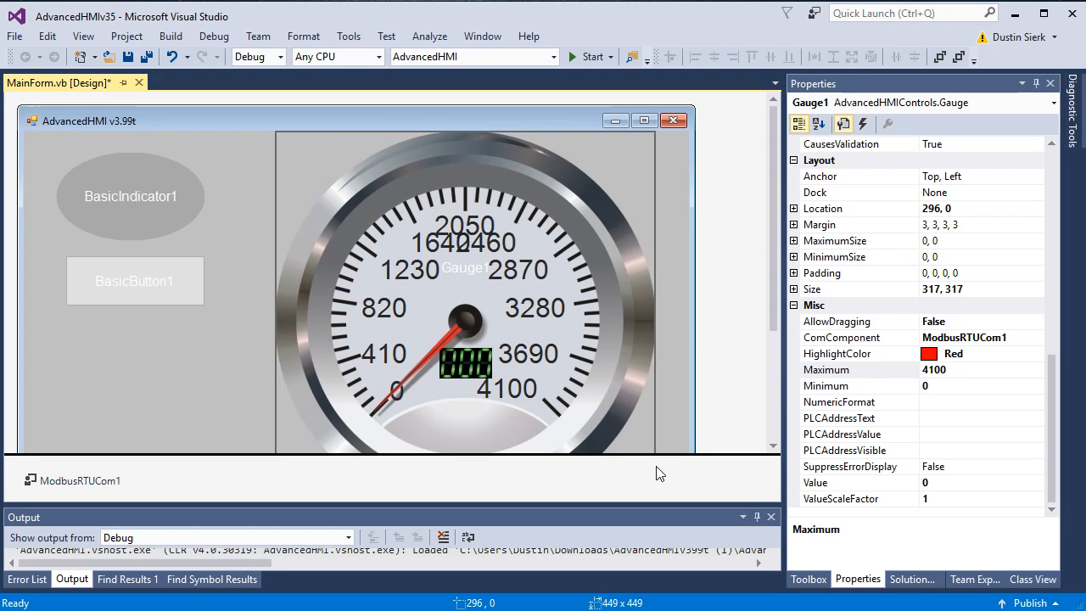
pyautogui.click(464, 293)
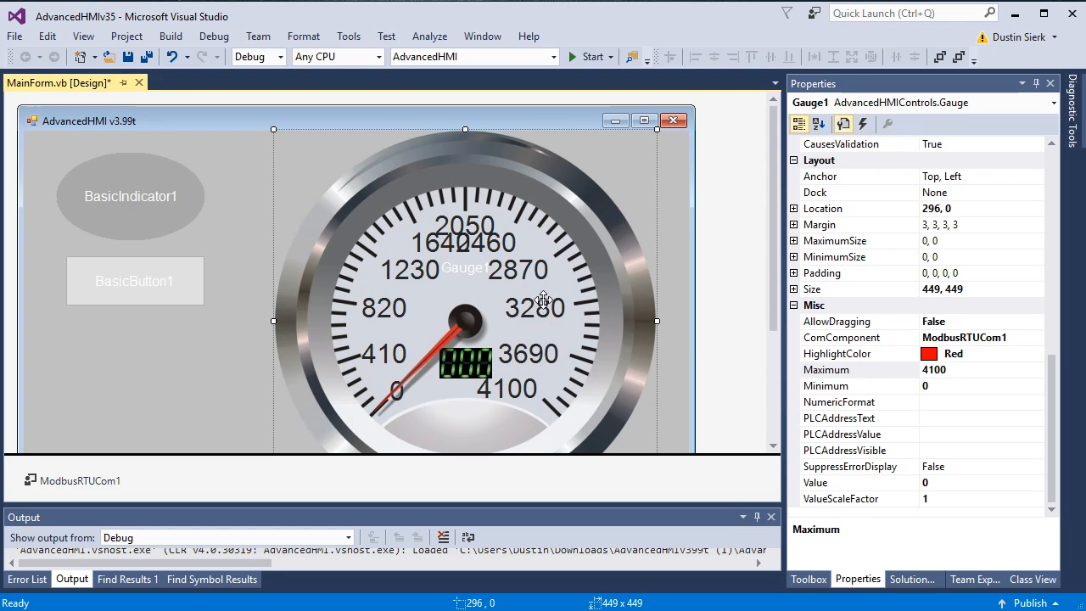
pyautogui.click(858, 402)
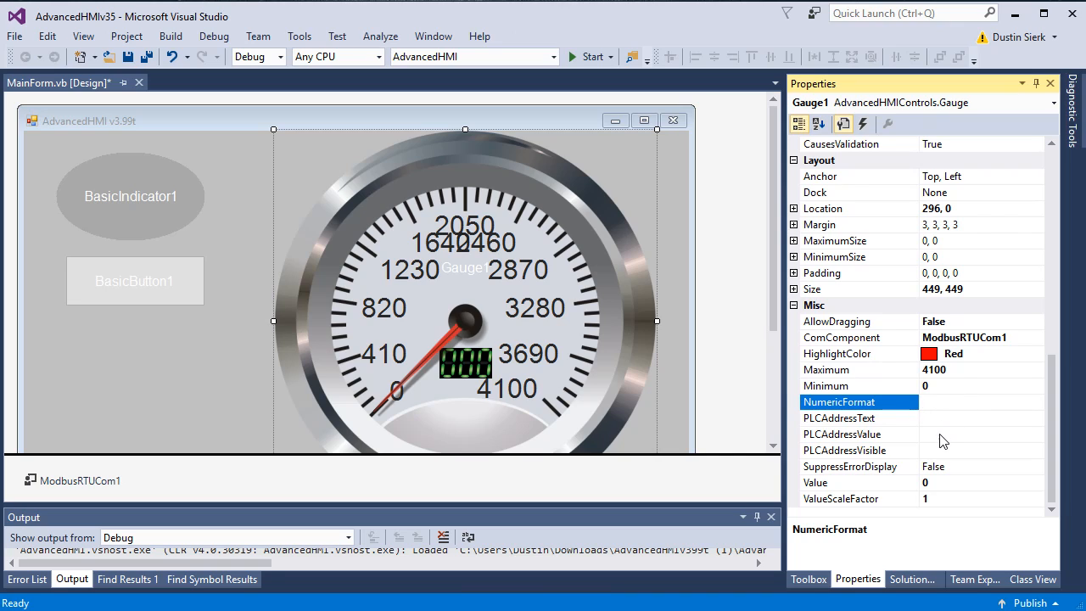
# Enter 40001 as Gauge1's PLCAddressValue
pyautogui.click(848, 433)
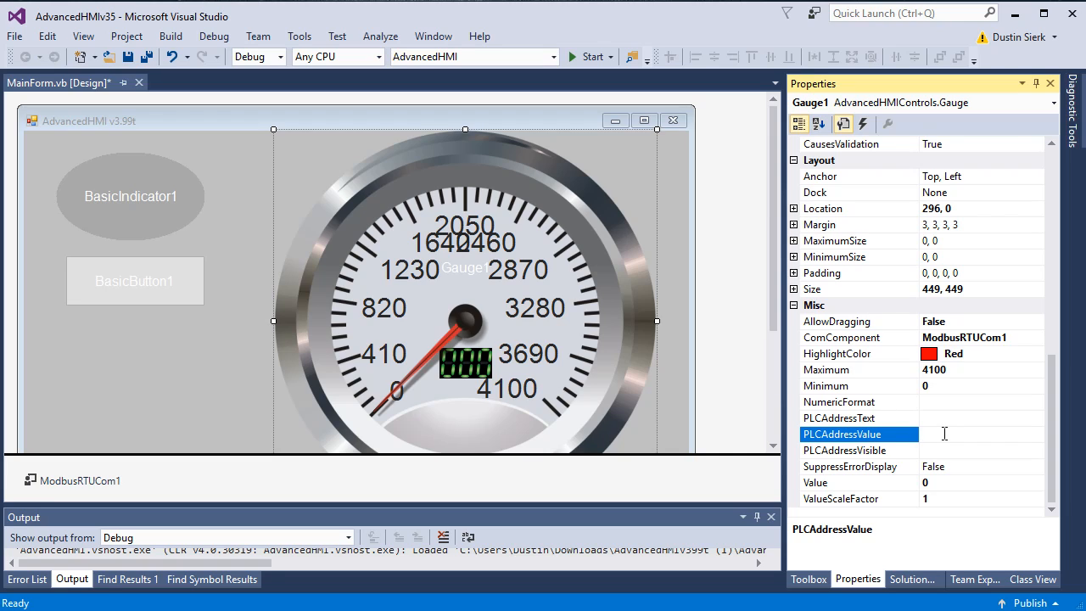
pyautogui.write('4')
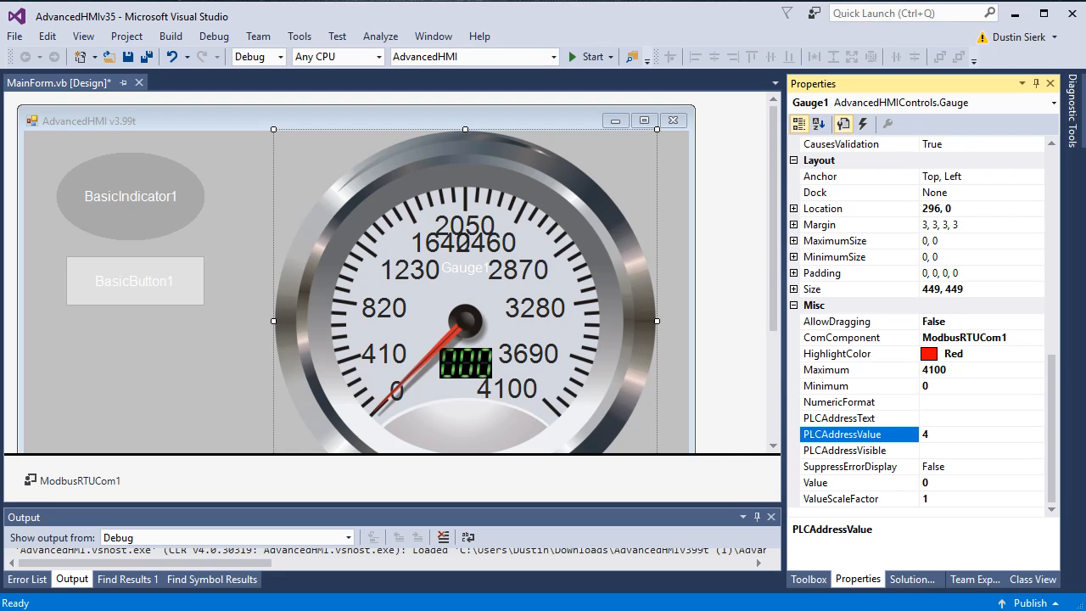
pyautogui.write('0001')
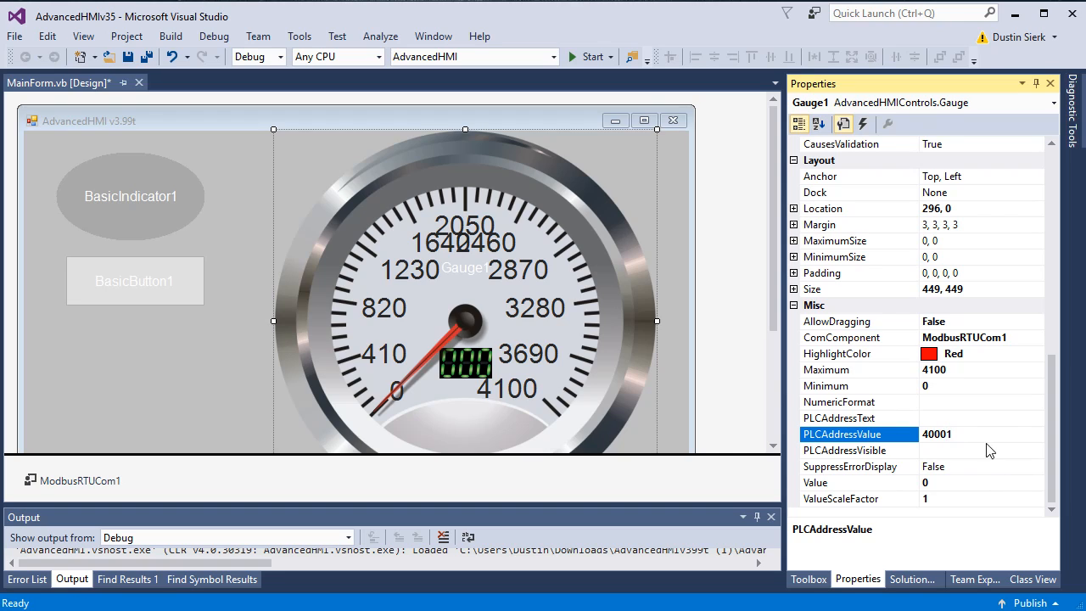
pyautogui.moveTo(692, 406)
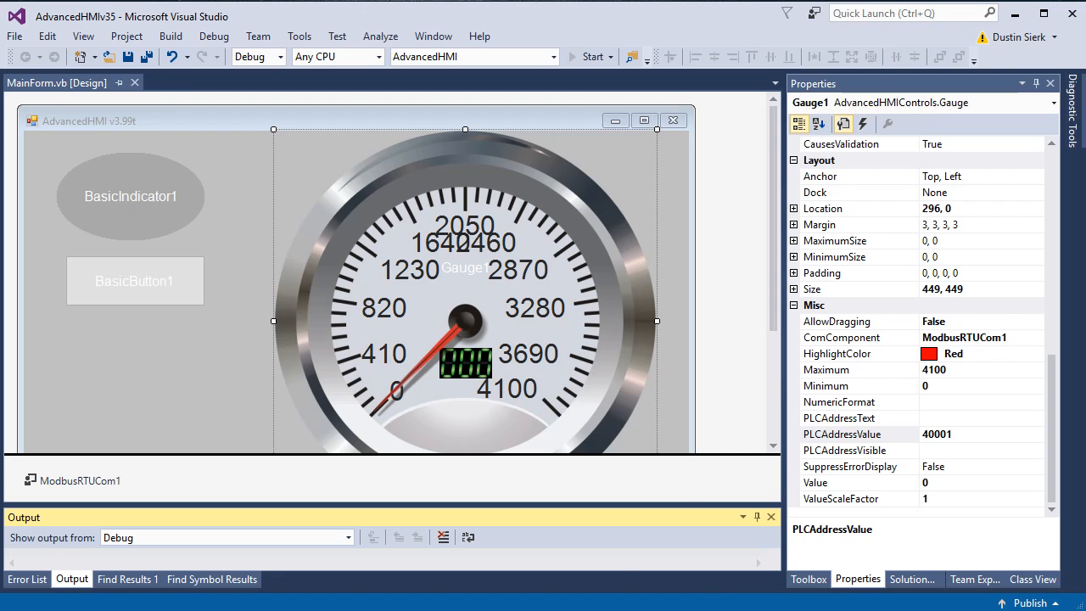
pyautogui.click(589, 56)
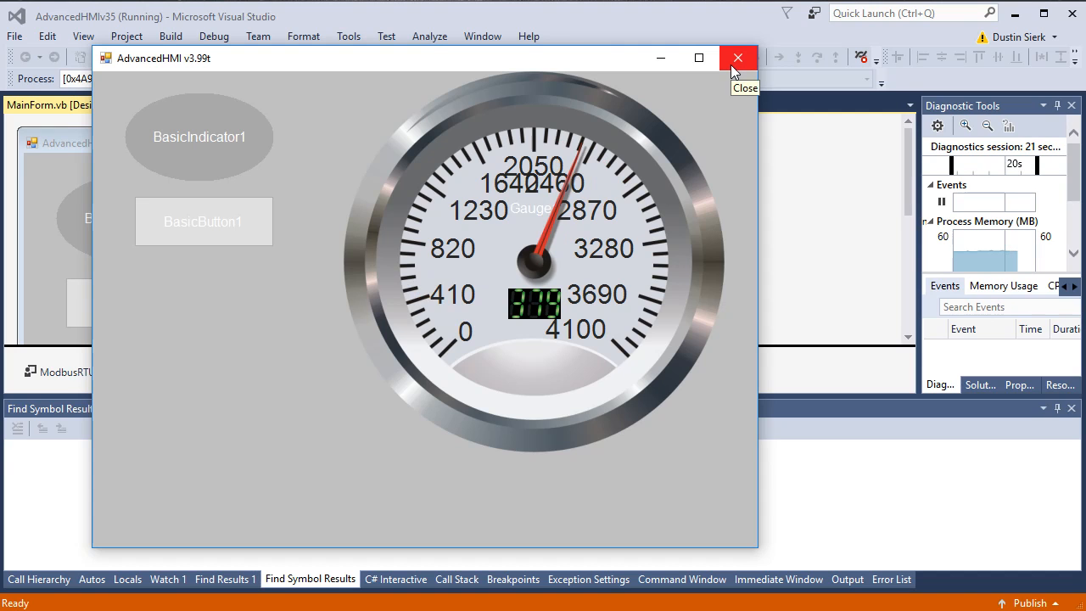
# Close the running HMI form and return to Gauge1's properties
pyautogui.click(736, 57)
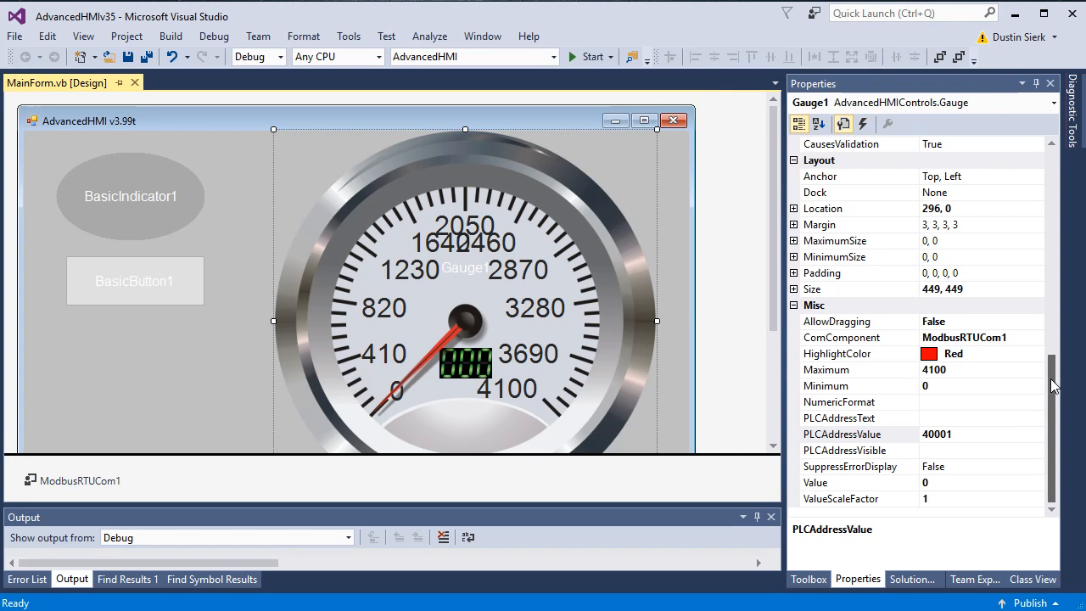
pyautogui.click(839, 434)
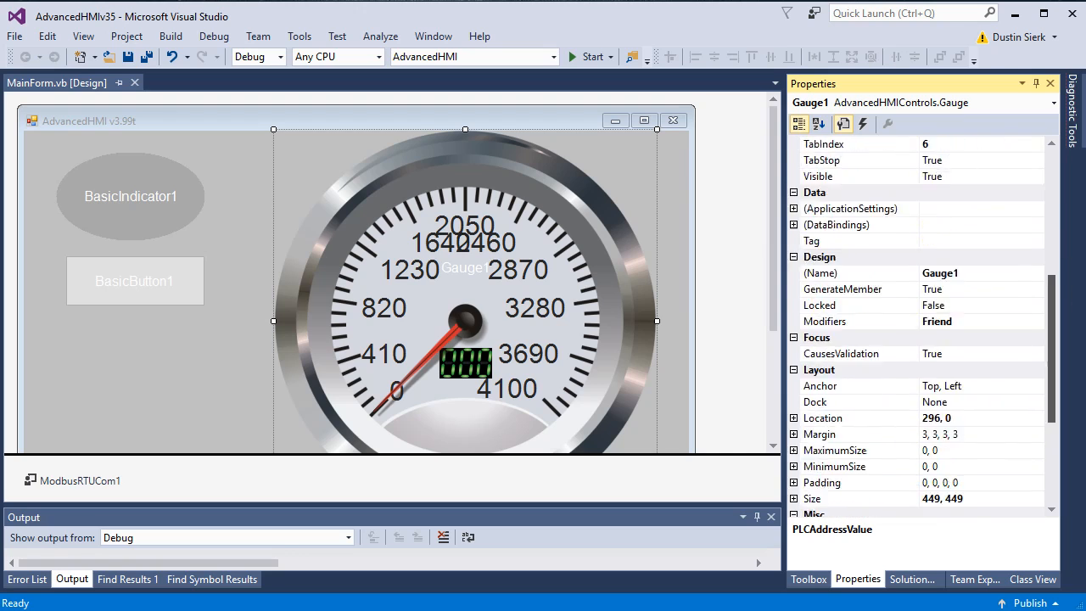
# Drop an AnalogValueDisplay from the Toolbox onto the form below the button
pyautogui.click(911, 579)
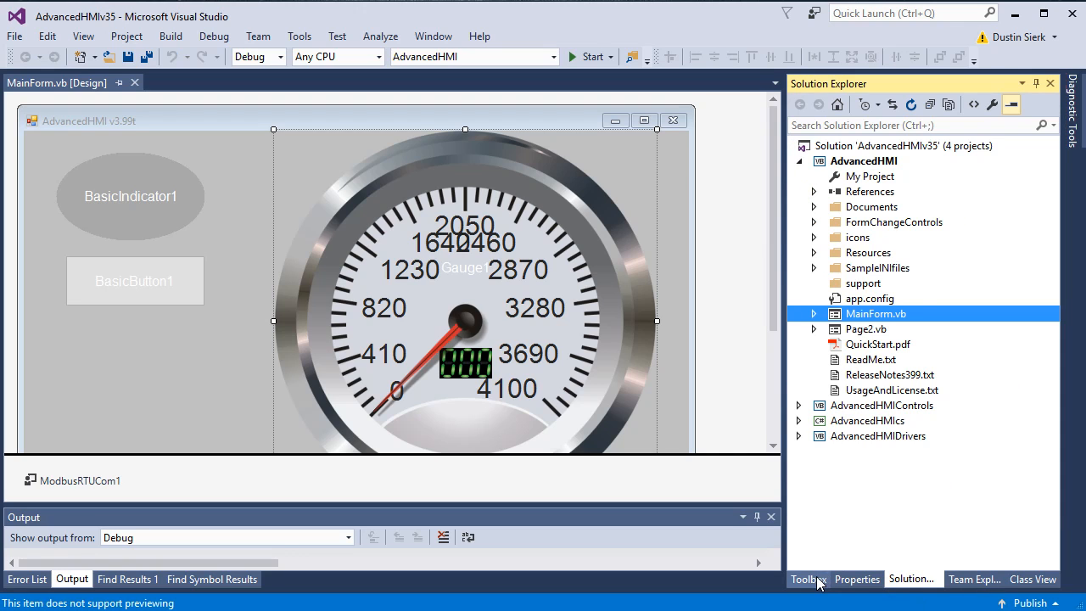
pyautogui.click(808, 579)
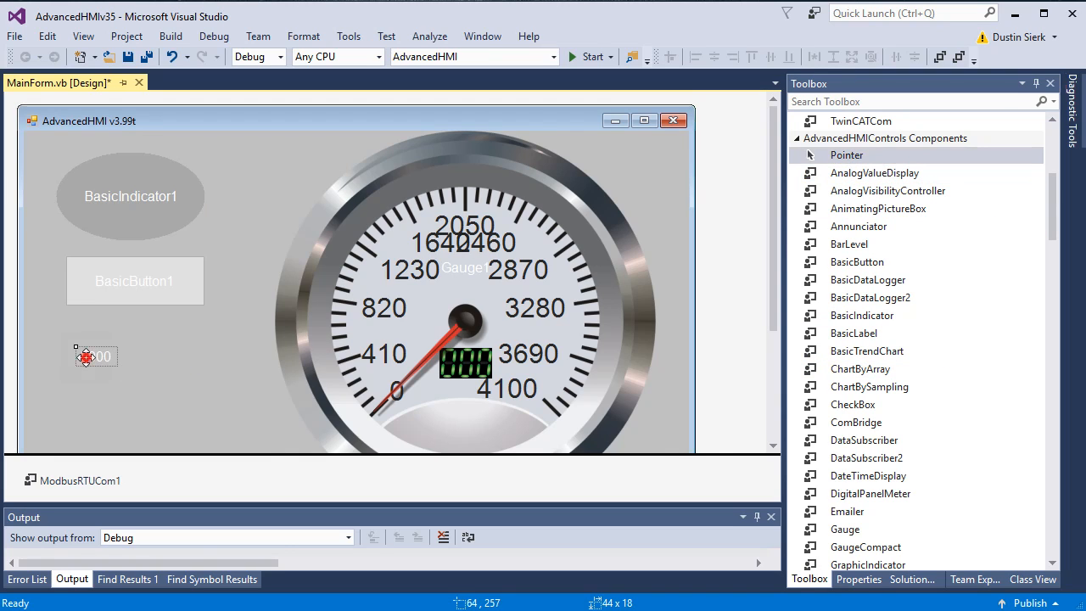
pyautogui.click(857, 579)
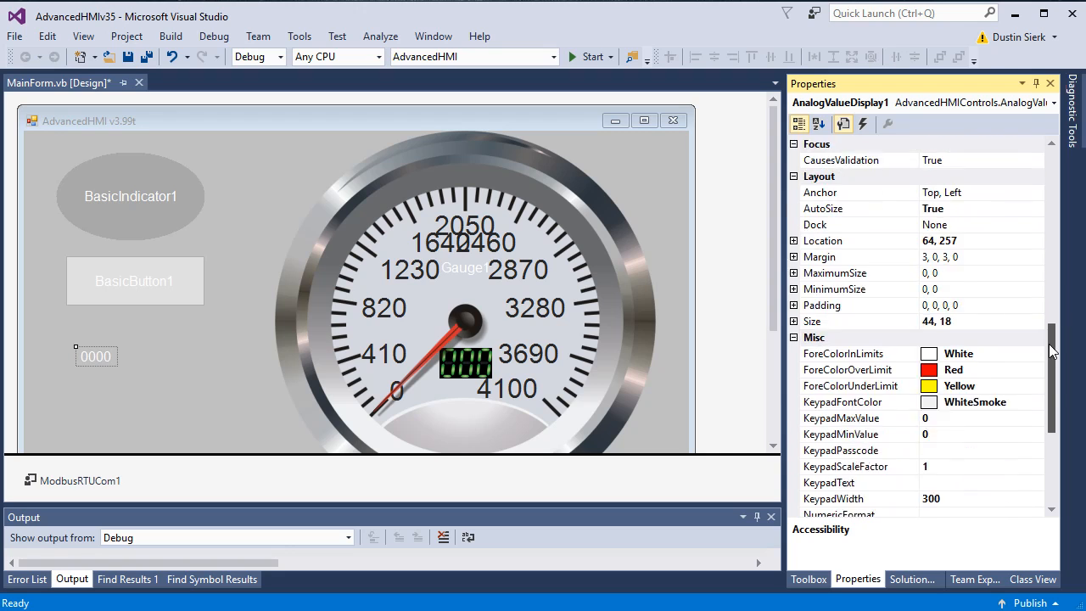
# Set AnalogValueDisplay1's font to Arial 24 pt
pyautogui.scroll(-3)
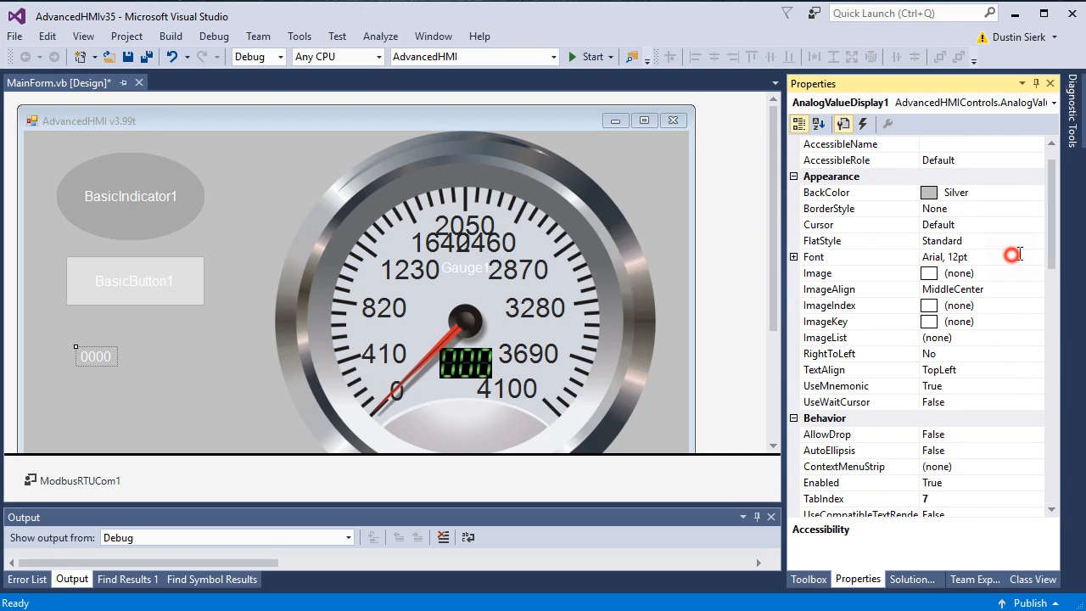
pyautogui.click(840, 257)
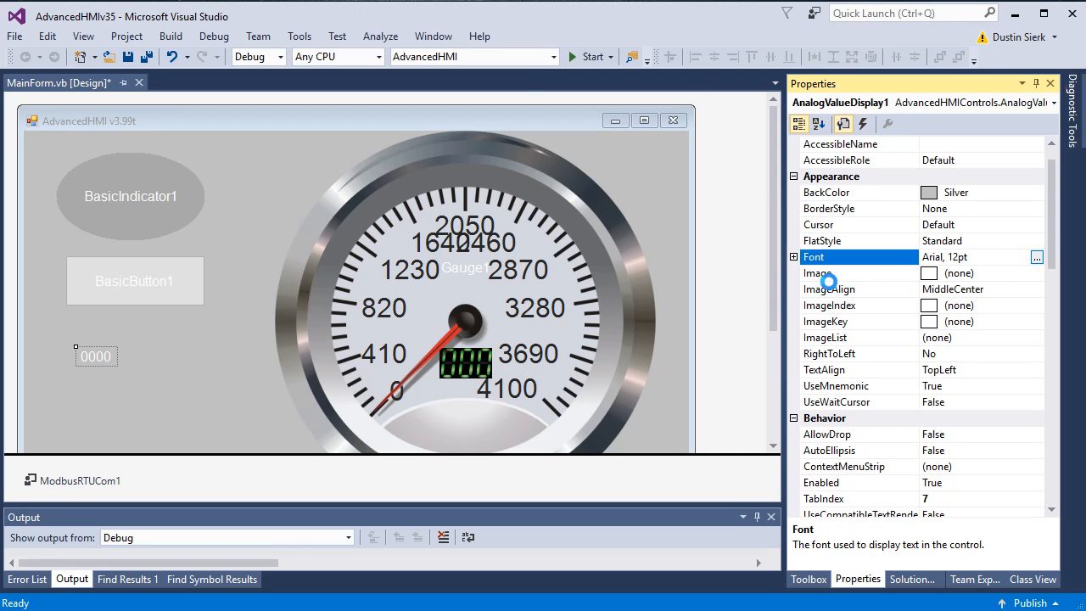
pyautogui.click(1037, 256)
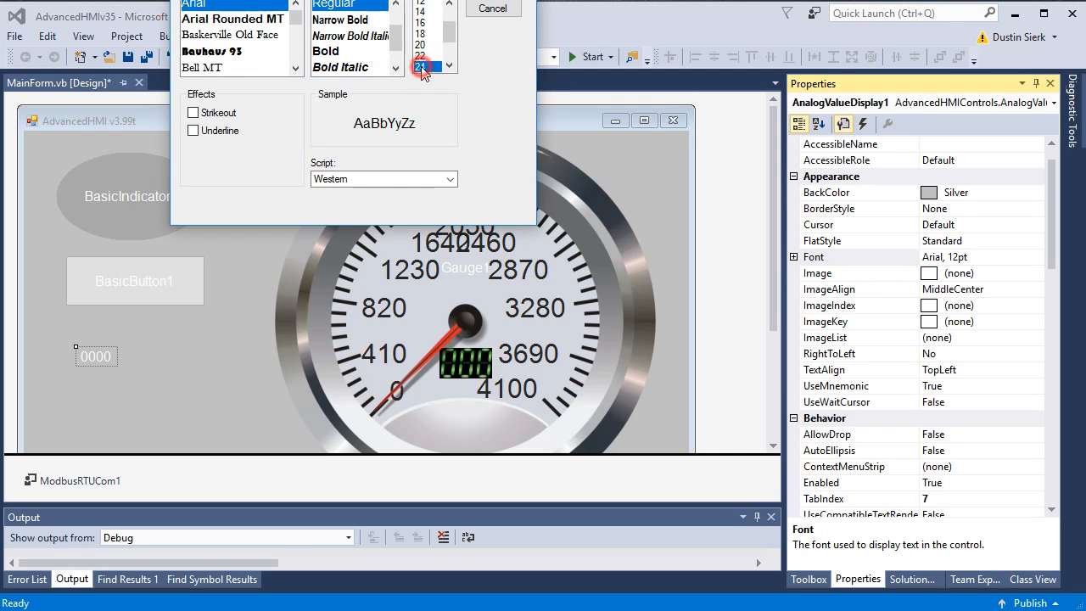
pyautogui.click(492, 7)
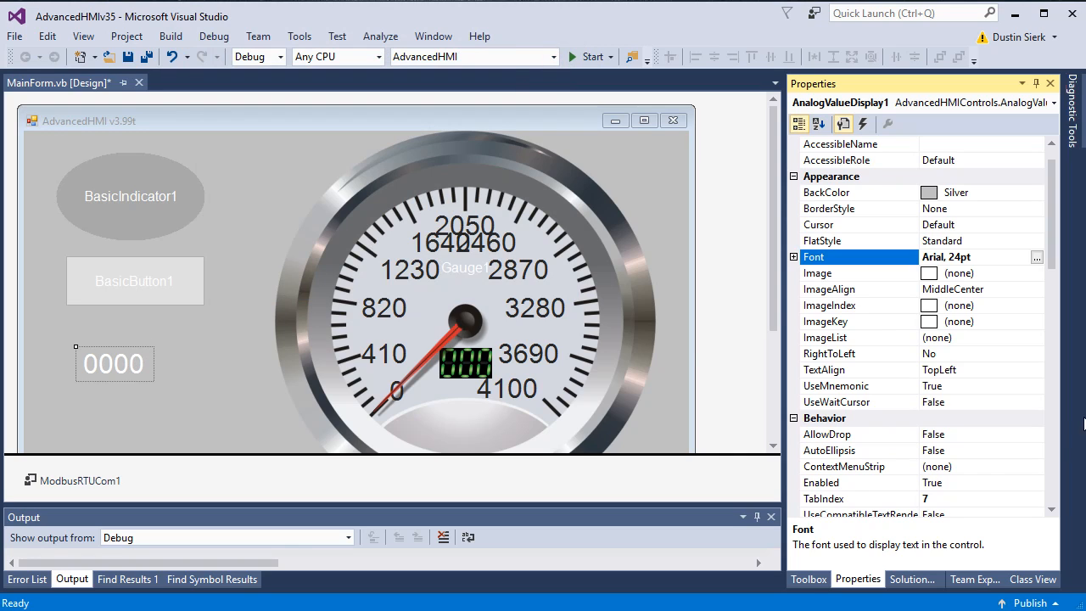
pyautogui.scroll(-3)
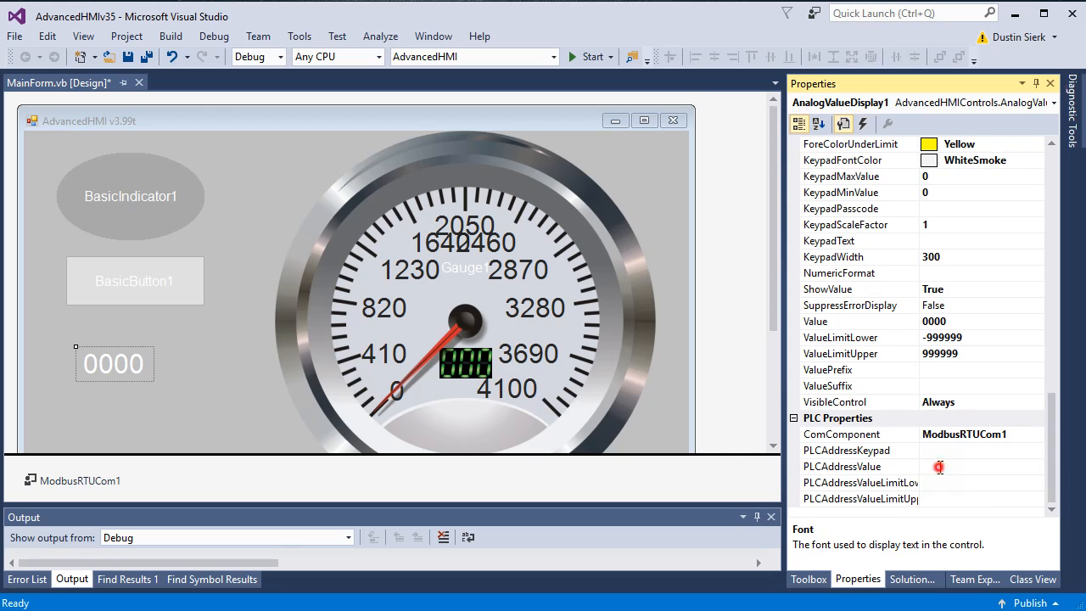
pyautogui.click(842, 466)
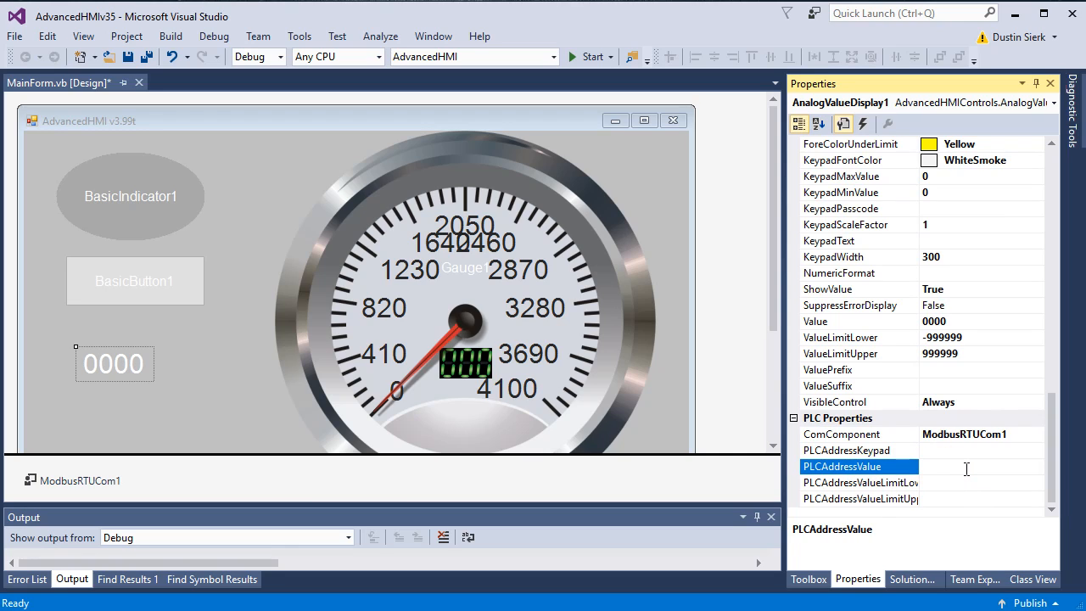
pyautogui.write('F')
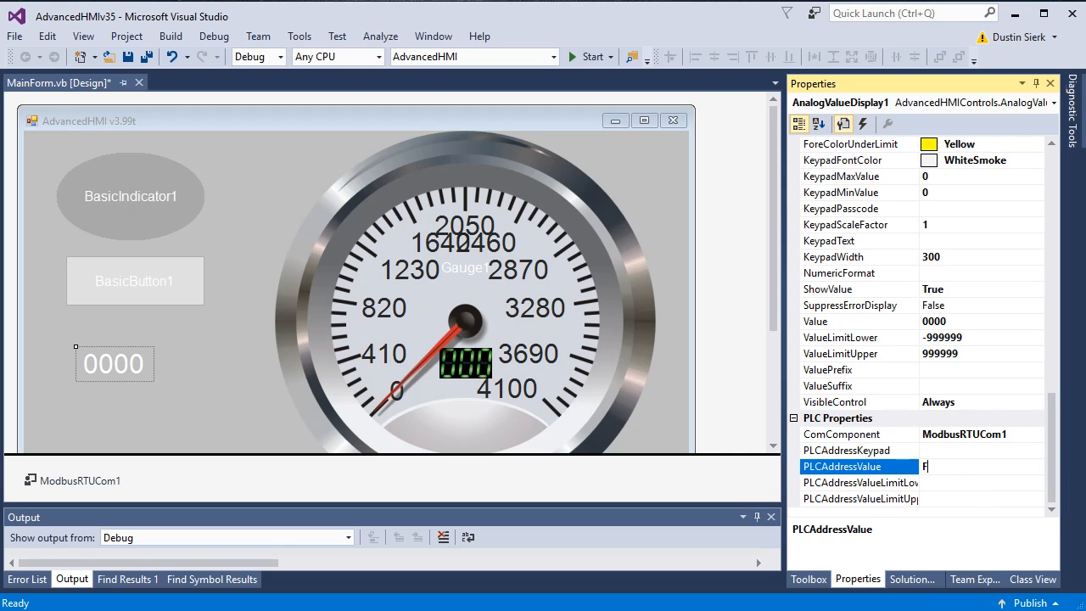
pyautogui.write('4000')
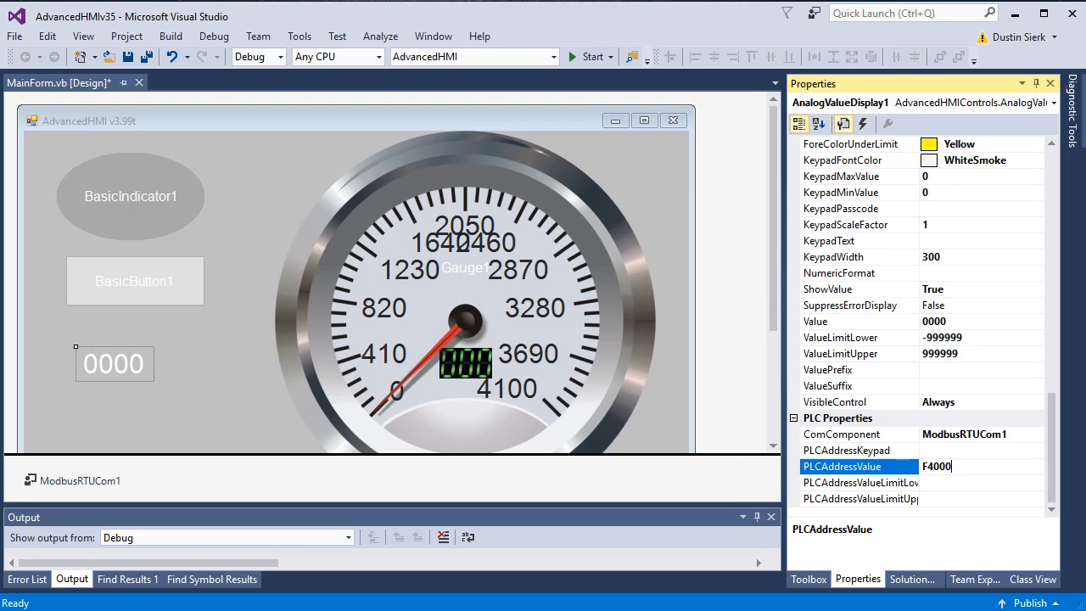
pyautogui.write('2')
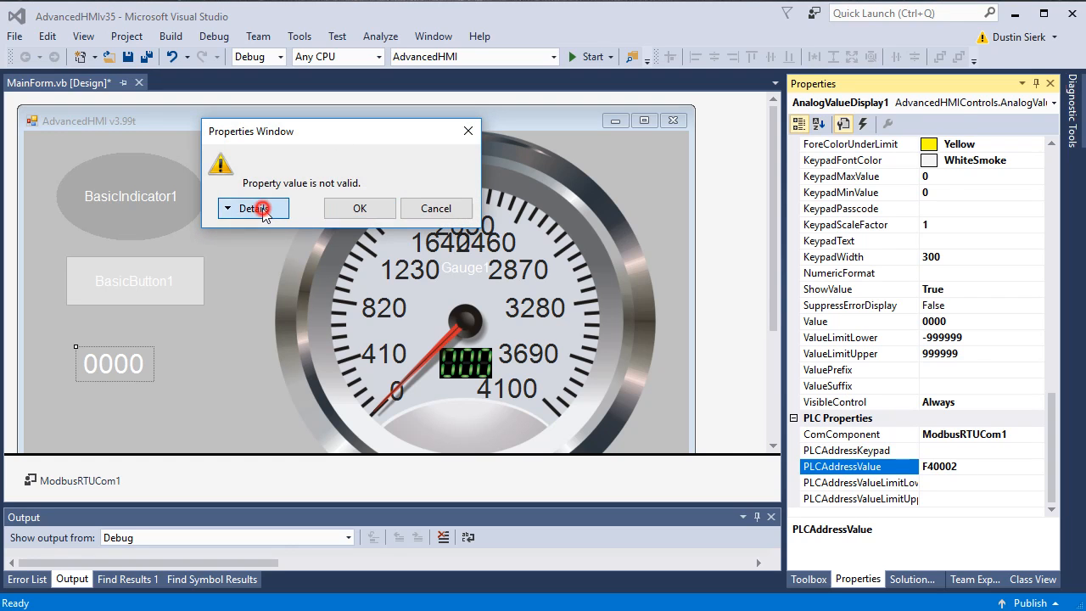
pyautogui.click(253, 208)
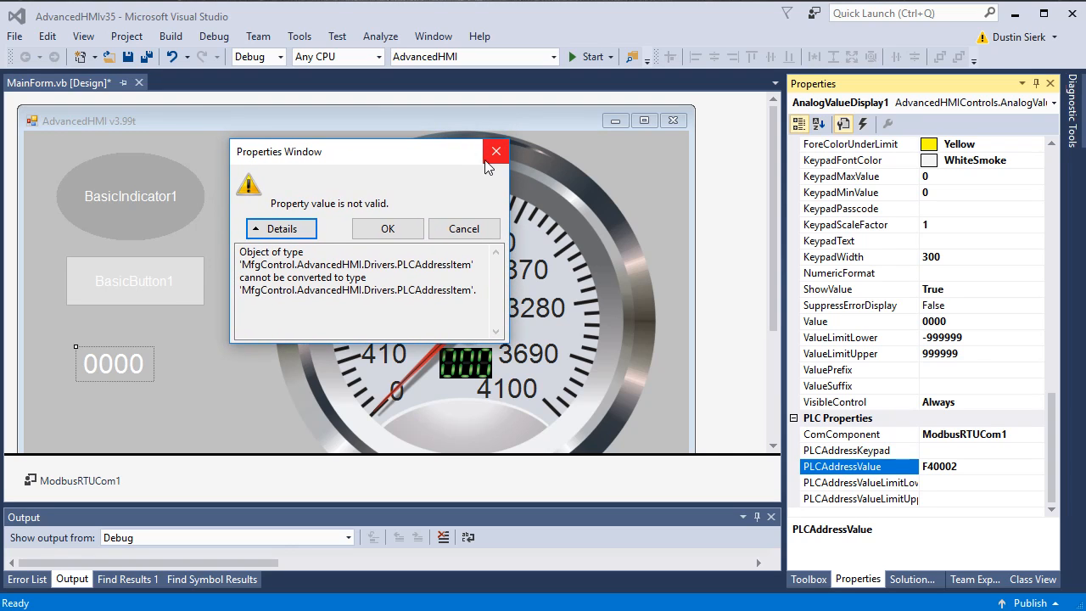
pyautogui.click(497, 151)
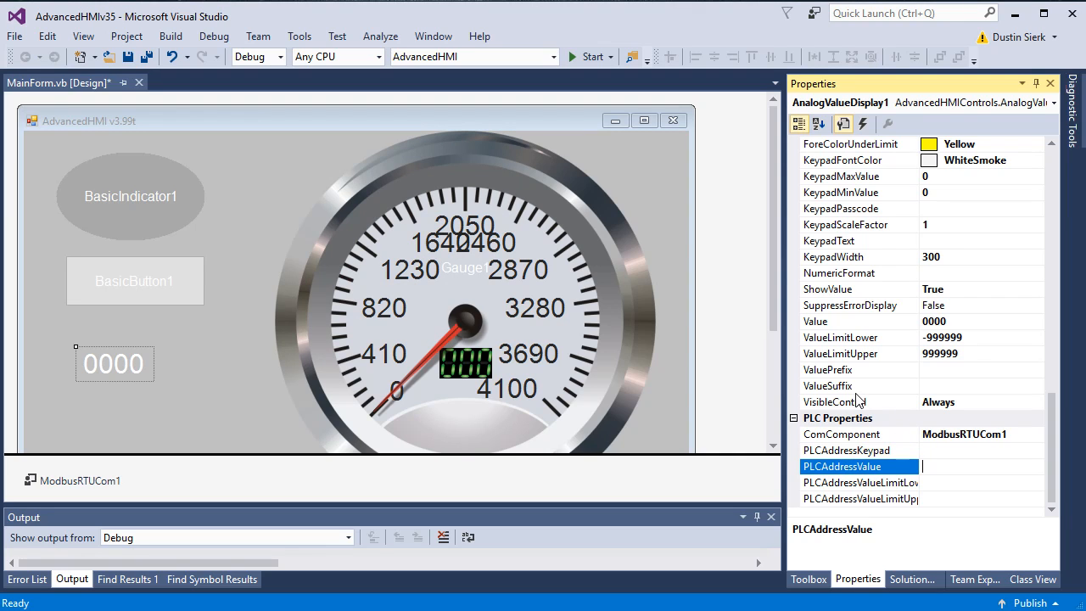
pyautogui.moveTo(459, 271)
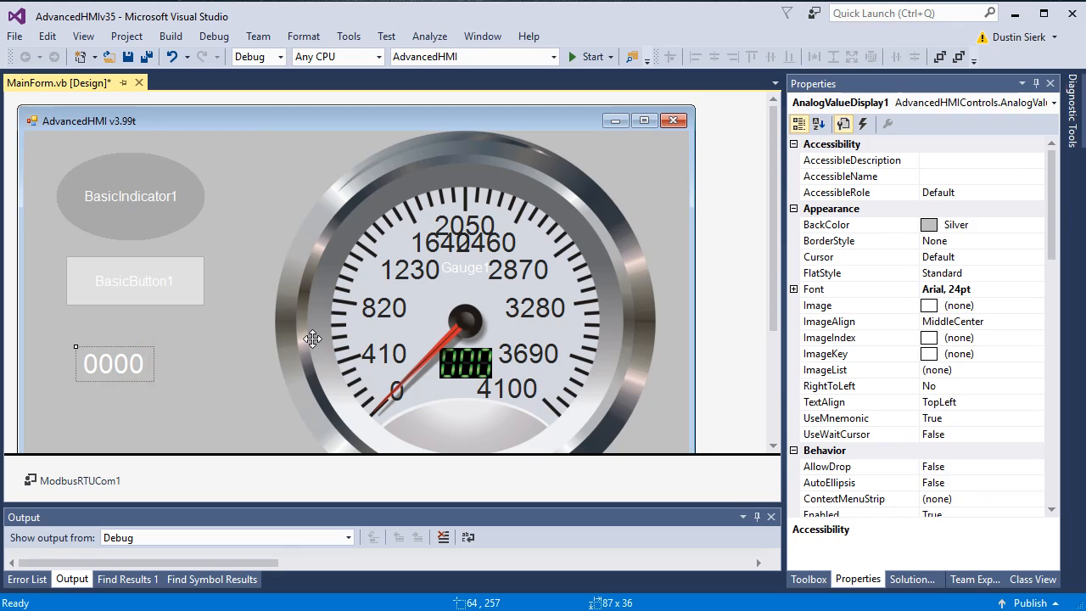
pyautogui.moveTo(148, 468)
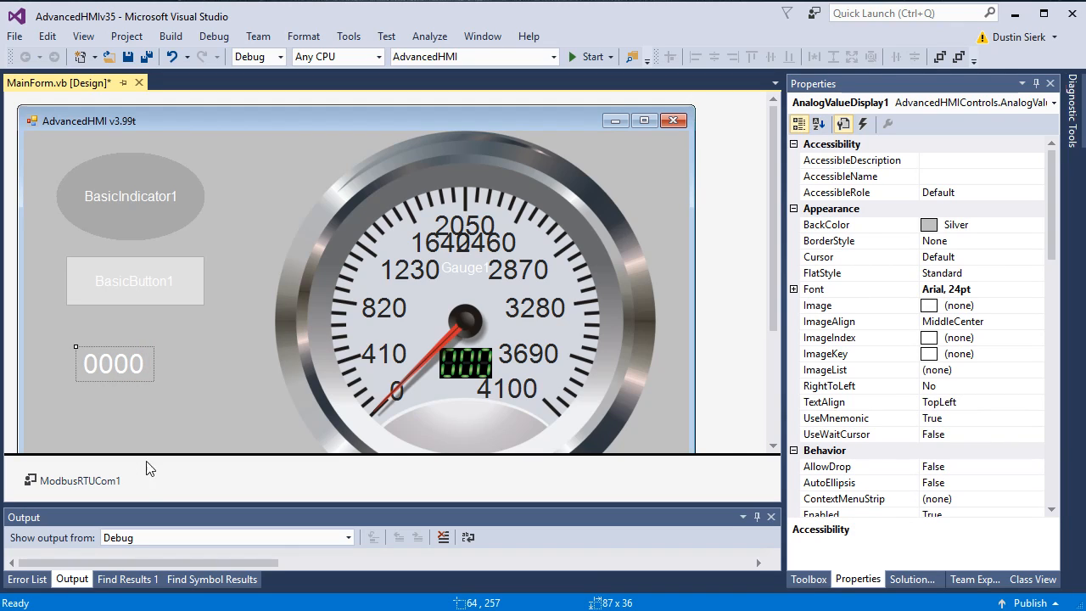
pyautogui.moveTo(145, 363)
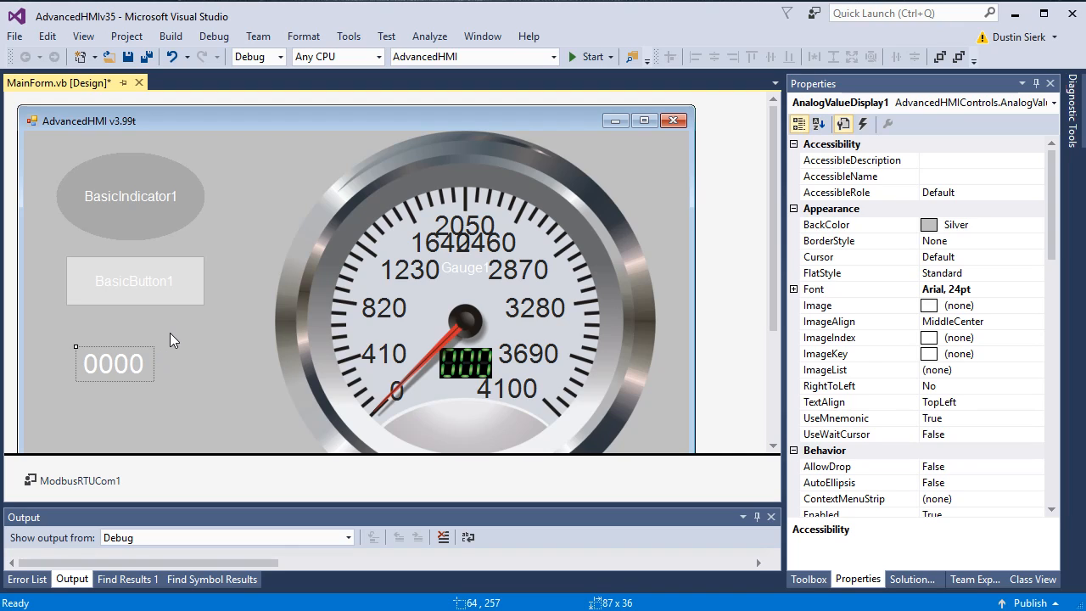
pyautogui.moveTo(144, 72)
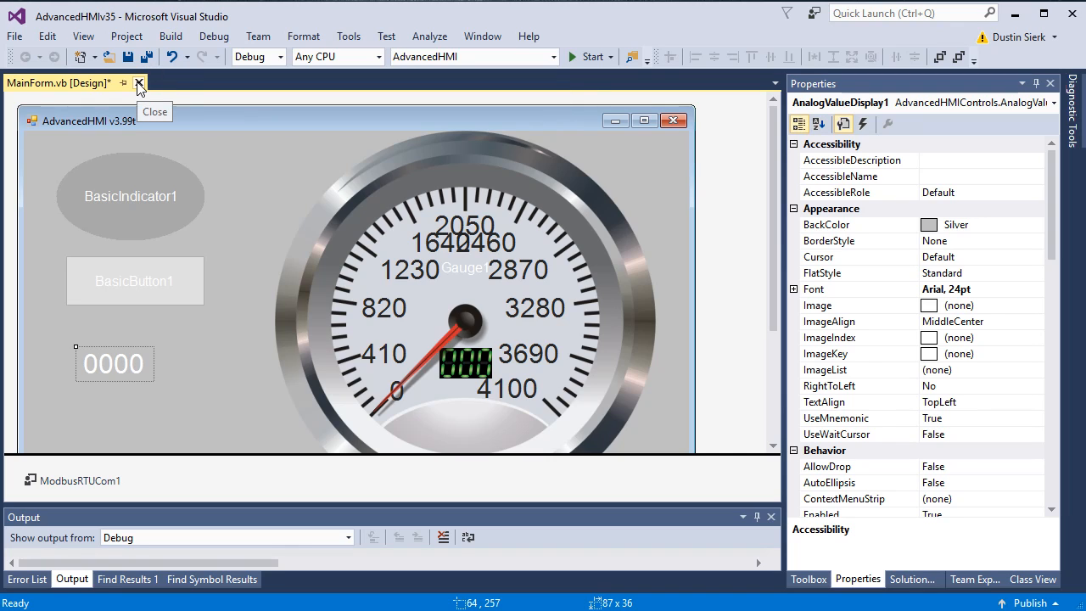
# Close the MainForm designer and reopen AdvancedHMIv35 from the Start Page's Recent list
pyautogui.click(139, 83)
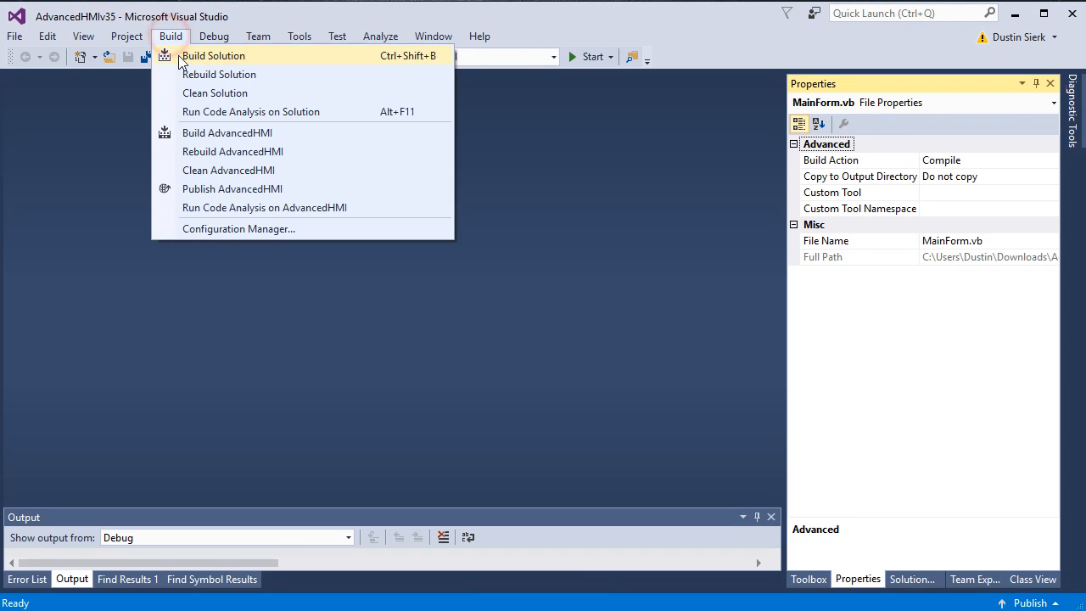
pyautogui.click(214, 92)
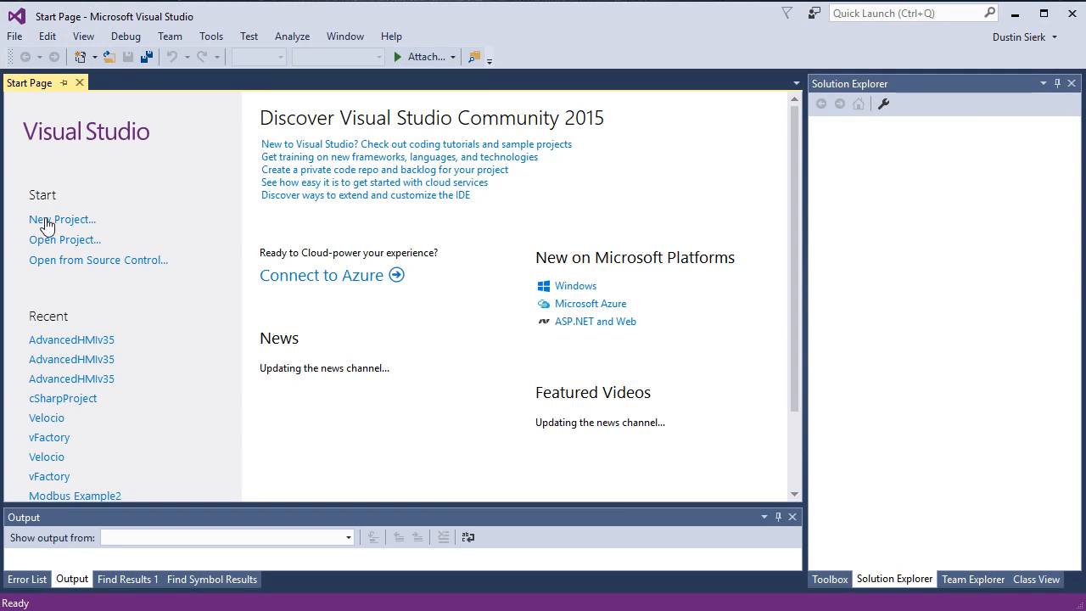
pyautogui.moveTo(71, 339)
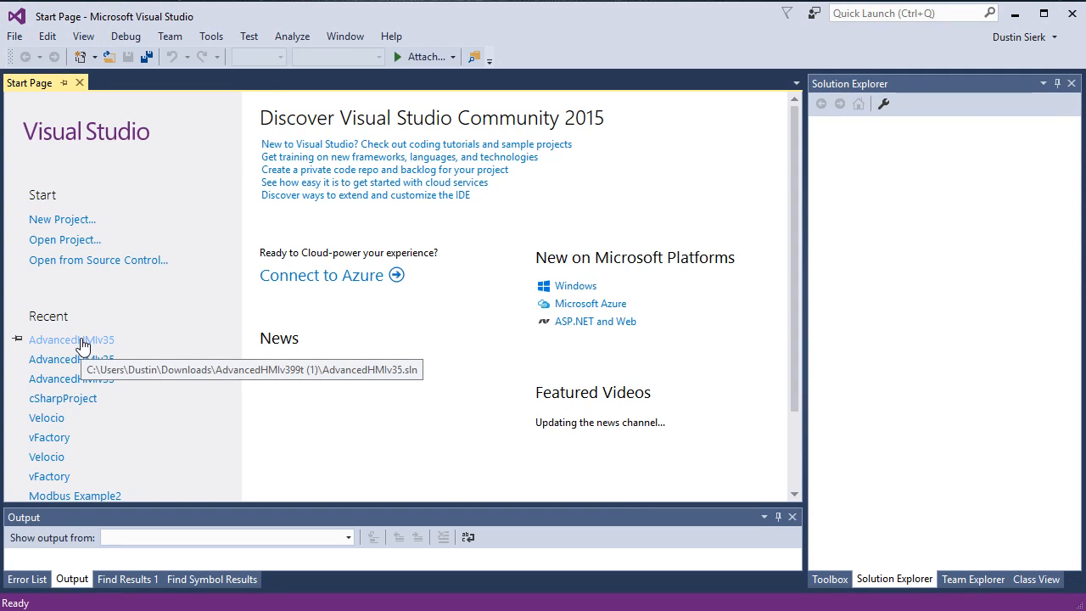
pyautogui.click(71, 339)
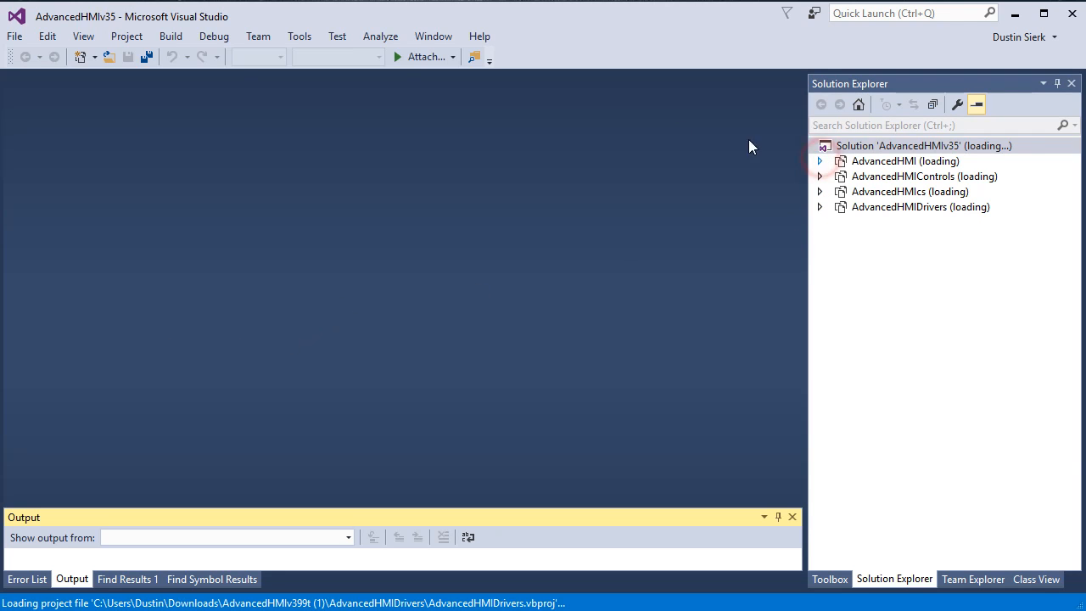
pyautogui.click(170, 36)
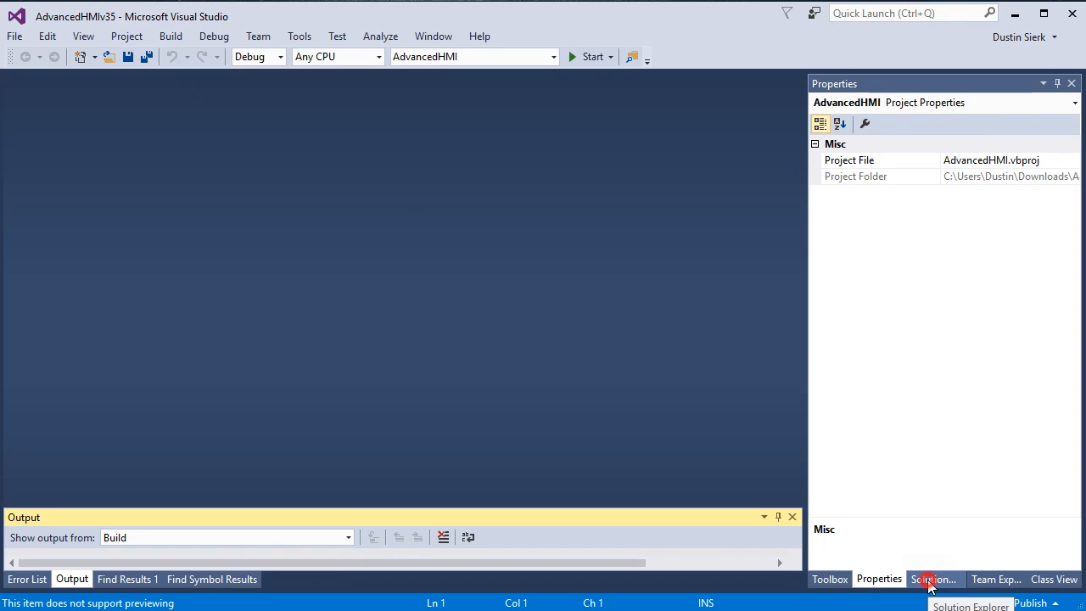
# Reopen MainForm.vb and set AnalogValueDisplay1's PLCAddressValue to F40002
pyautogui.click(932, 579)
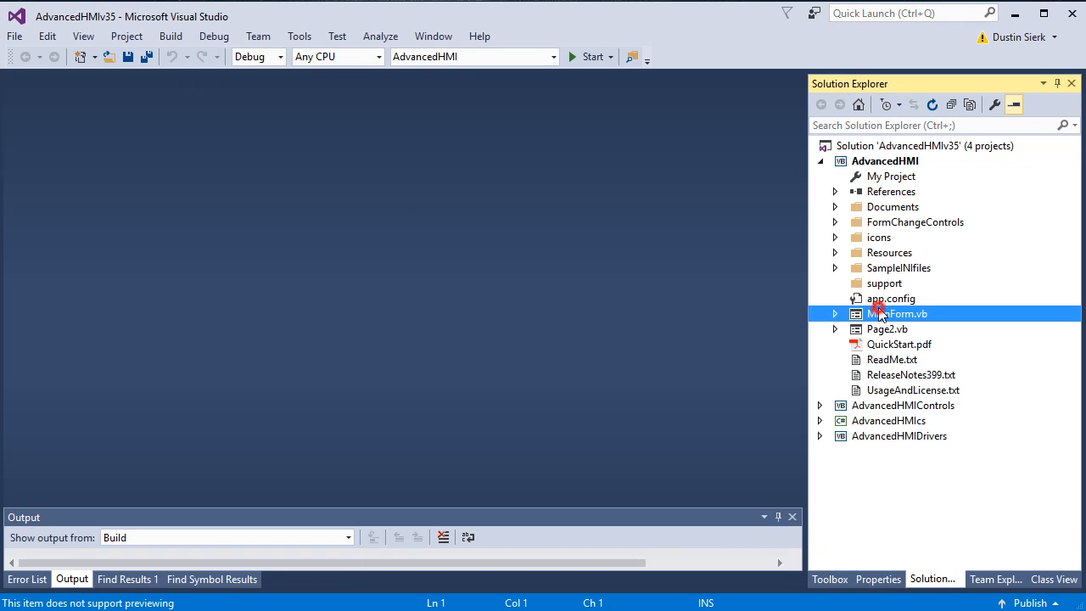
pyautogui.doubleClick(898, 314)
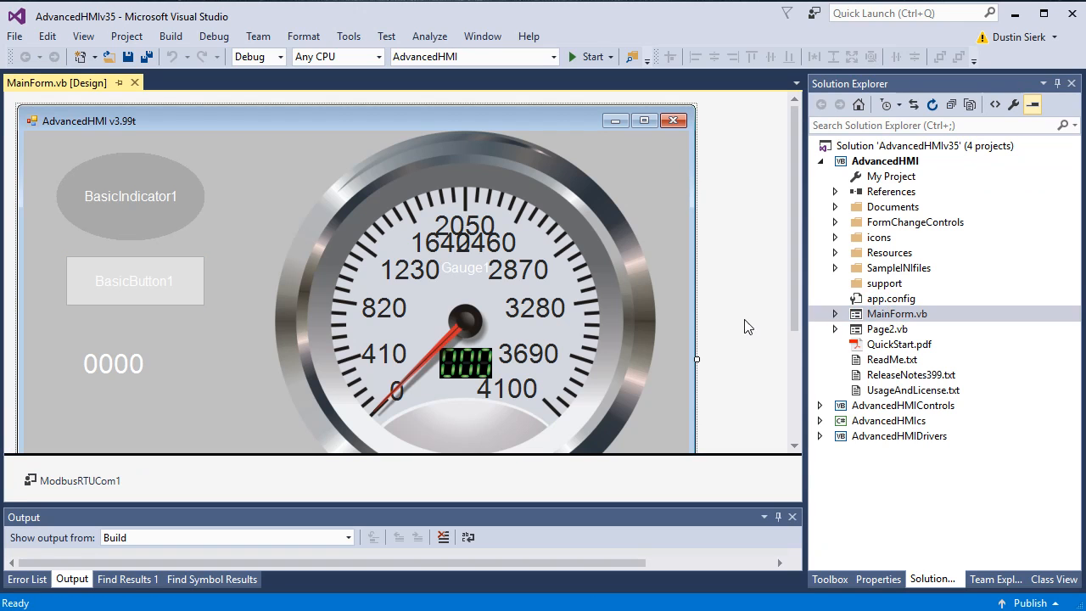
pyautogui.click(113, 364)
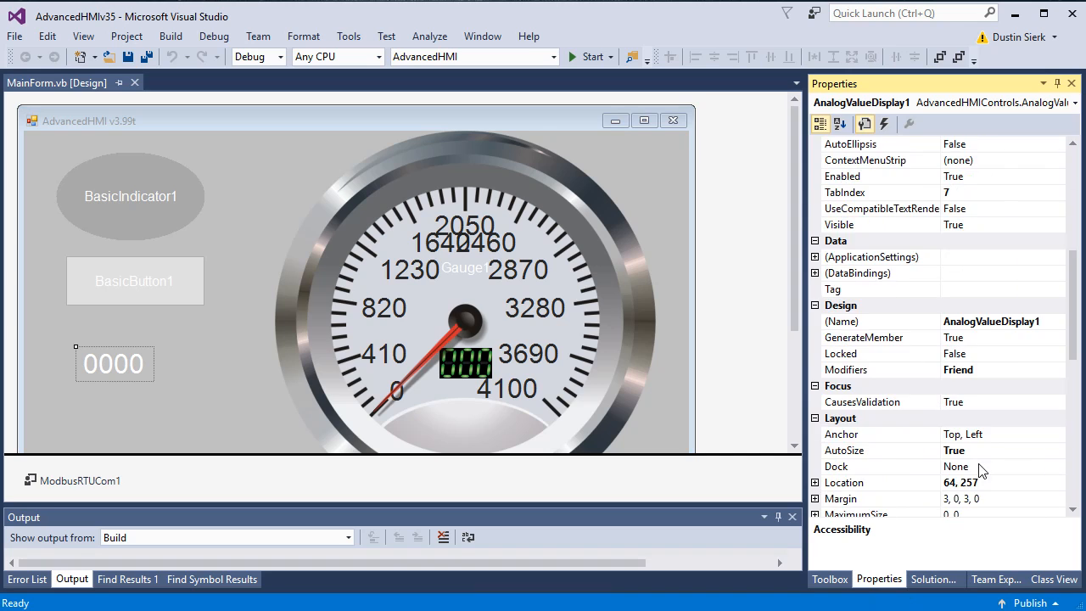
pyautogui.scroll(-3)
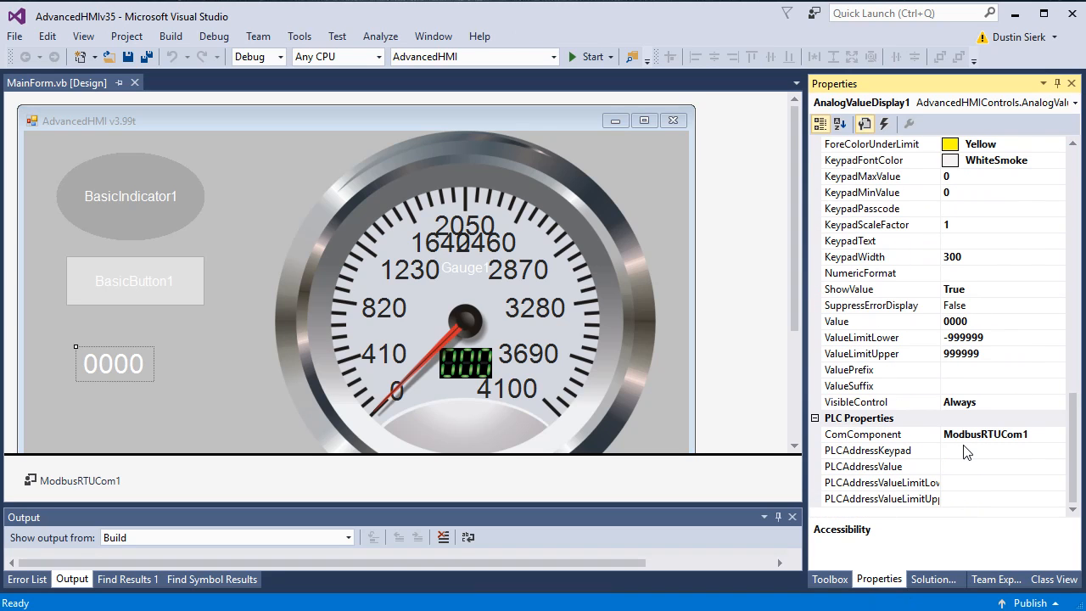
pyautogui.click(863, 467)
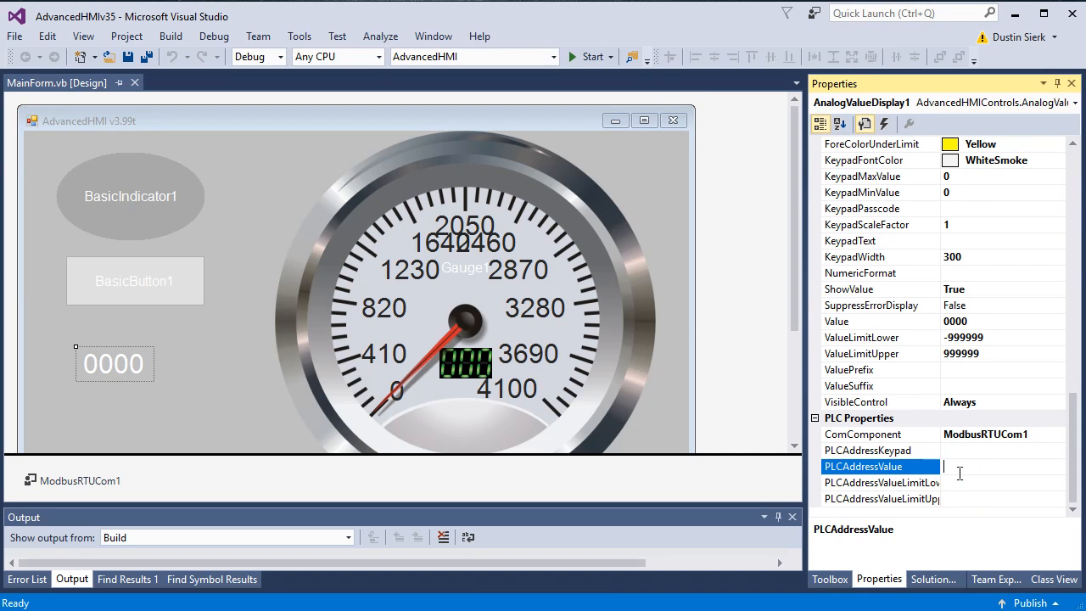
pyautogui.write('F4')
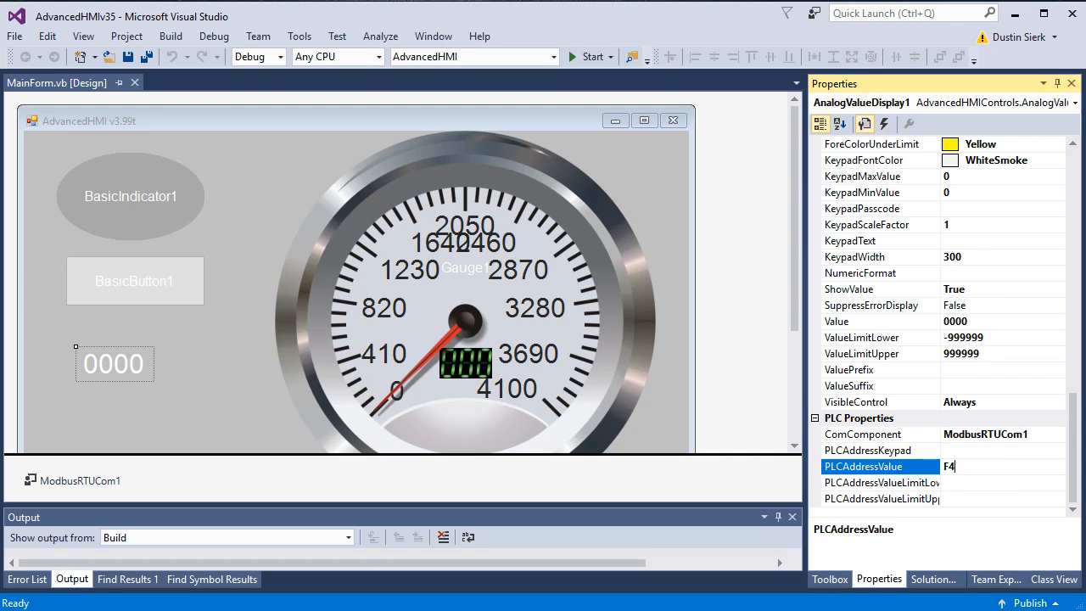
pyautogui.write('0002')
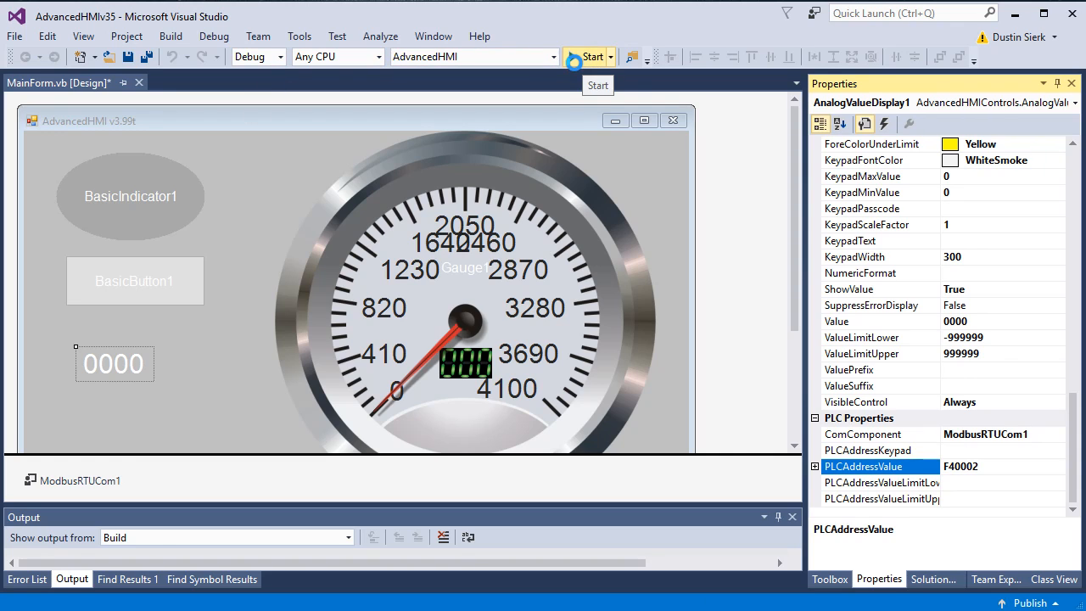
# Start the AdvancedHMI app so AnalogValueDisplay1 shows the live 1553.1 reading
pyautogui.click(592, 56)
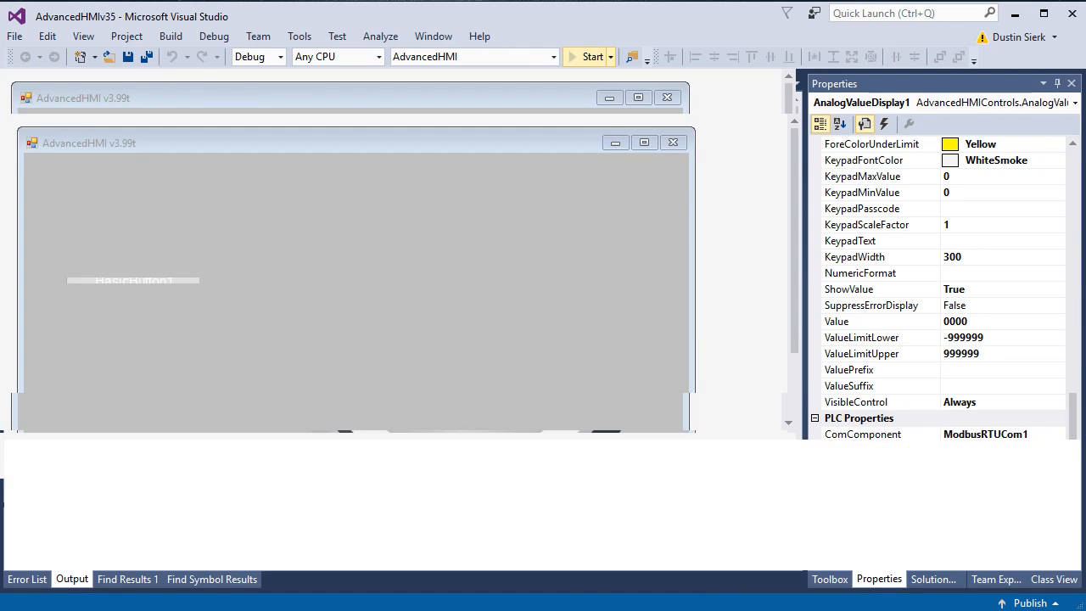
pyautogui.click(593, 56)
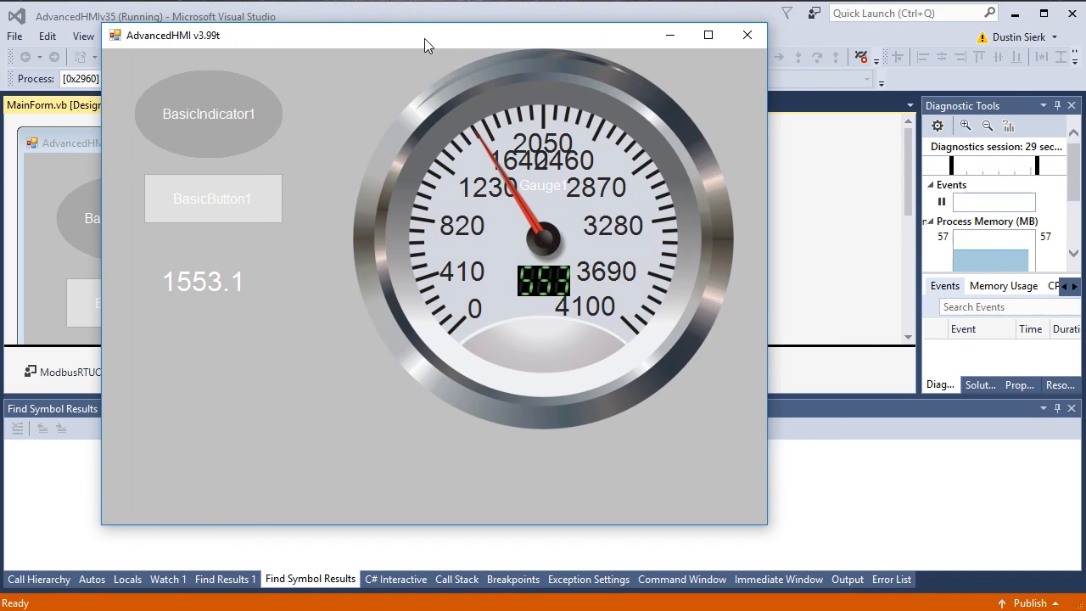
pyautogui.moveTo(747, 34)
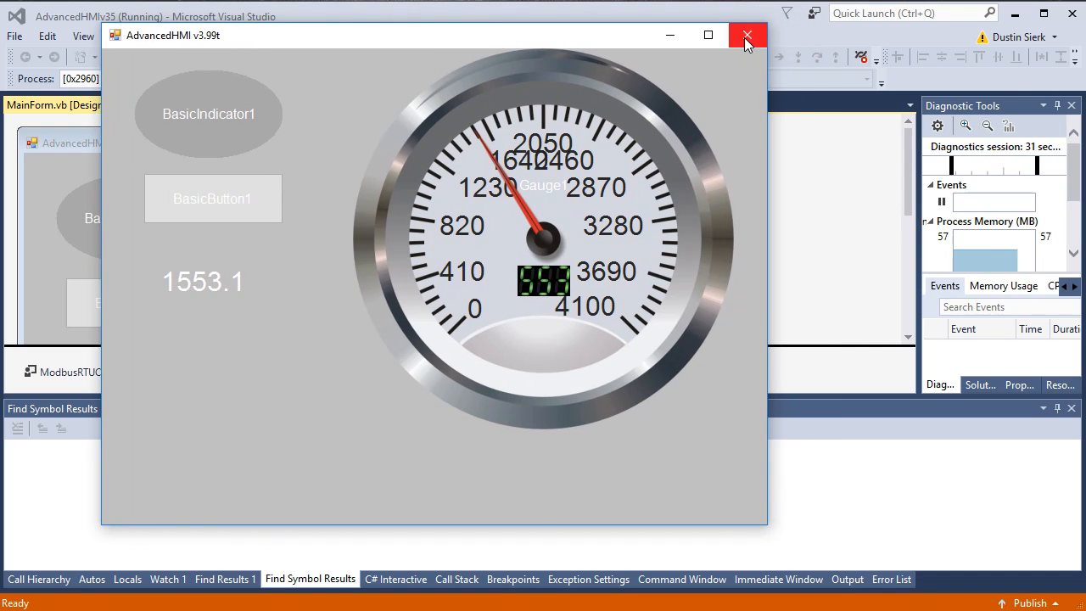
pyautogui.moveTo(746, 35)
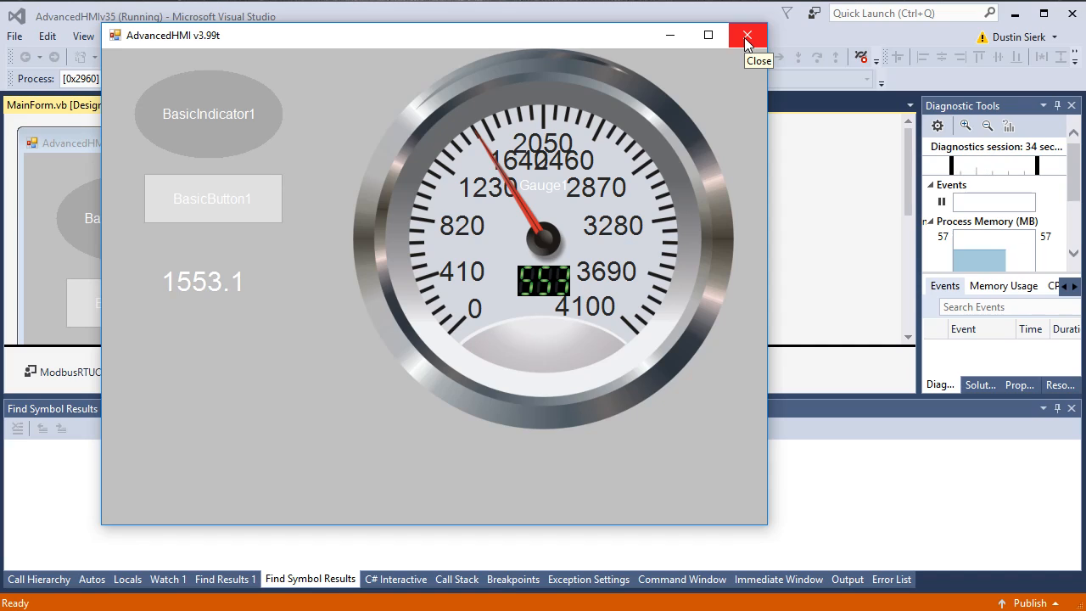